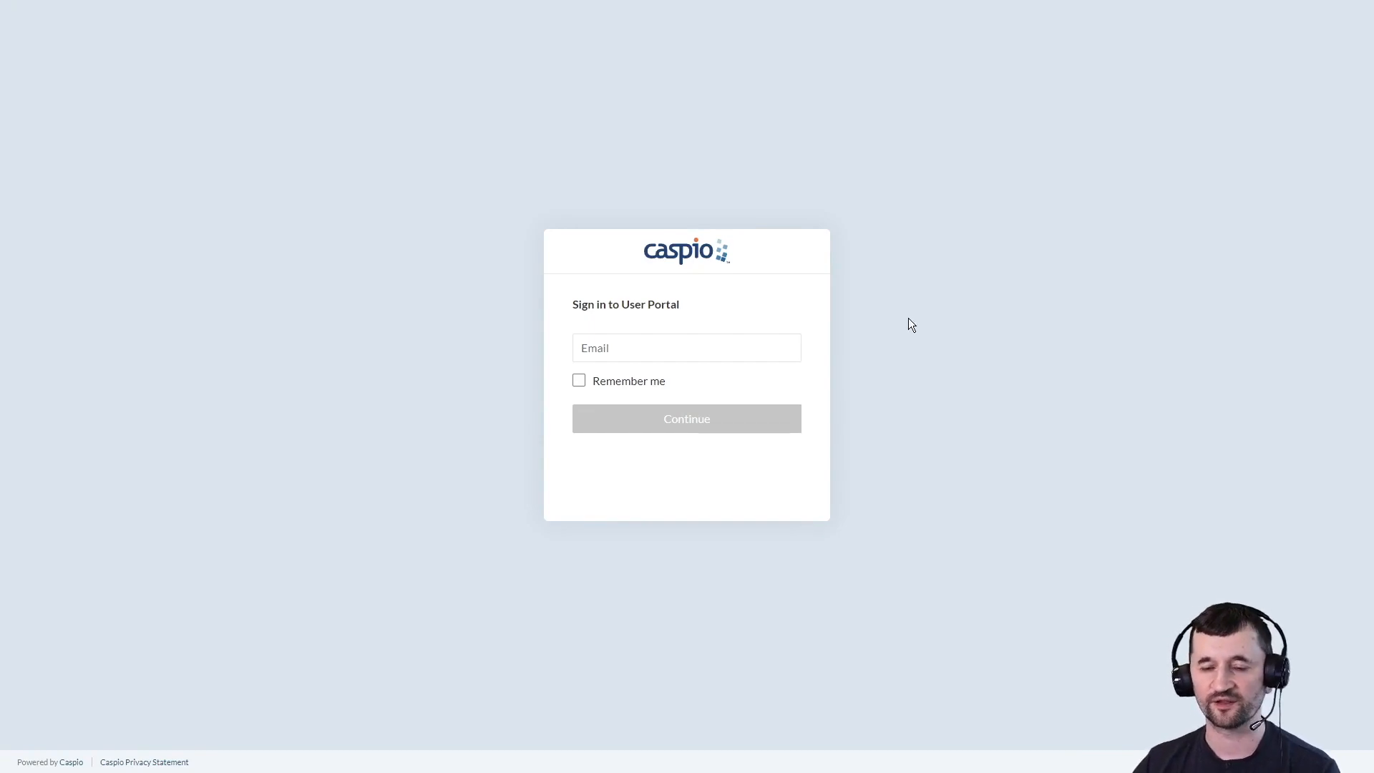
- Sign in to the demo portal as the employee John with email and password
type("john.doe@company.com")
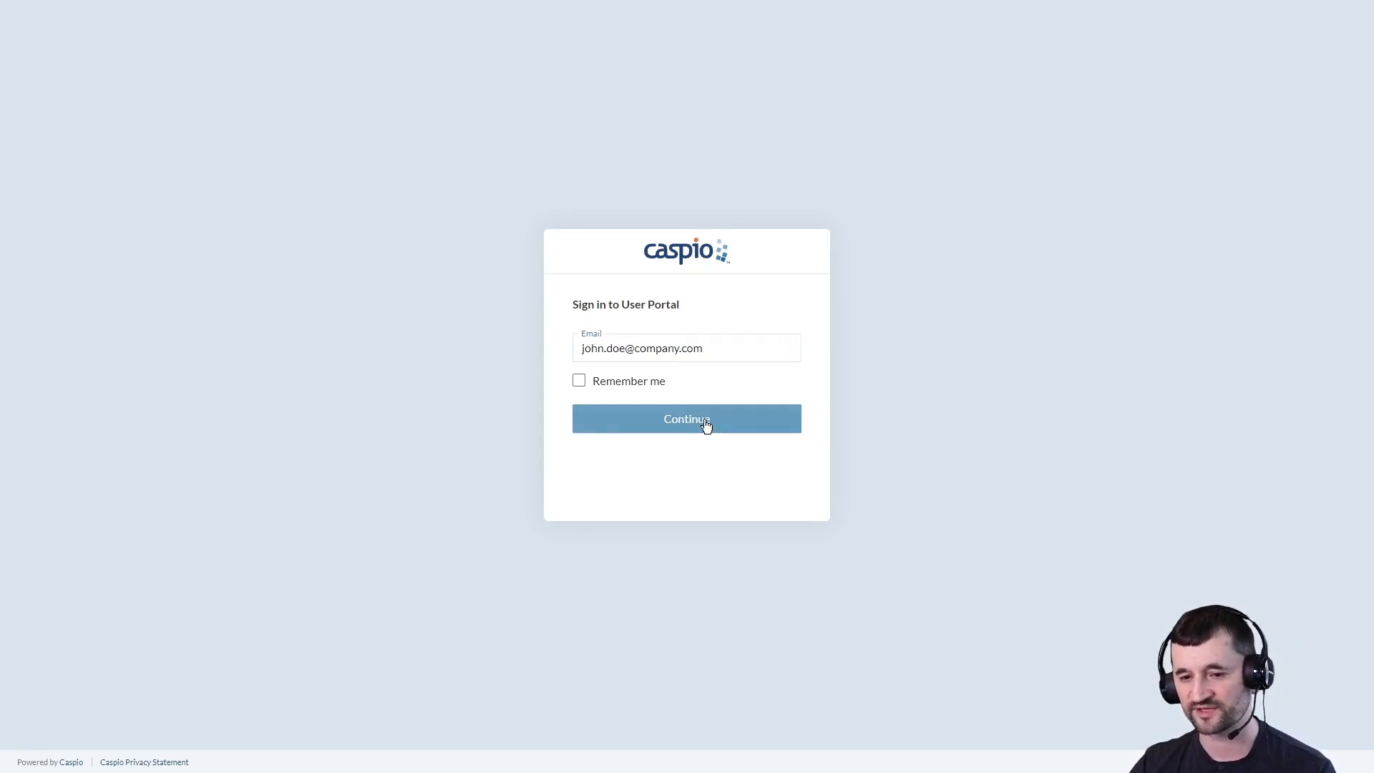
left_click(687, 417)
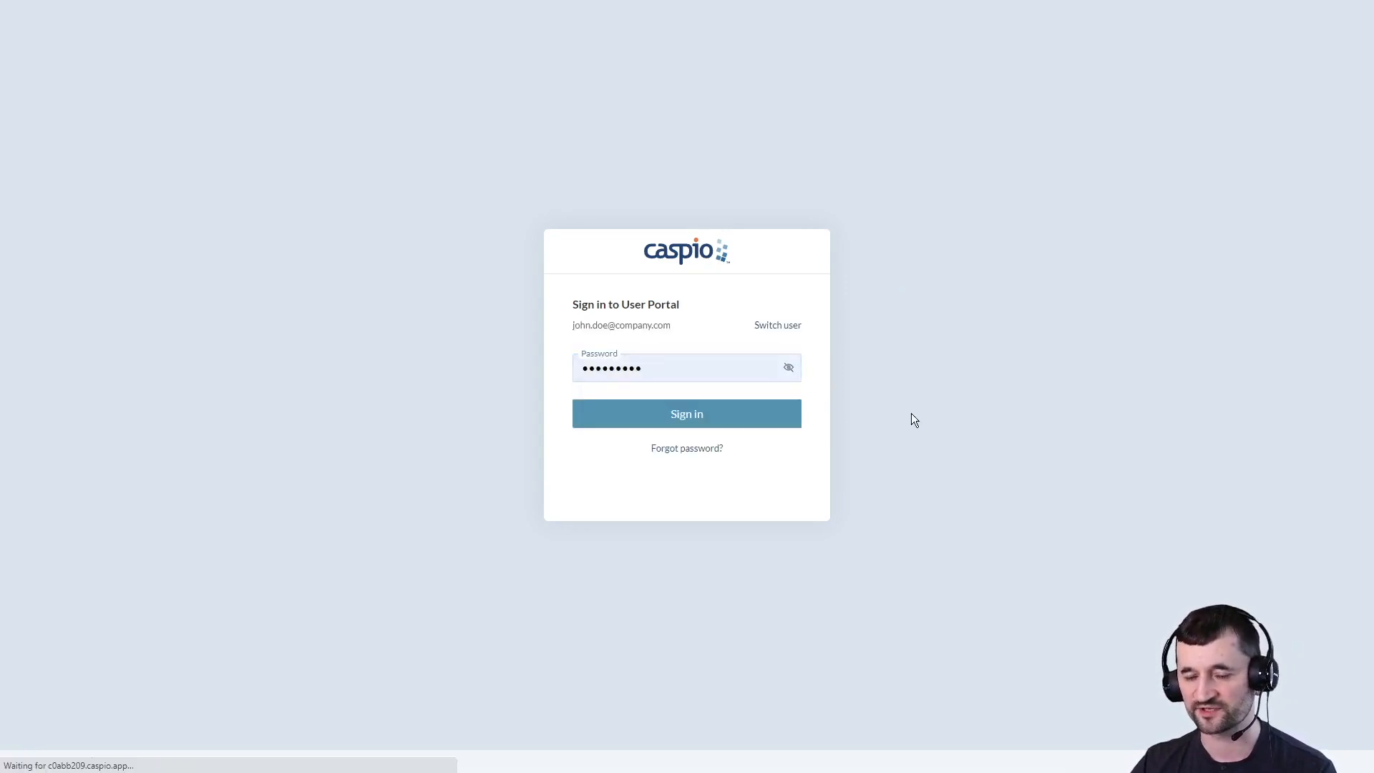
left_click(687, 413)
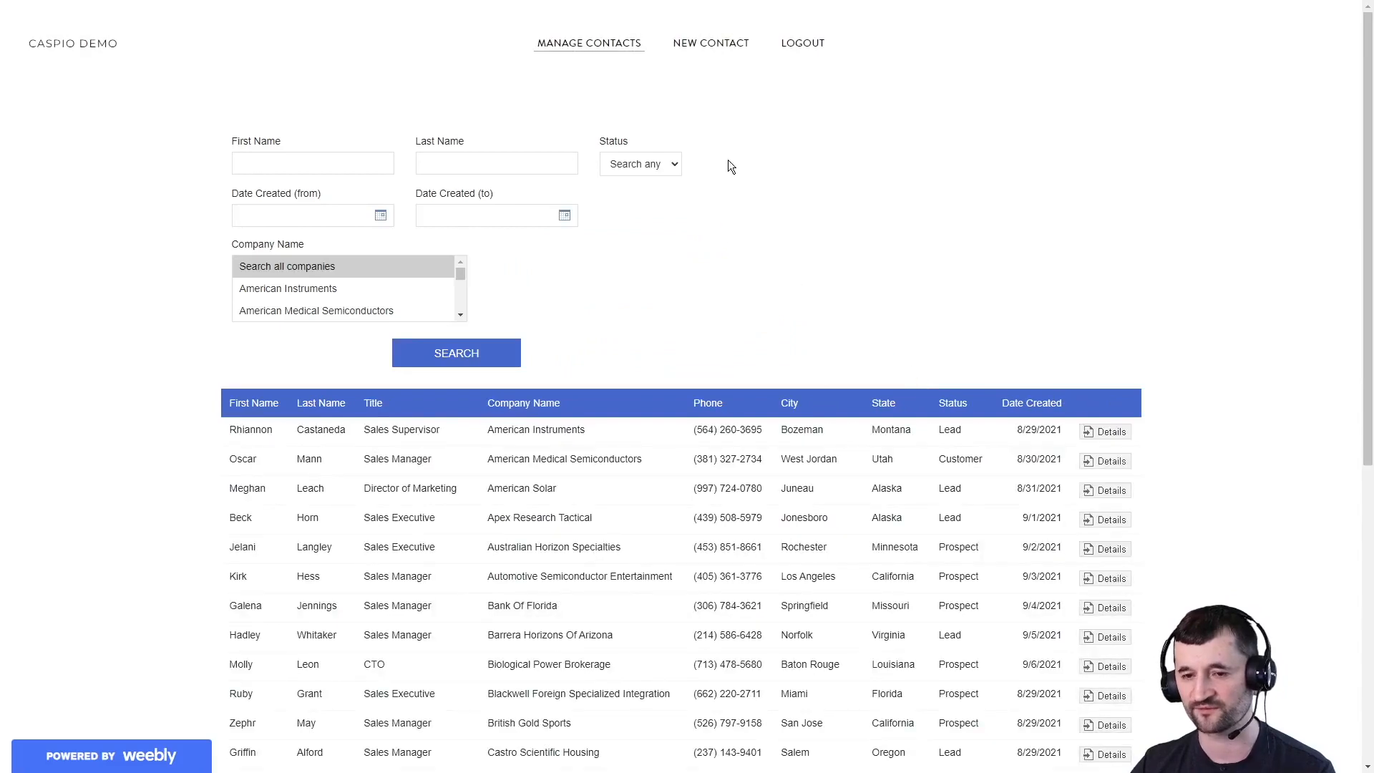
- View the first contact's full details from the list and return to the contacts list
scroll("down", 3)
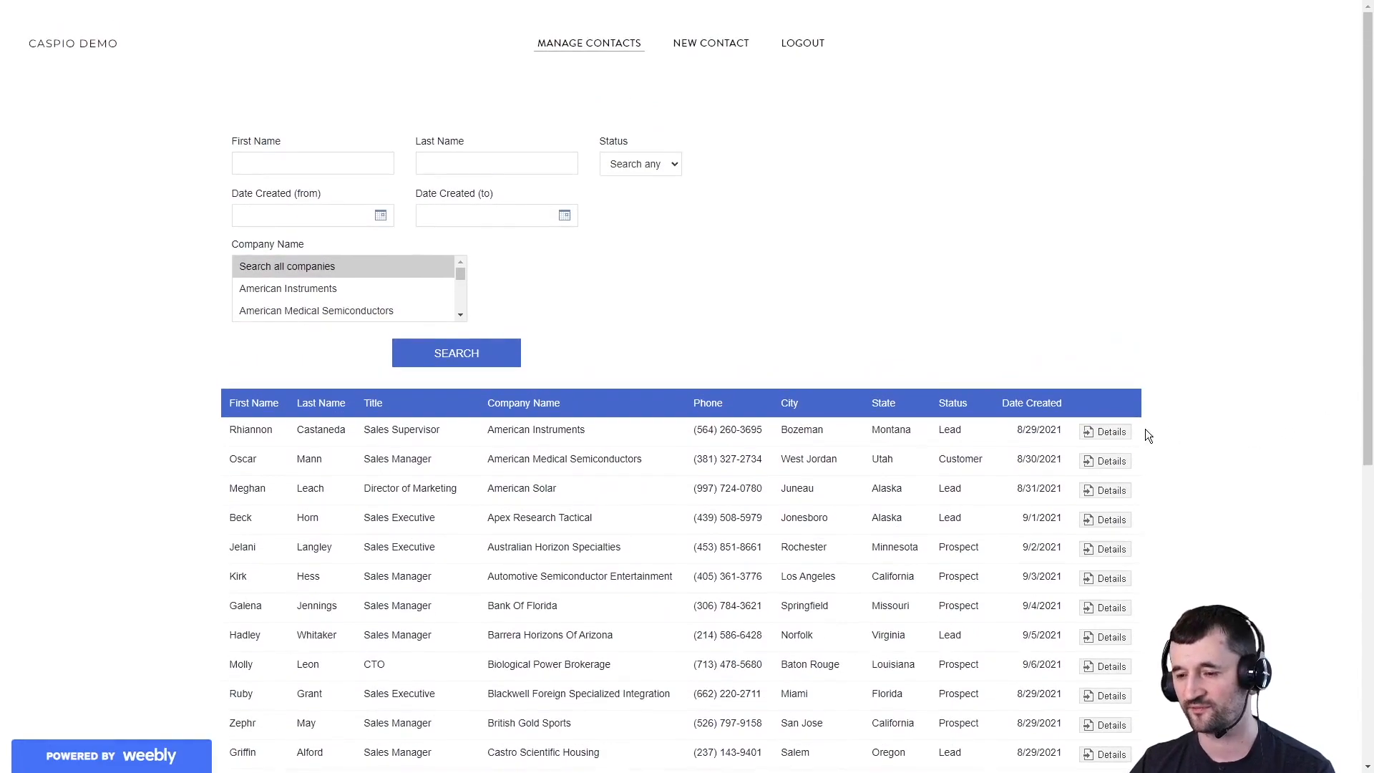
left_click(1104, 433)
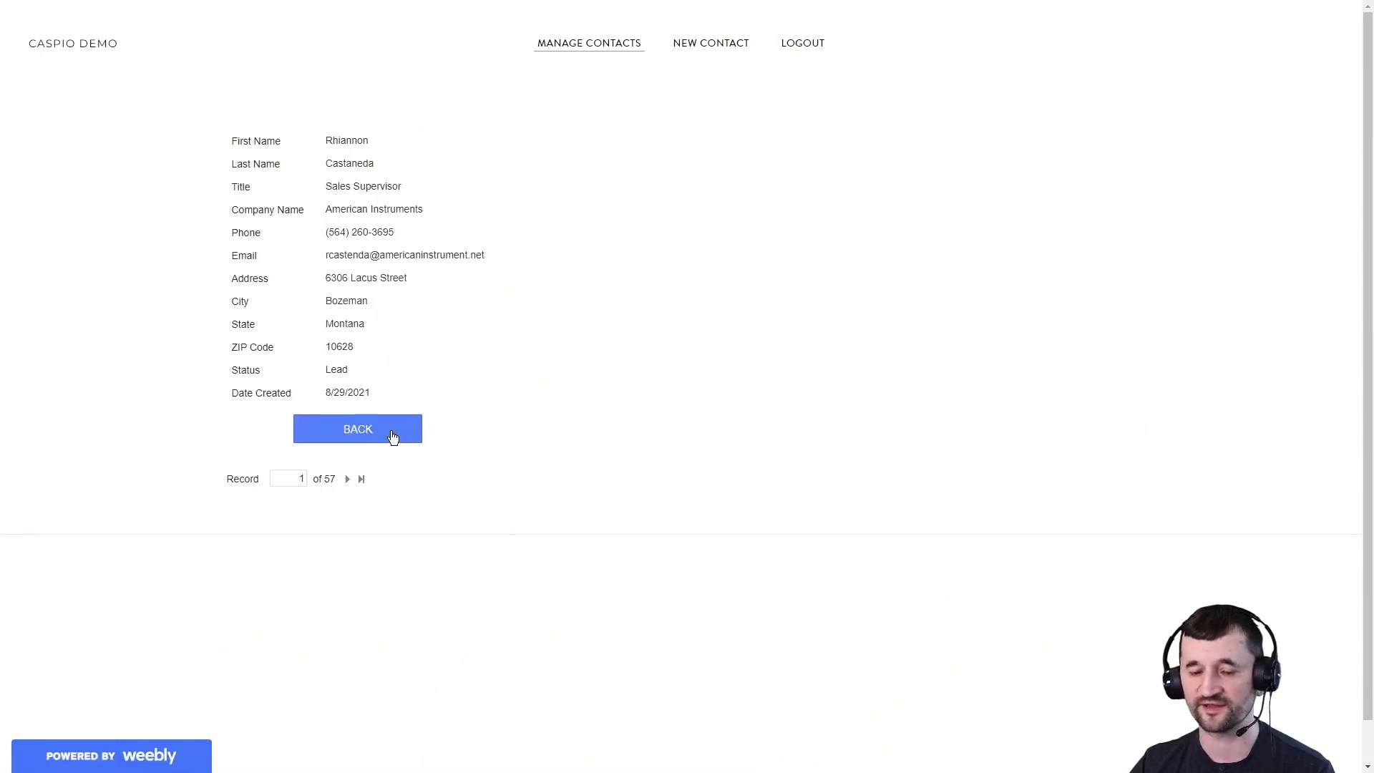
left_click(357, 429)
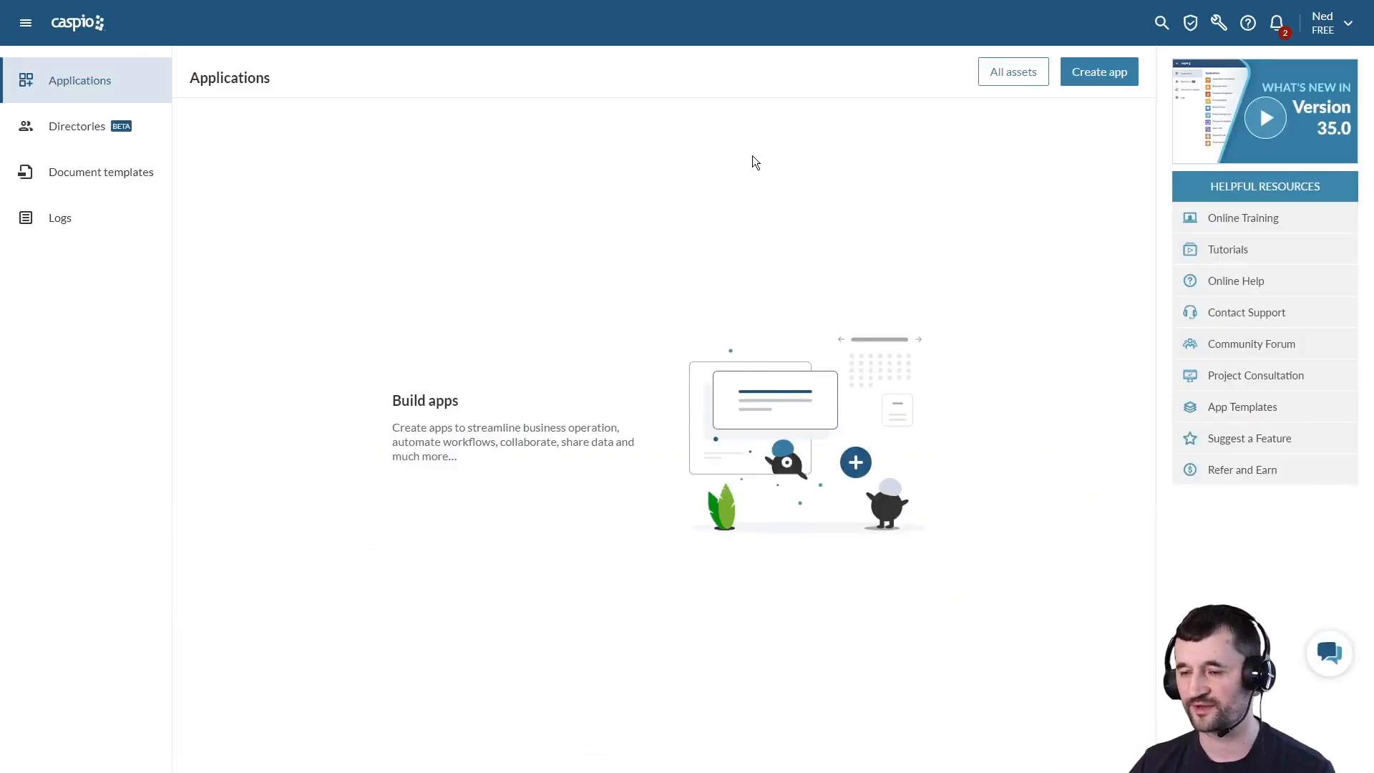
mouse_move(1099, 77)
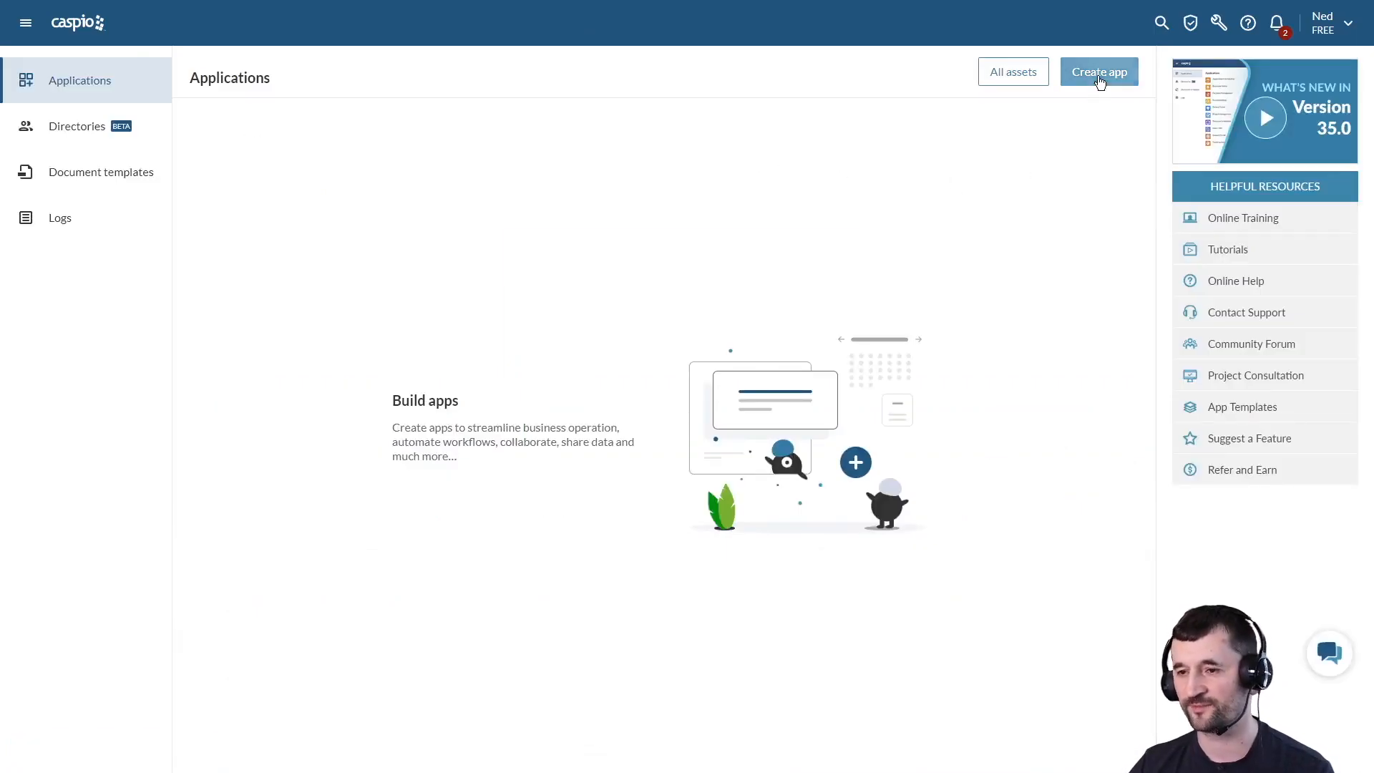
- Start a new app named CM importing data from the Contacts.xlsx spreadsheet
left_click(1099, 72)
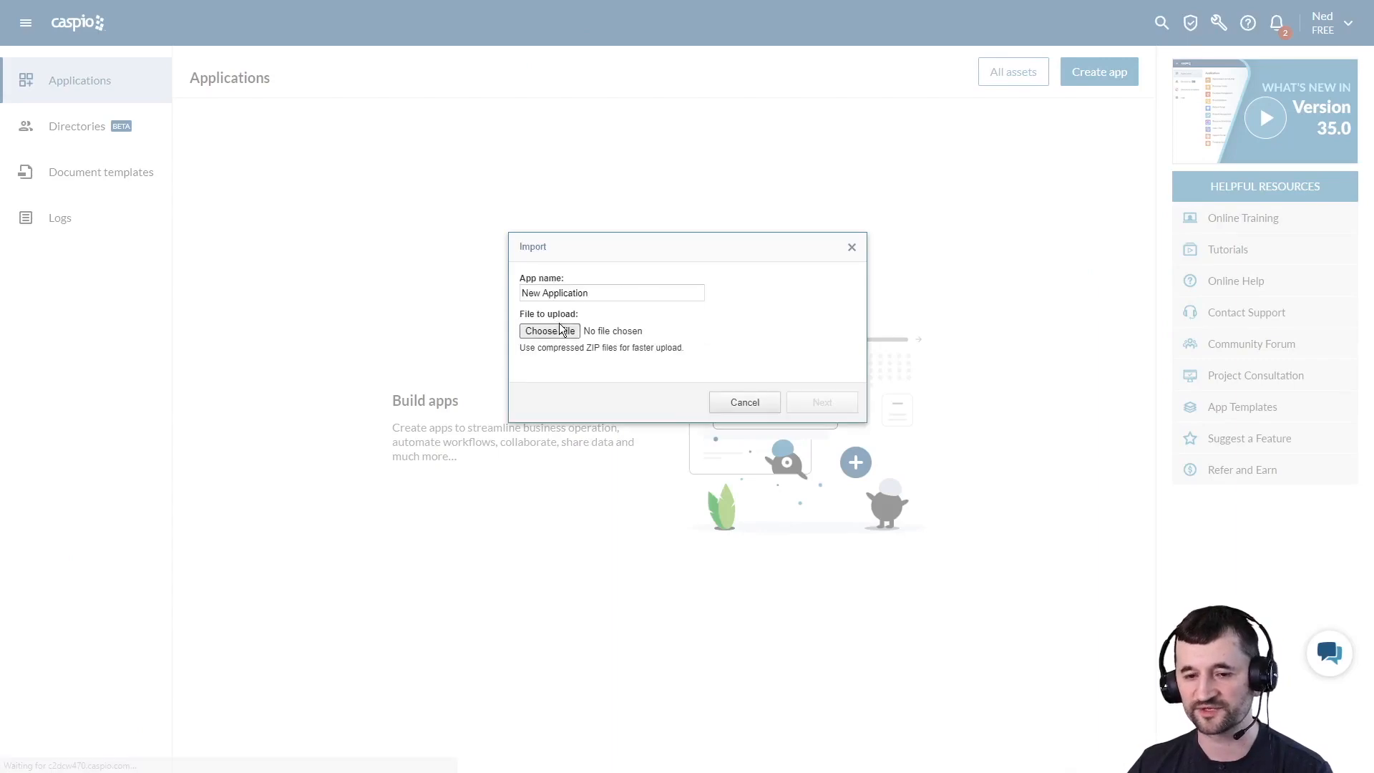
type("C")
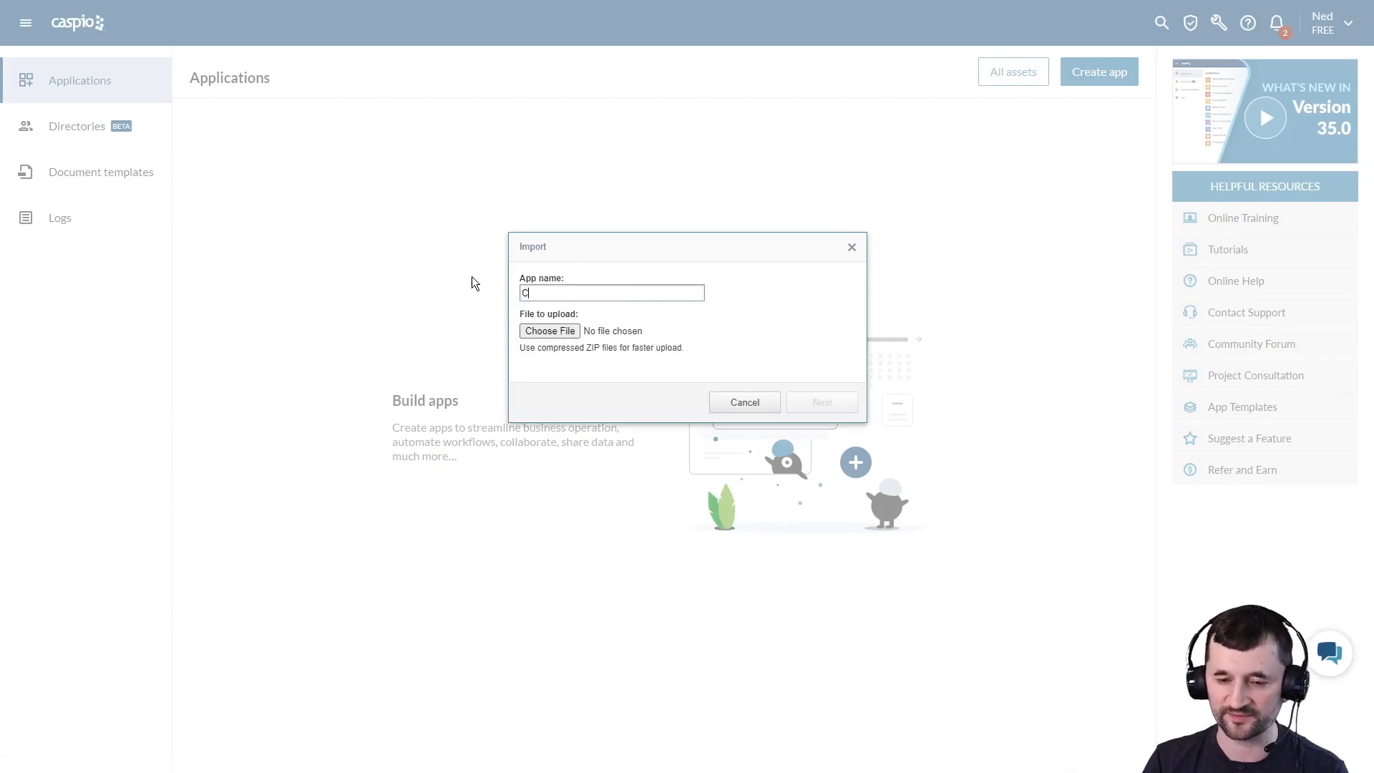
type("M")
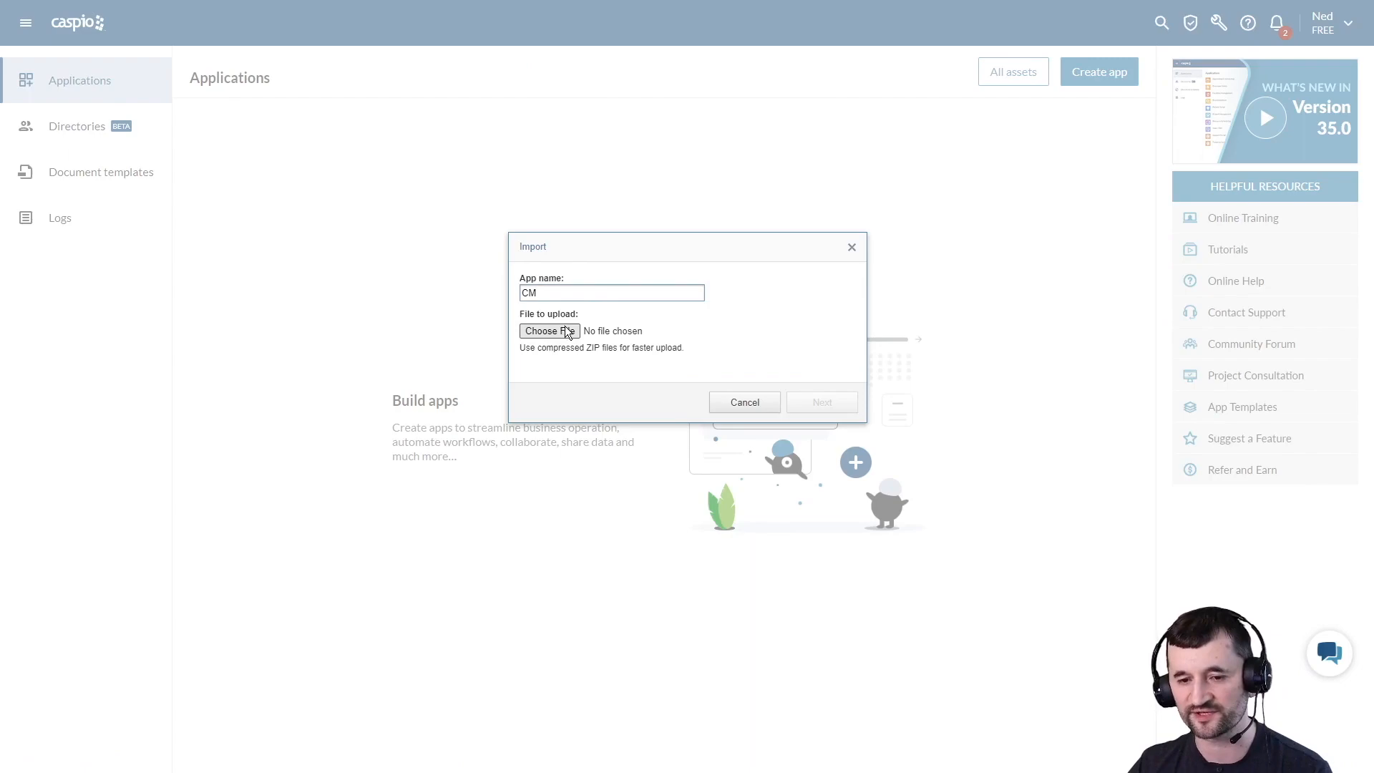
left_click(550, 330)
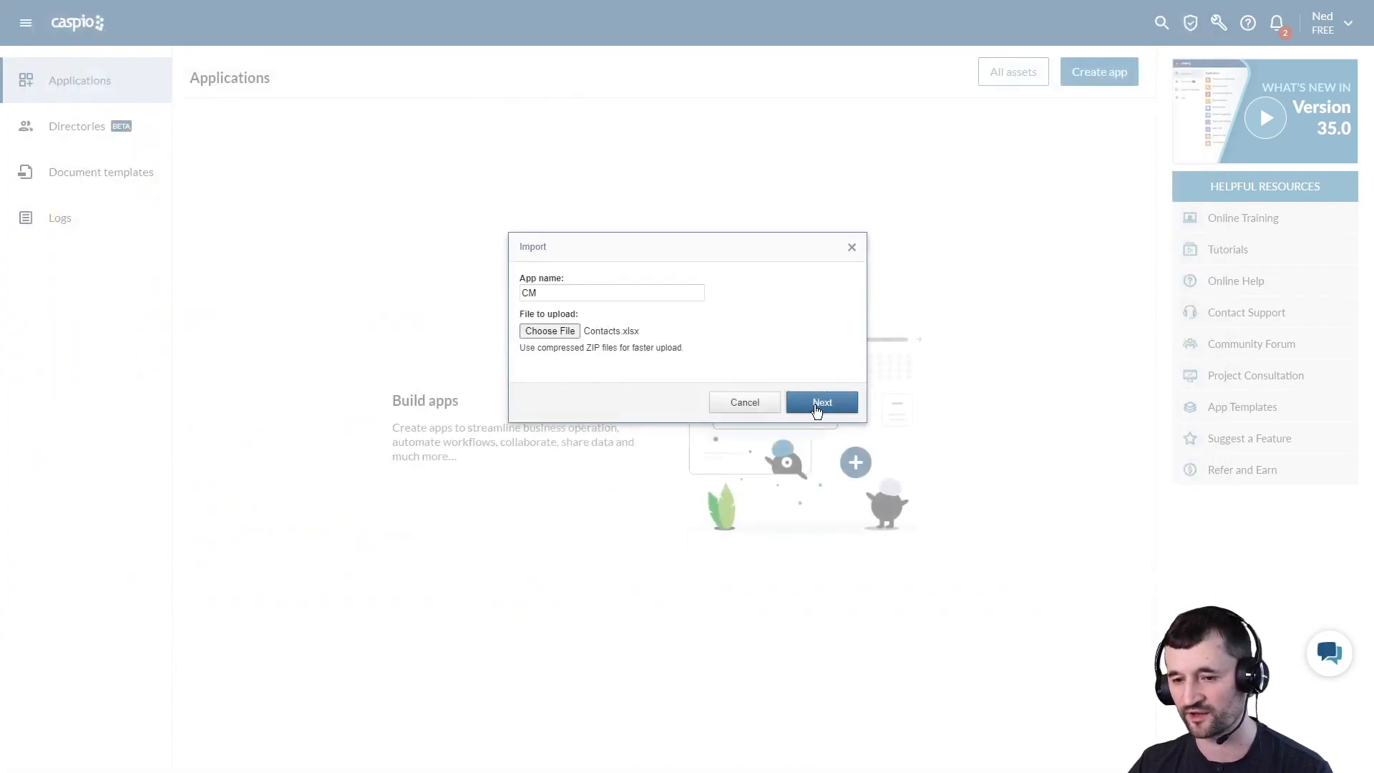
- Proceed with the import as a new table and reach the field configuration
left_click(822, 402)
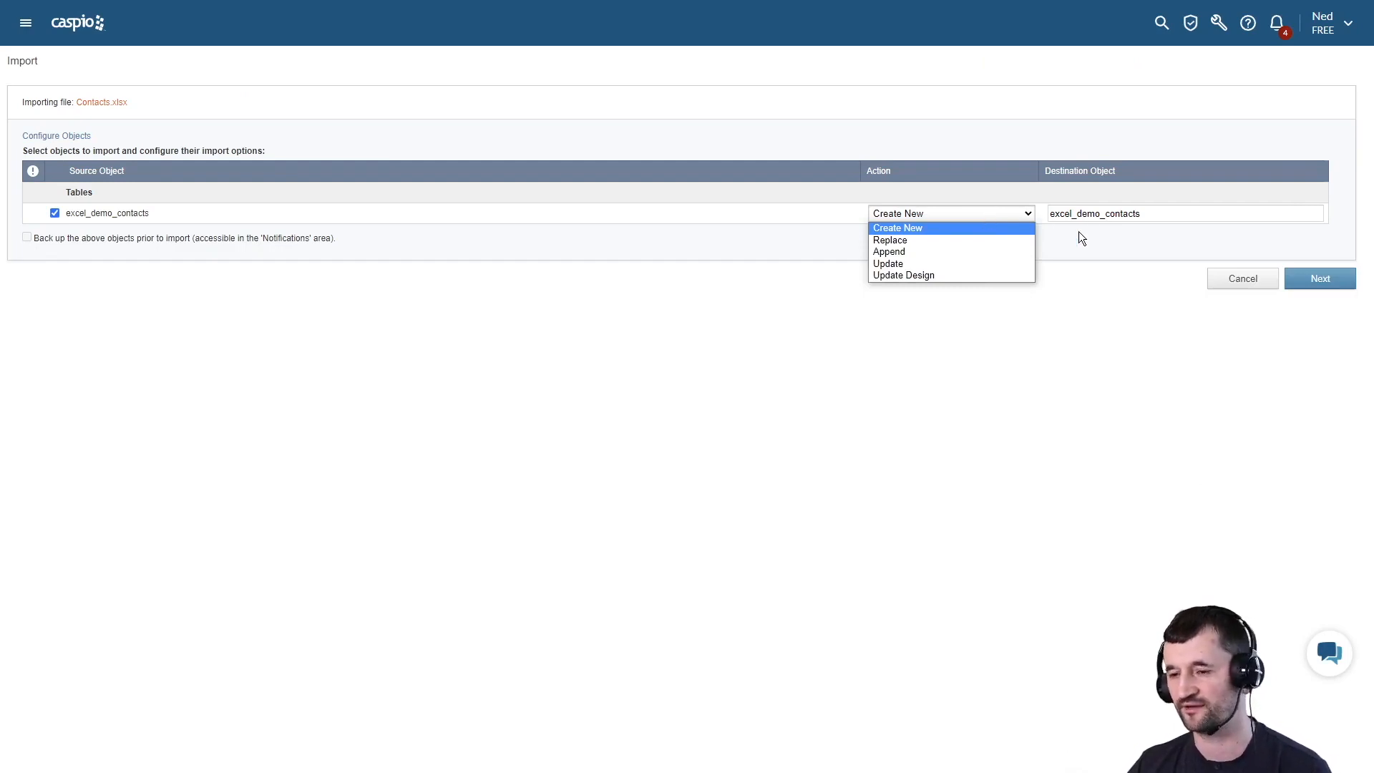
left_click(898, 228)
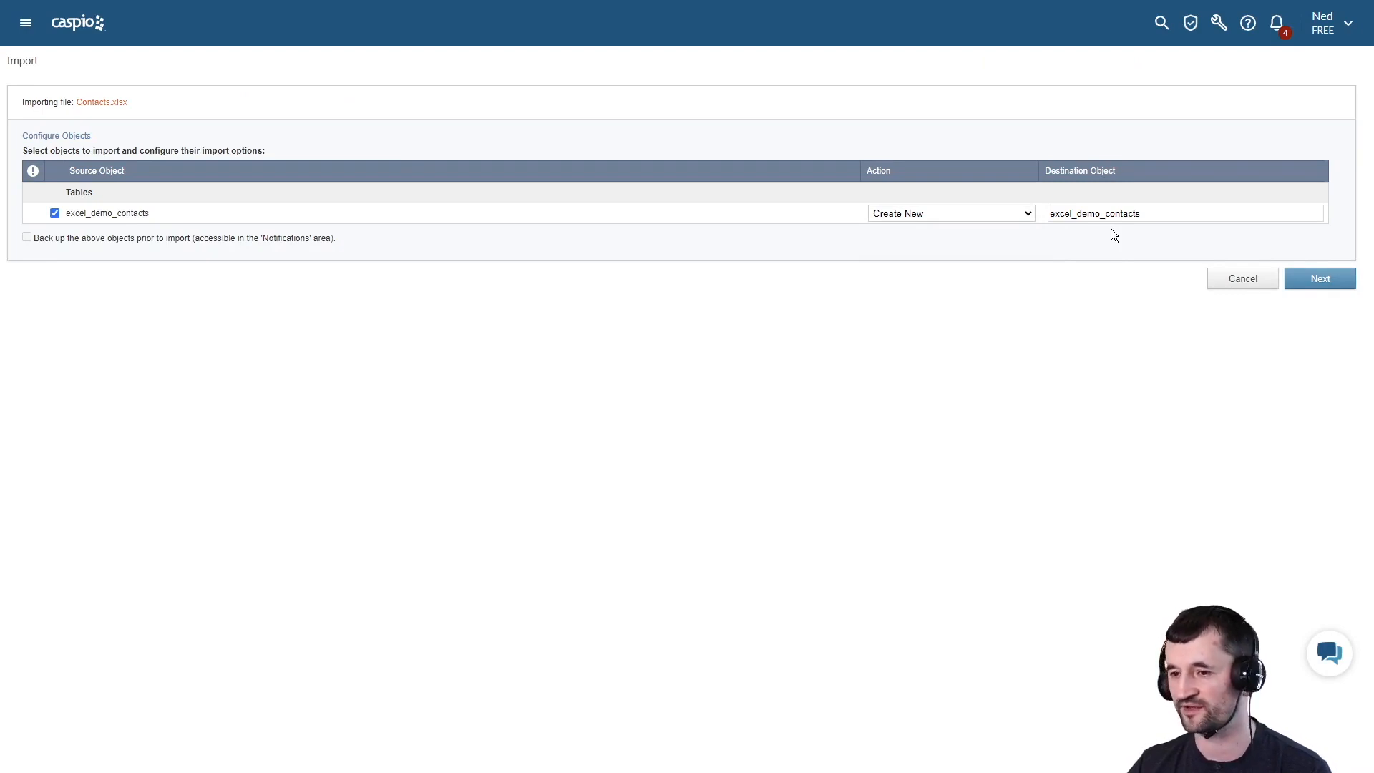
left_click(1319, 278)
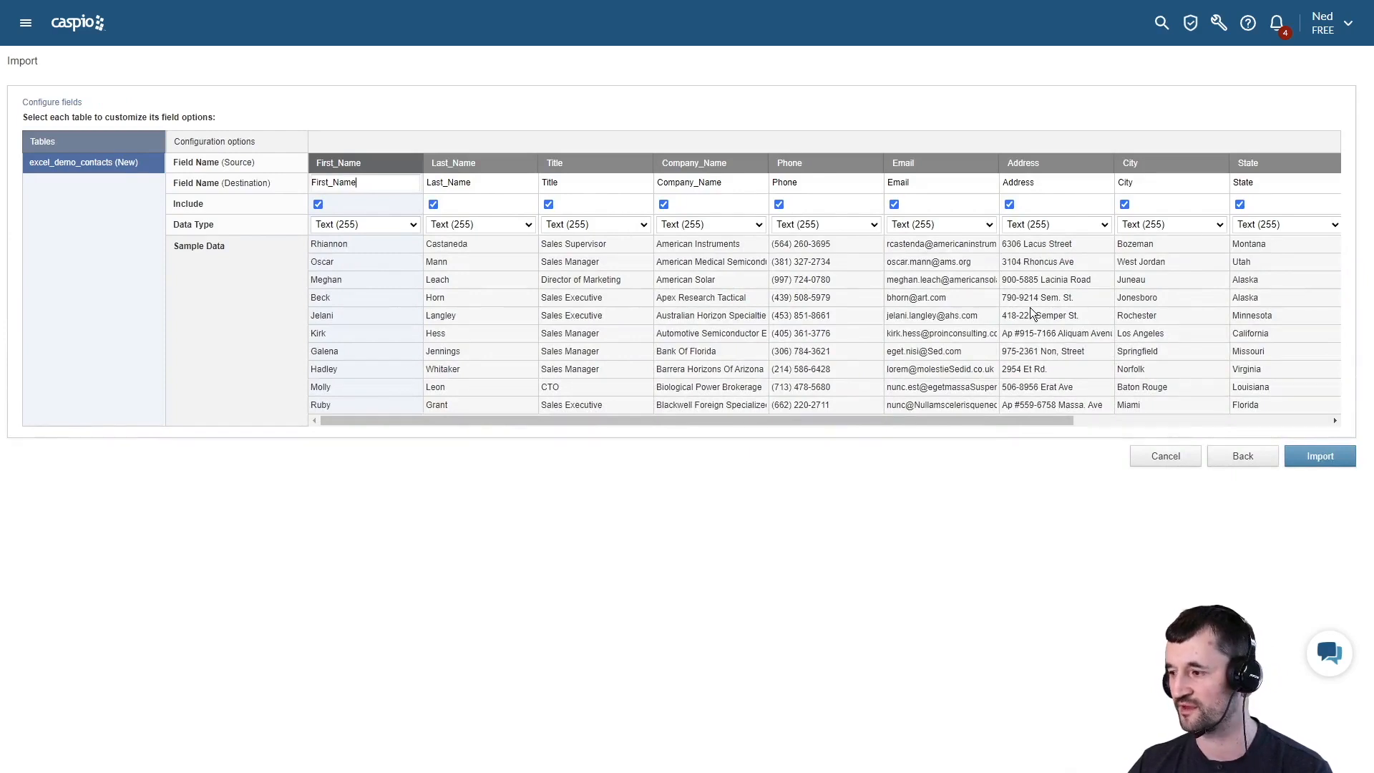
- Keep the Phone field as text and import the 57 contacts into excel_demo_contacts
left_click(856, 224)
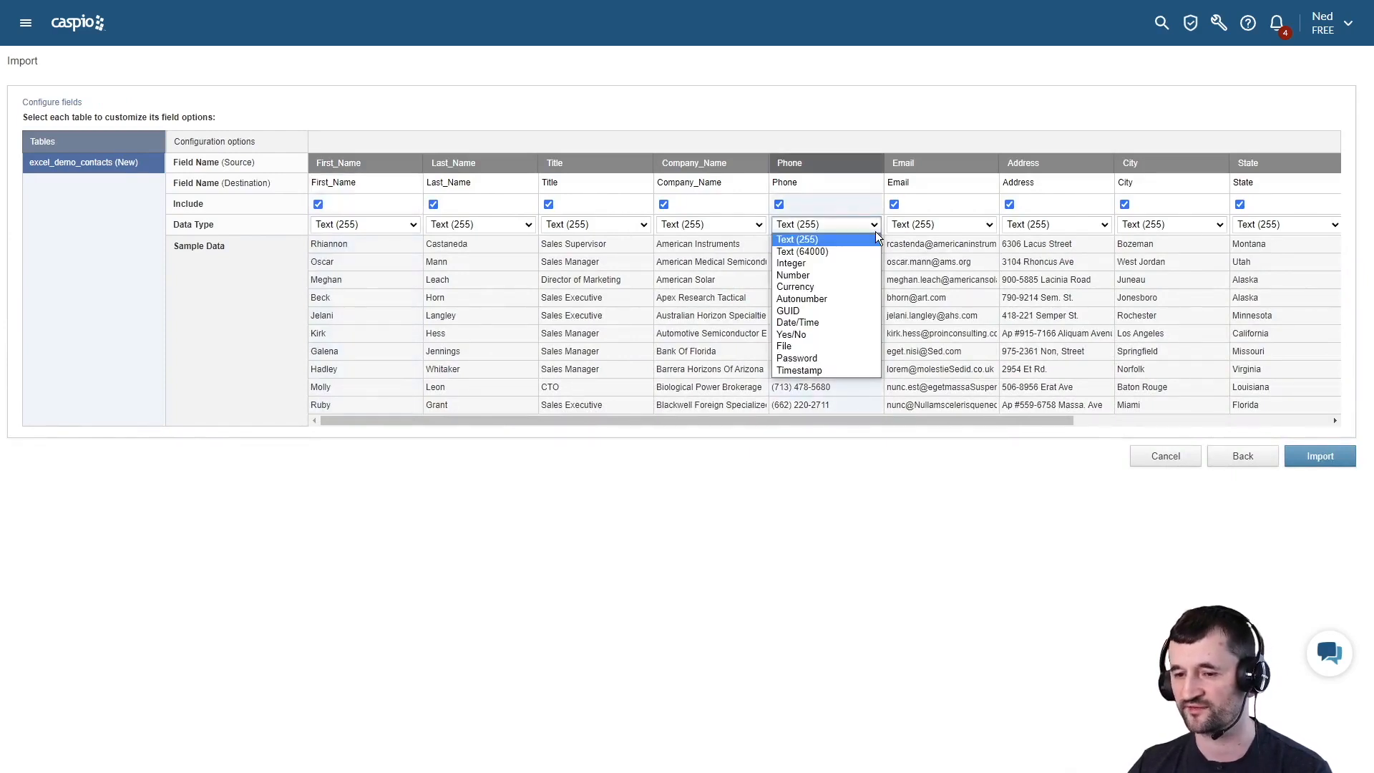
left_click(797, 238)
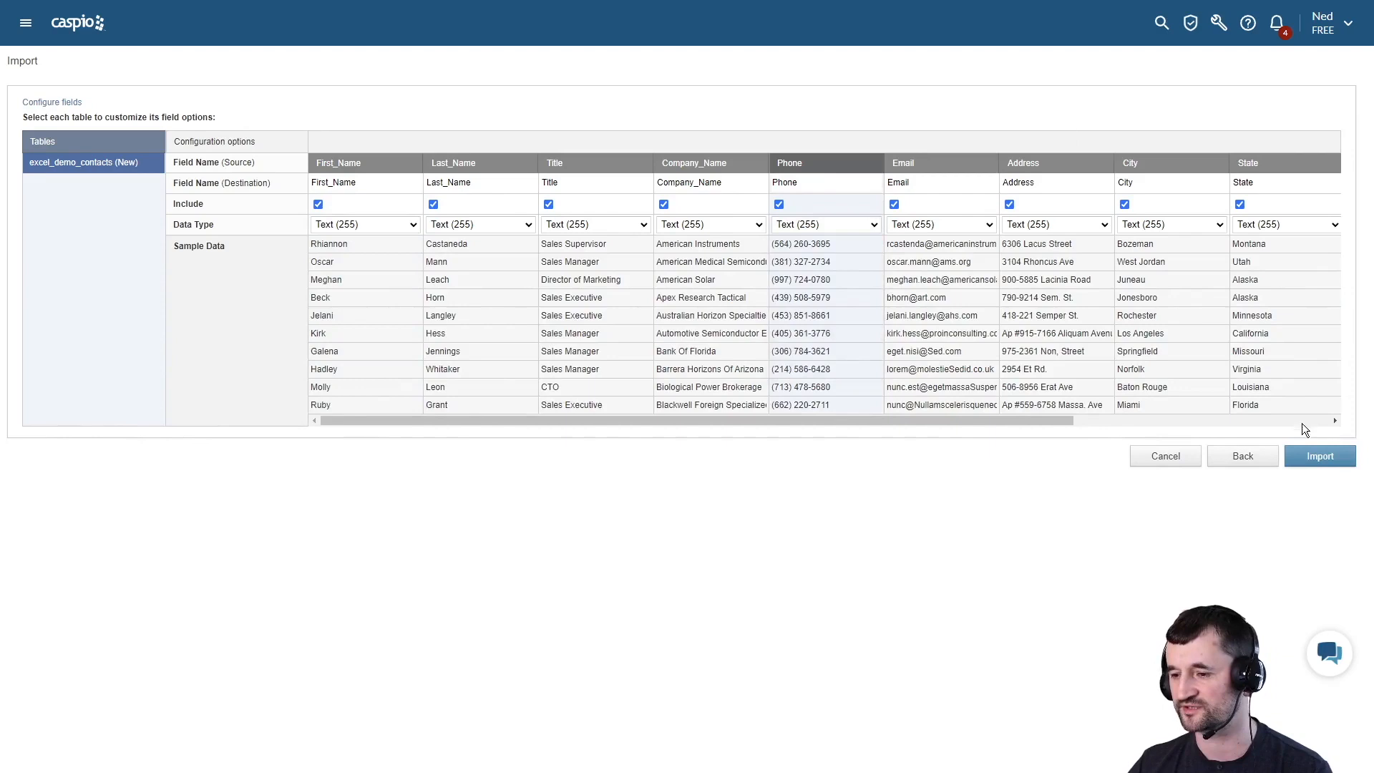
left_click(1320, 456)
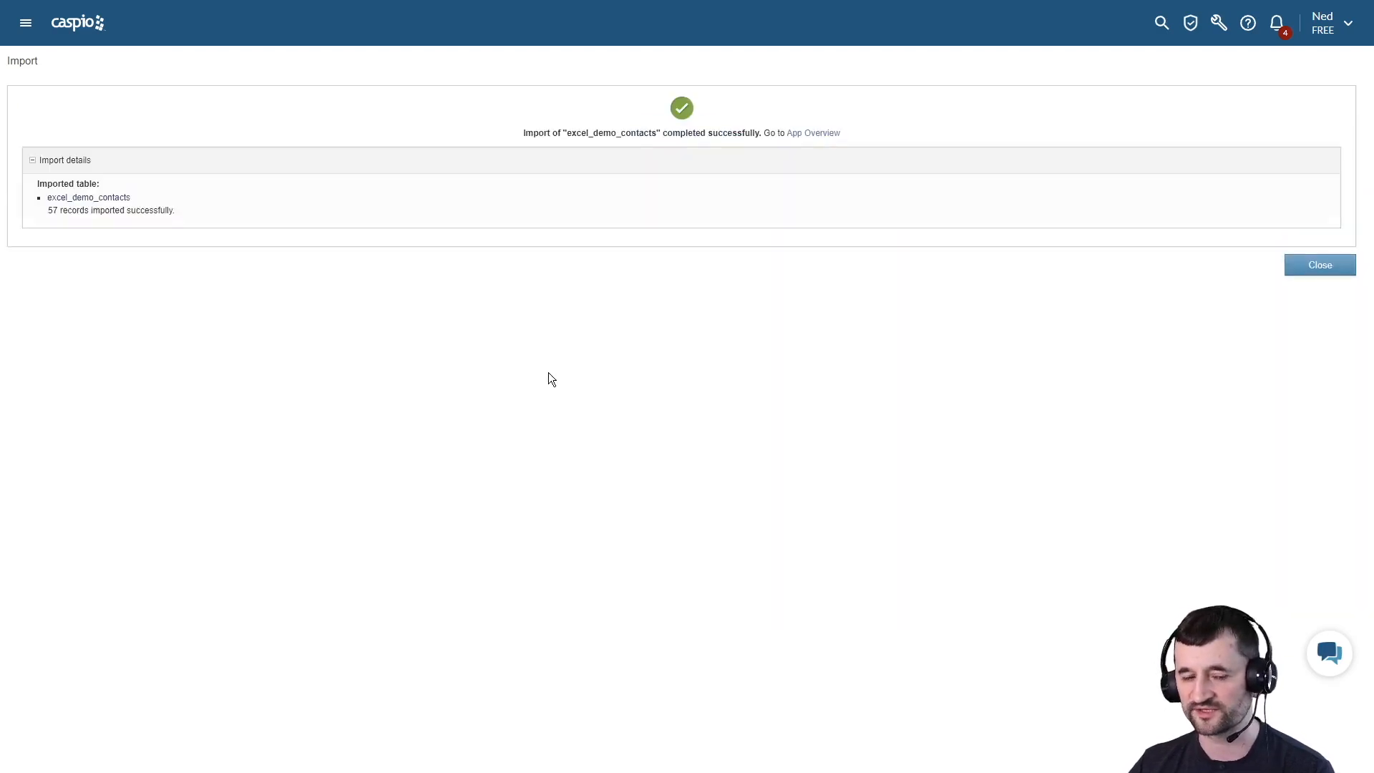
mouse_move(163, 223)
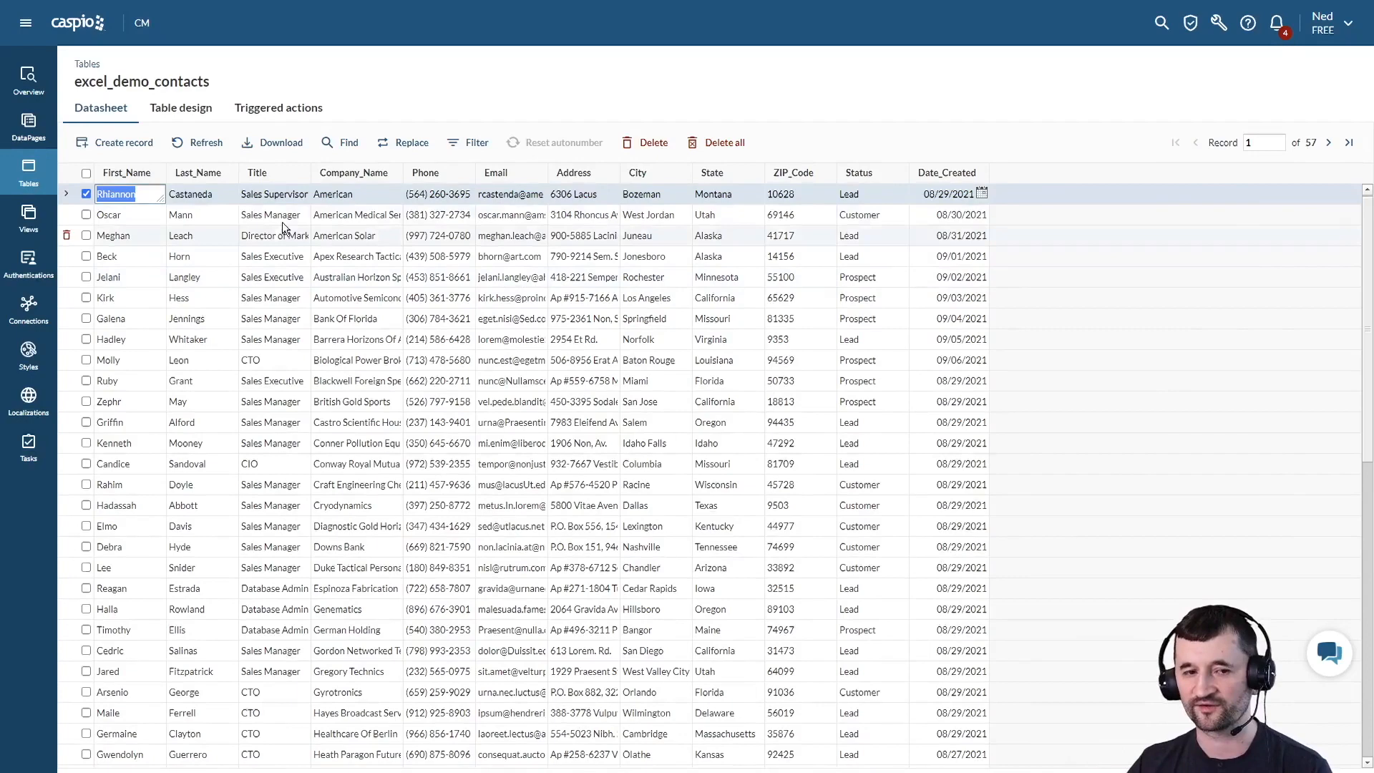
- Start a new DataPage in the CM app and show the report page types
left_click(29, 126)
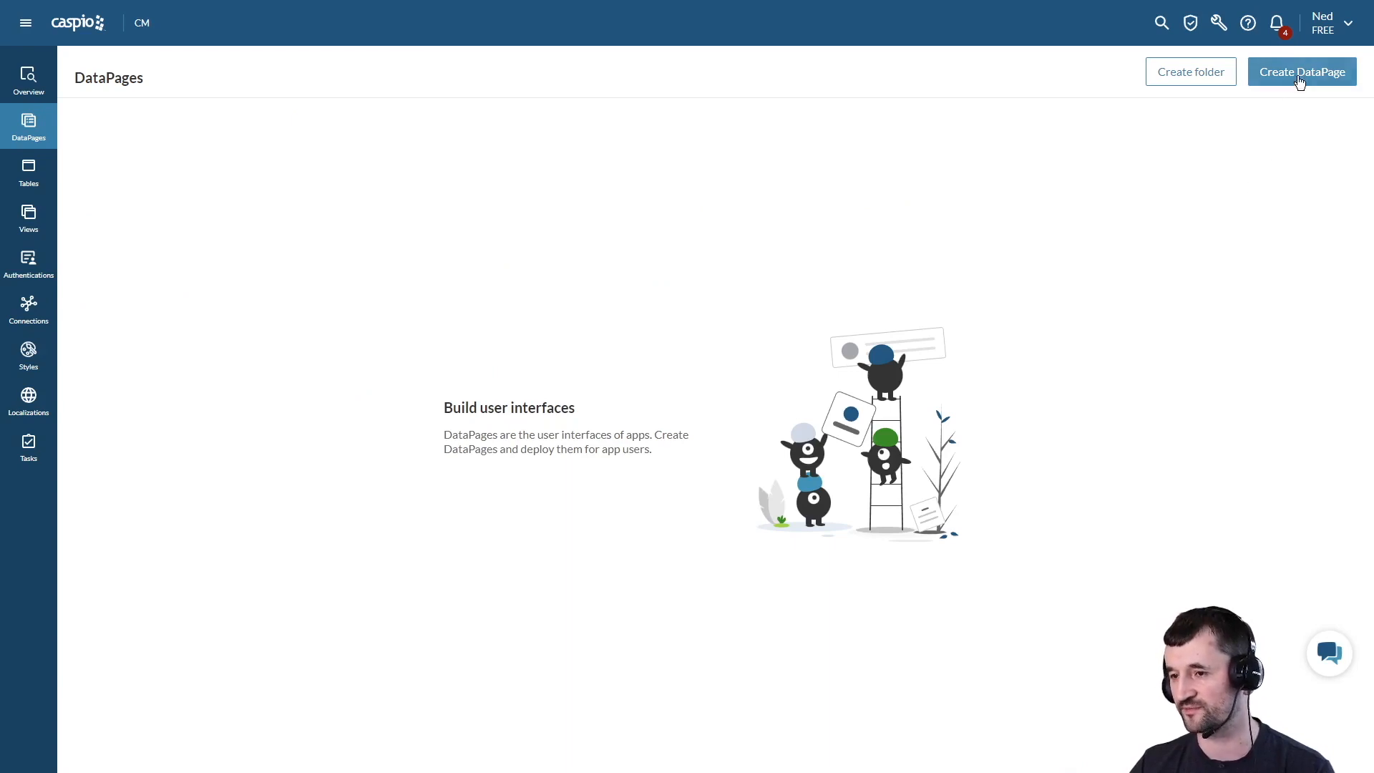
left_click(1302, 71)
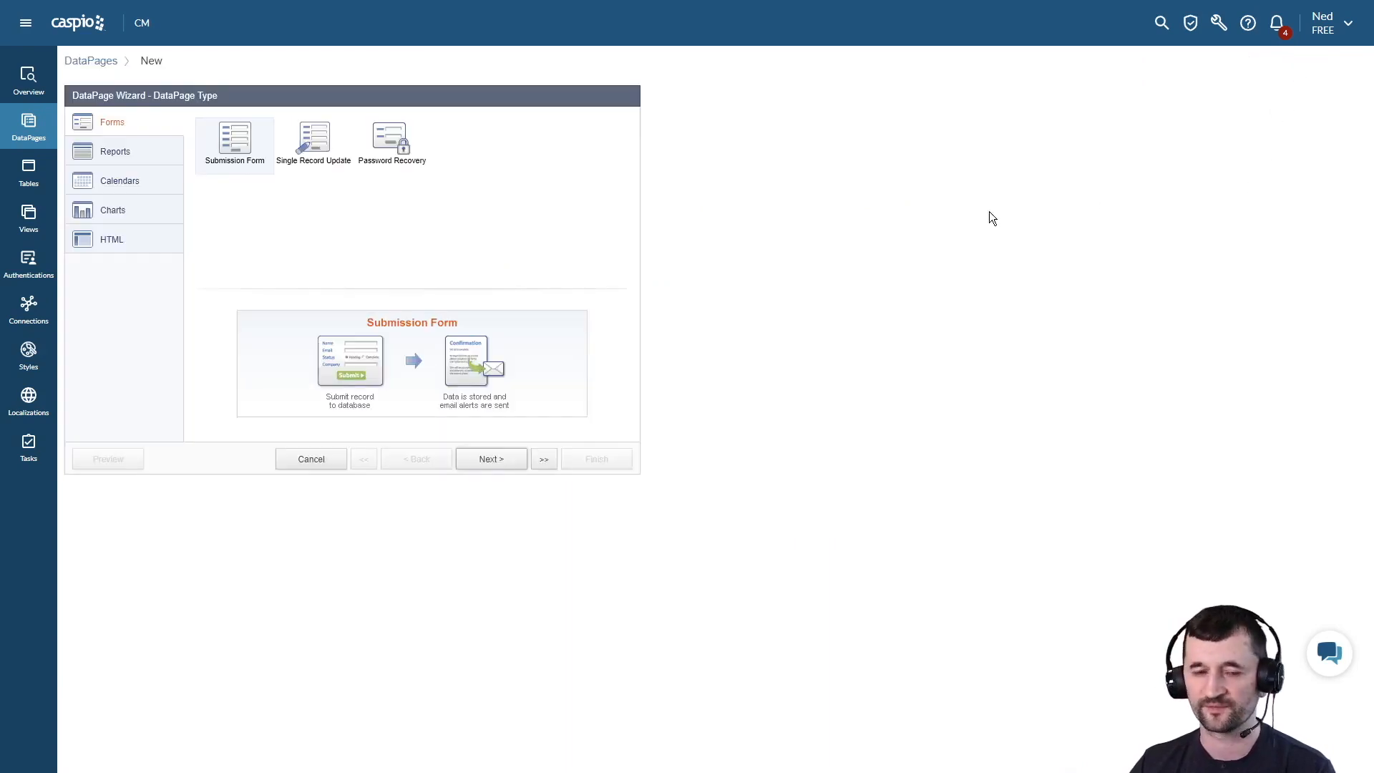
left_click(115, 151)
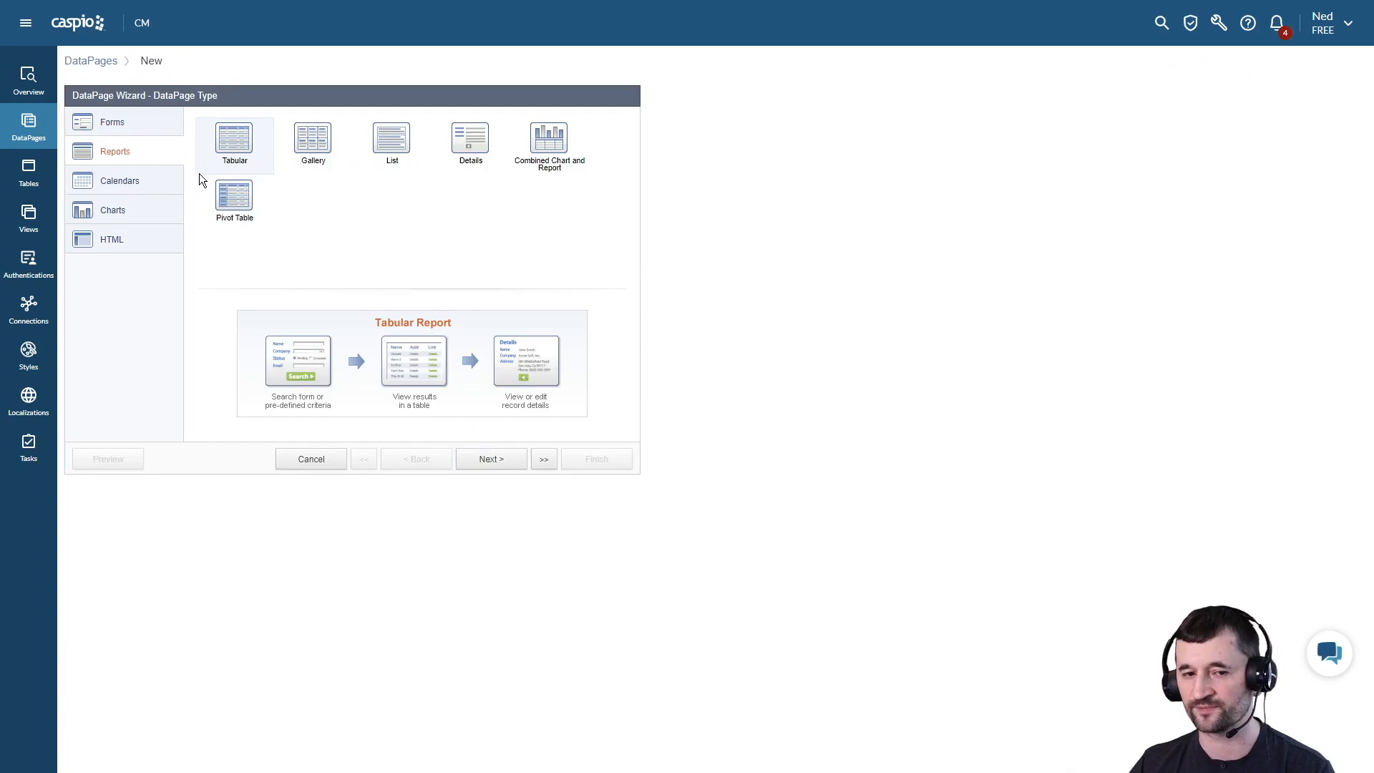
mouse_move(245, 173)
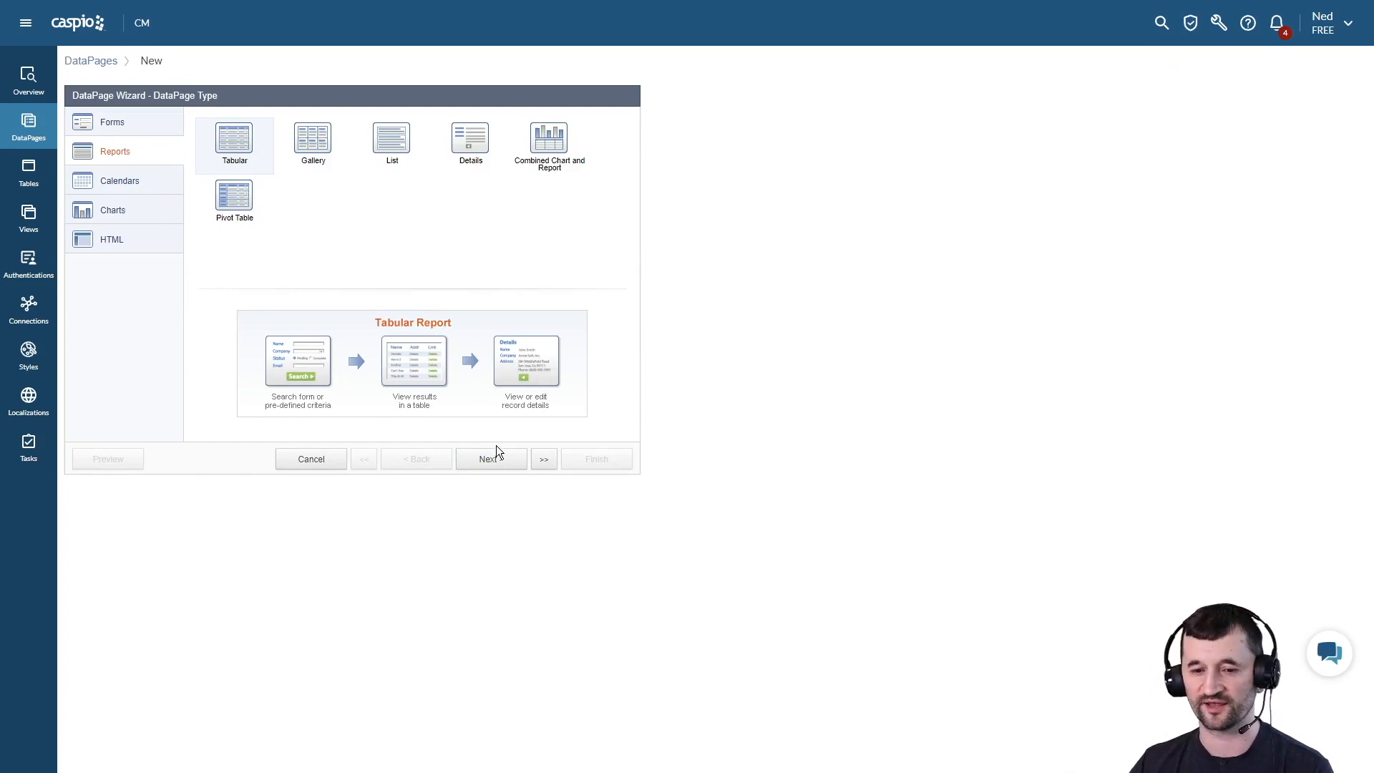
- Base the tabular report on excel_demo_contacts, name it Manage Contacts, Blue style, English localization
left_click(491, 458)
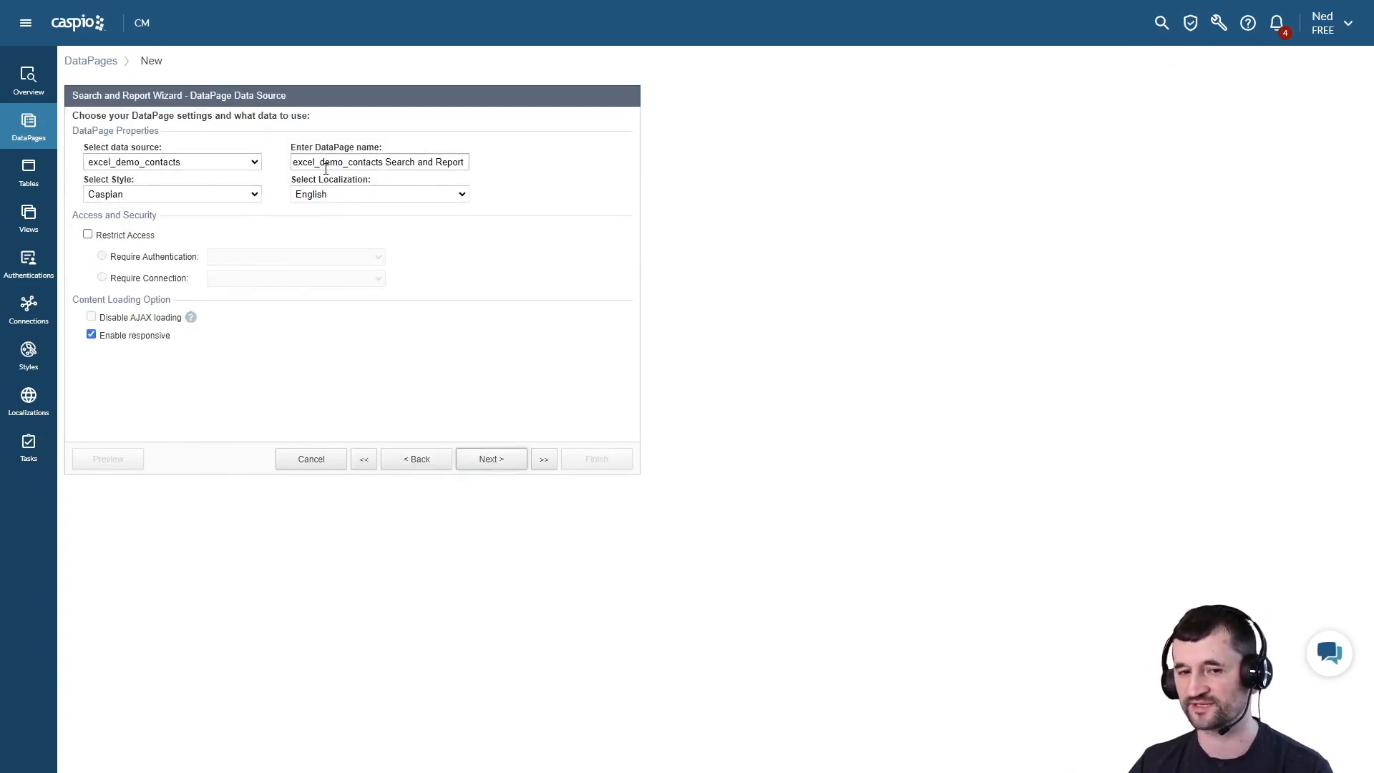
type("Manage Contacts")
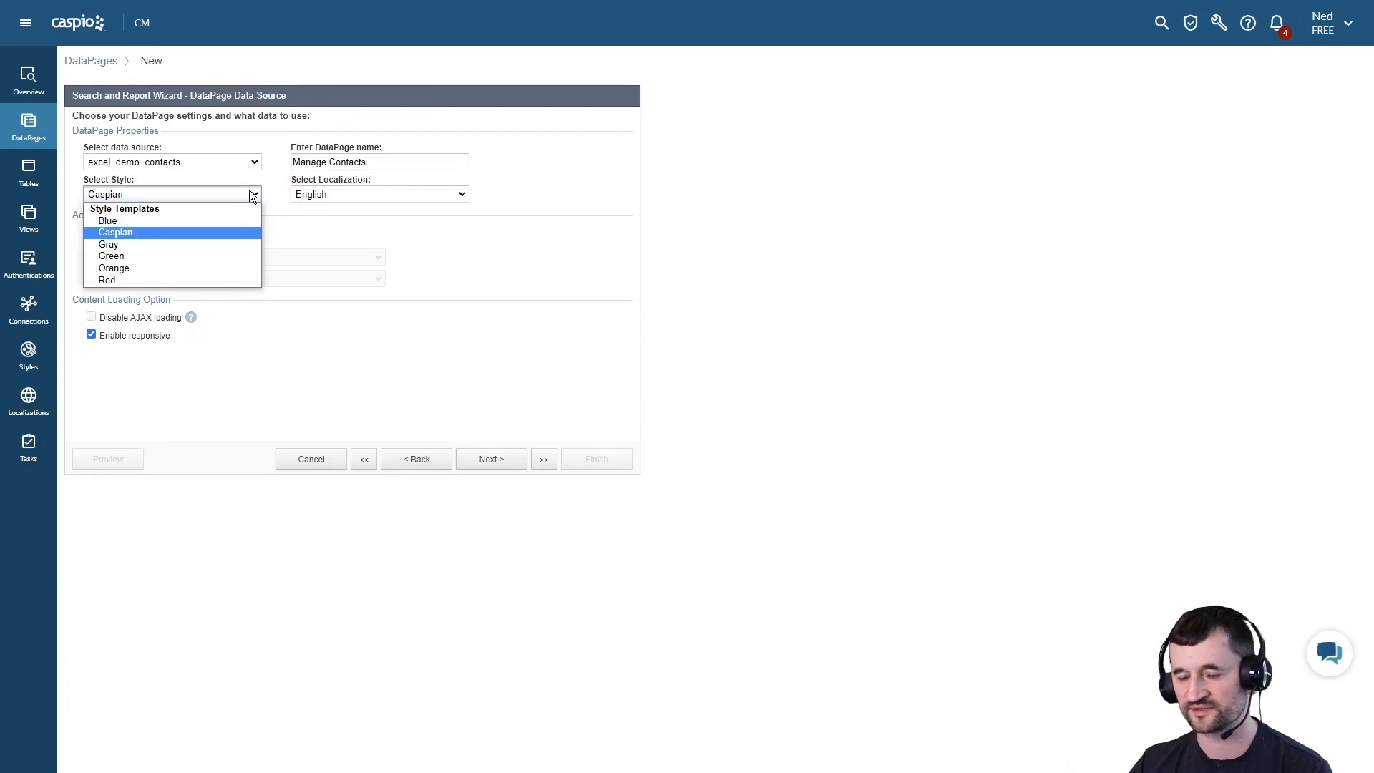
mouse_move(240, 199)
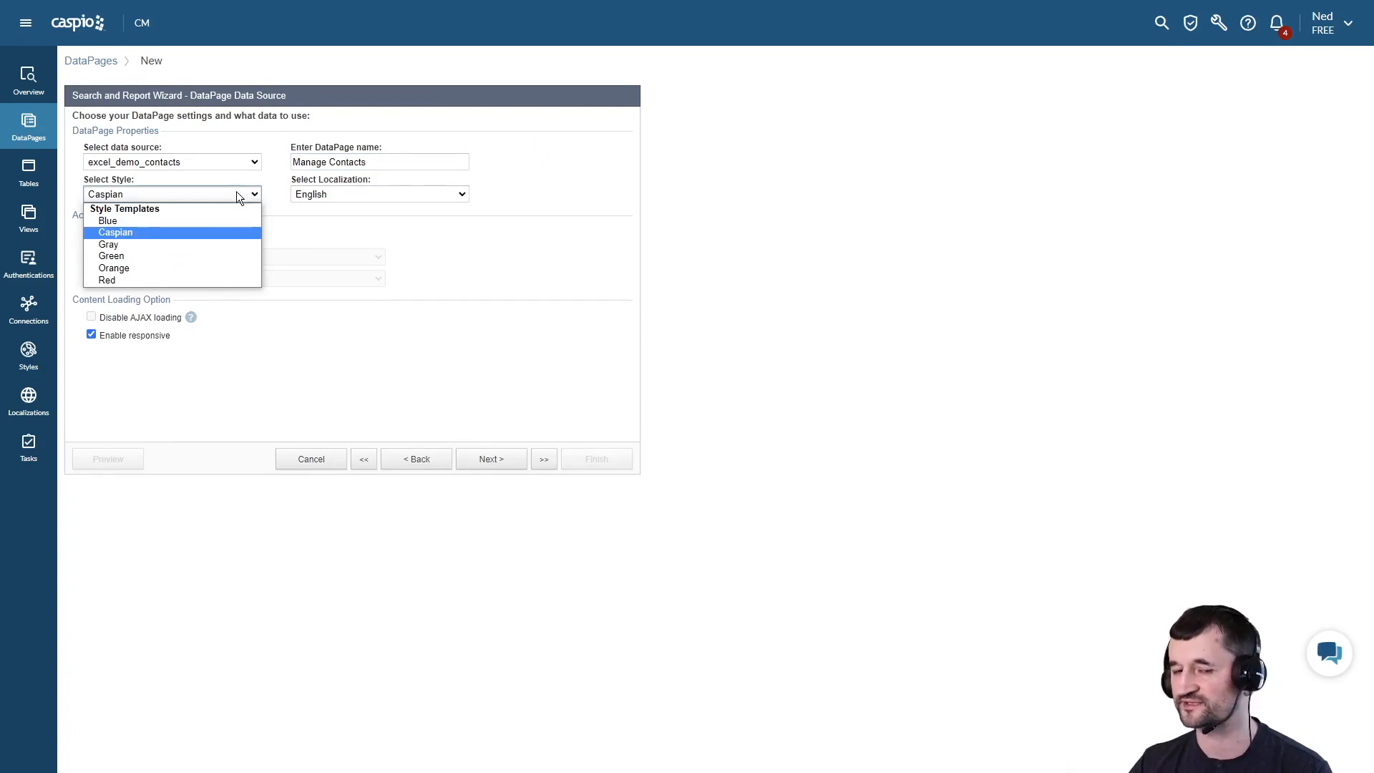
left_click(107, 221)
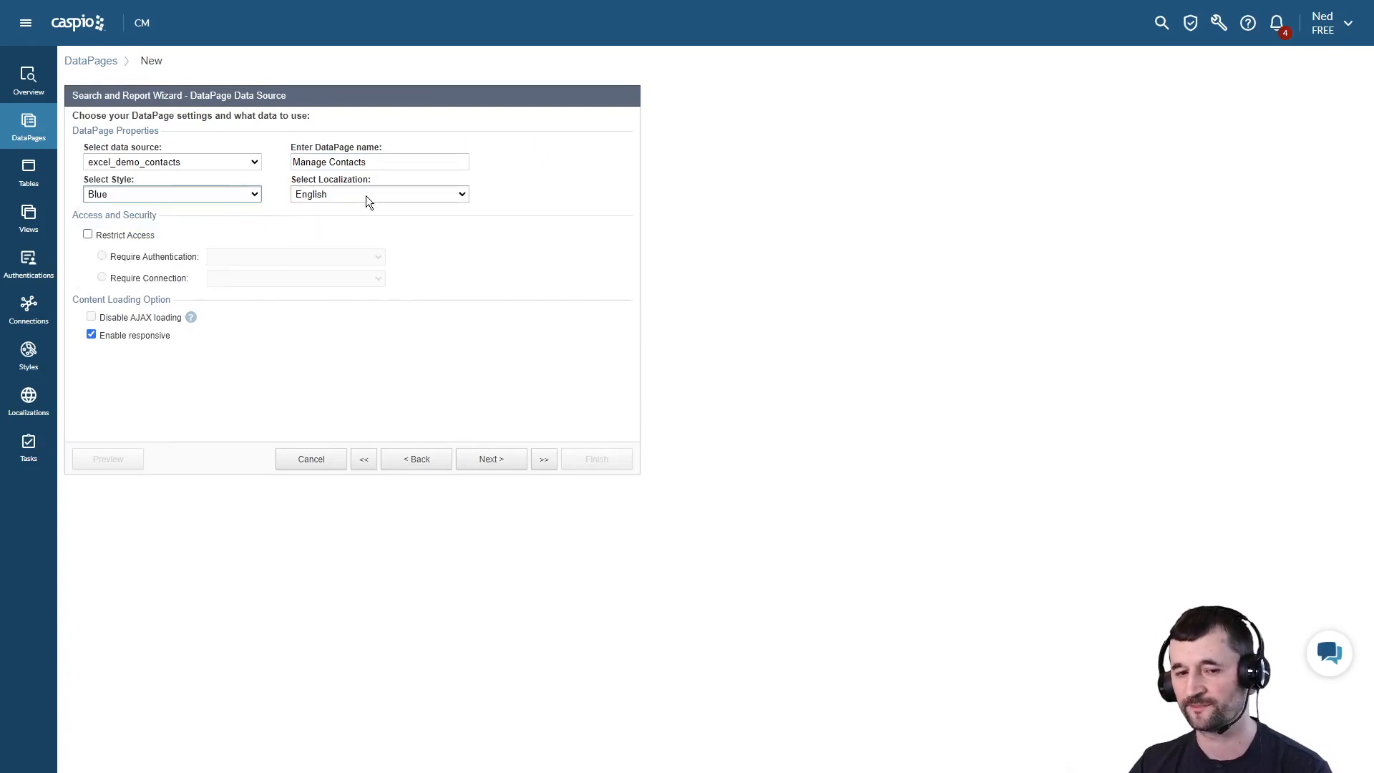
left_click(378, 194)
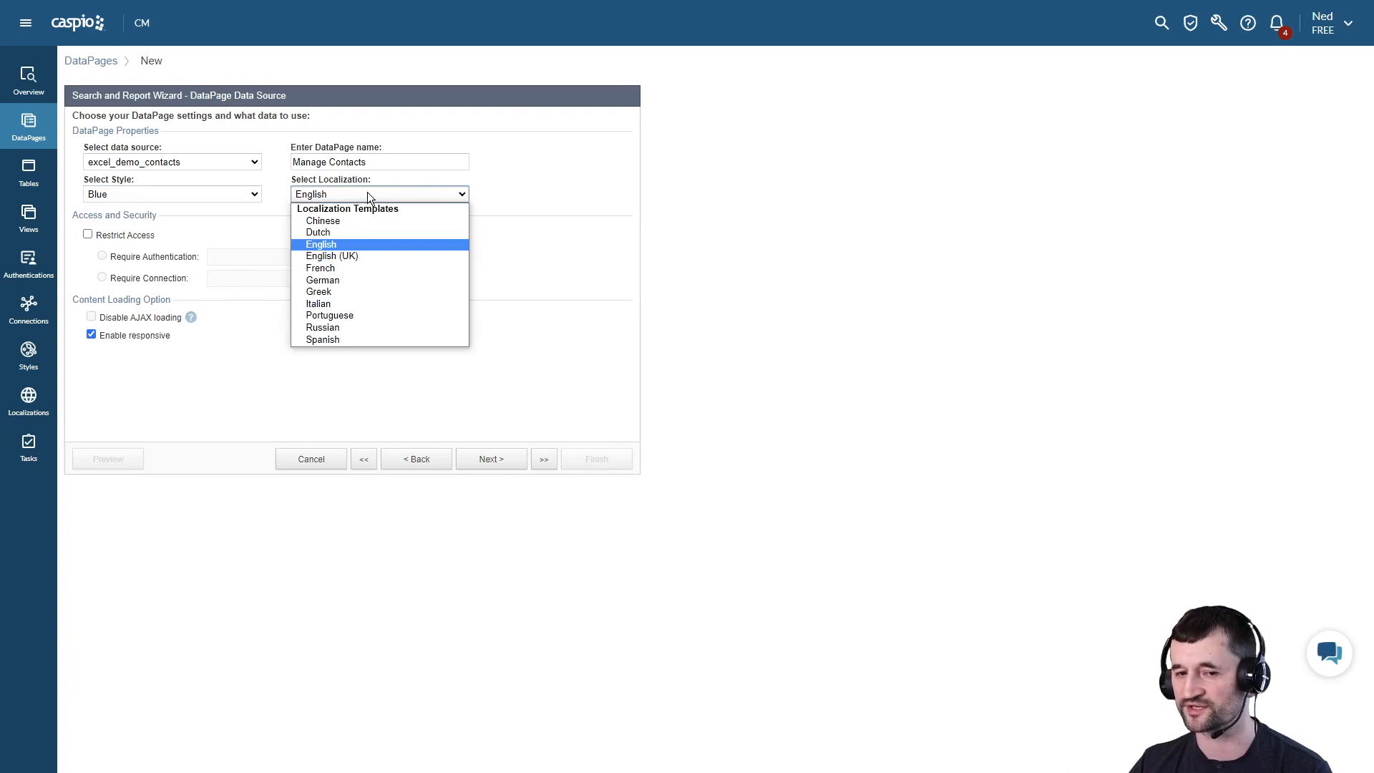
left_click(320, 243)
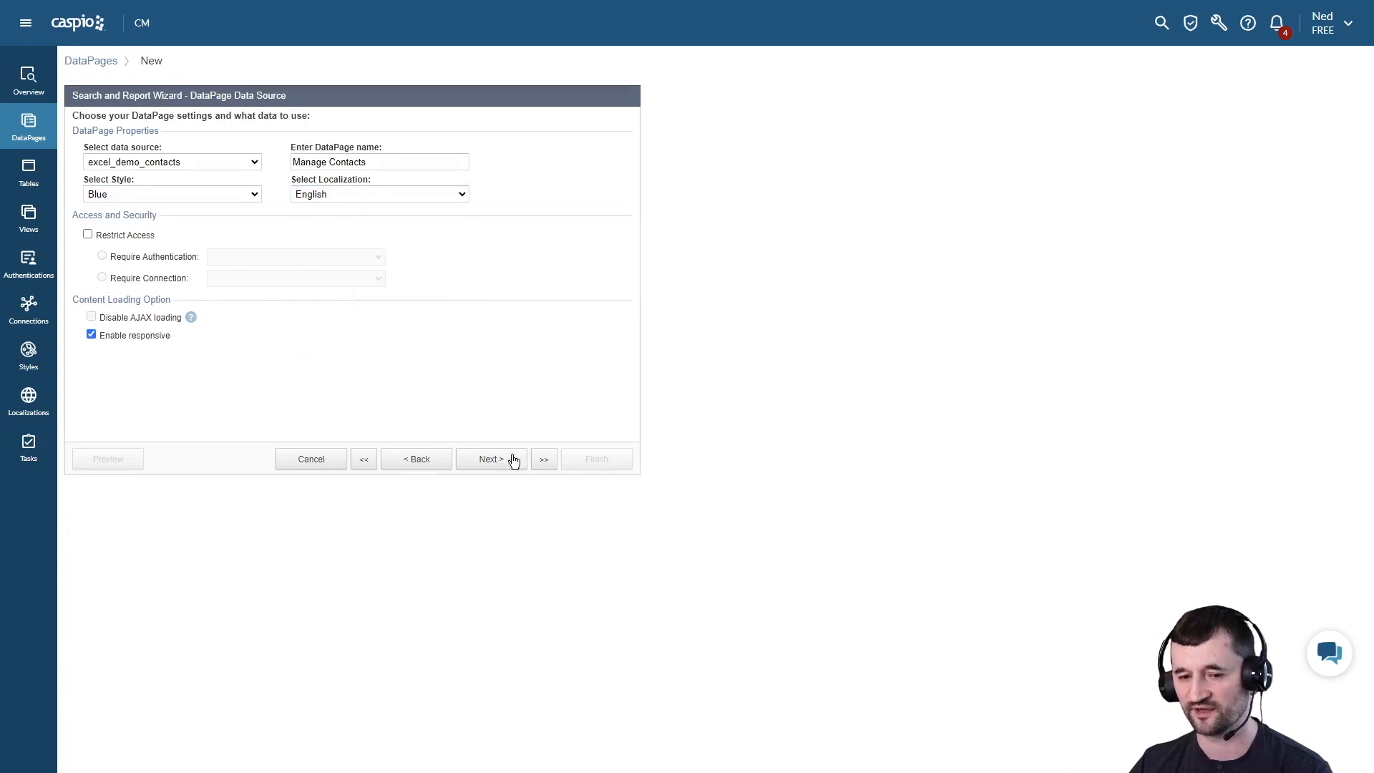
- Show results below the search form and display them on initial load
left_click(491, 458)
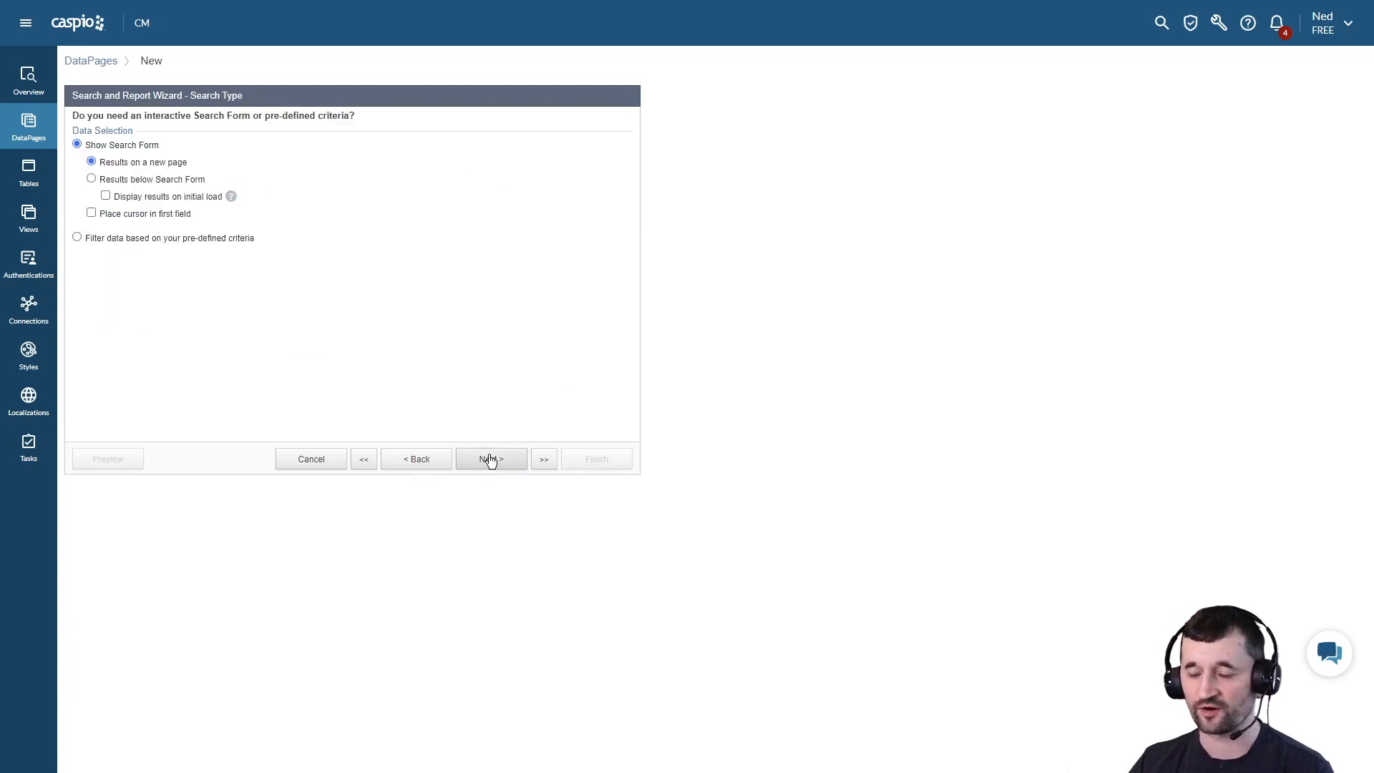
mouse_move(483, 391)
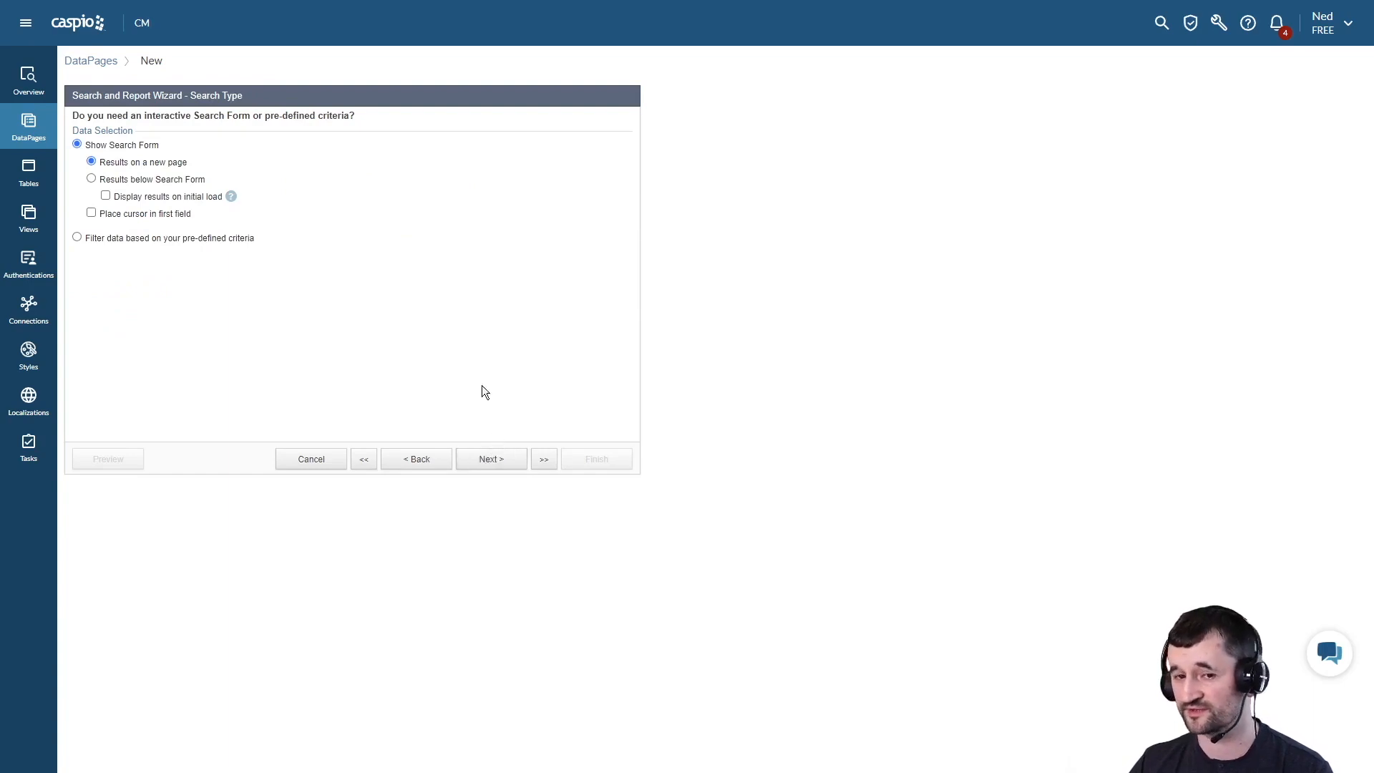
mouse_move(368, 120)
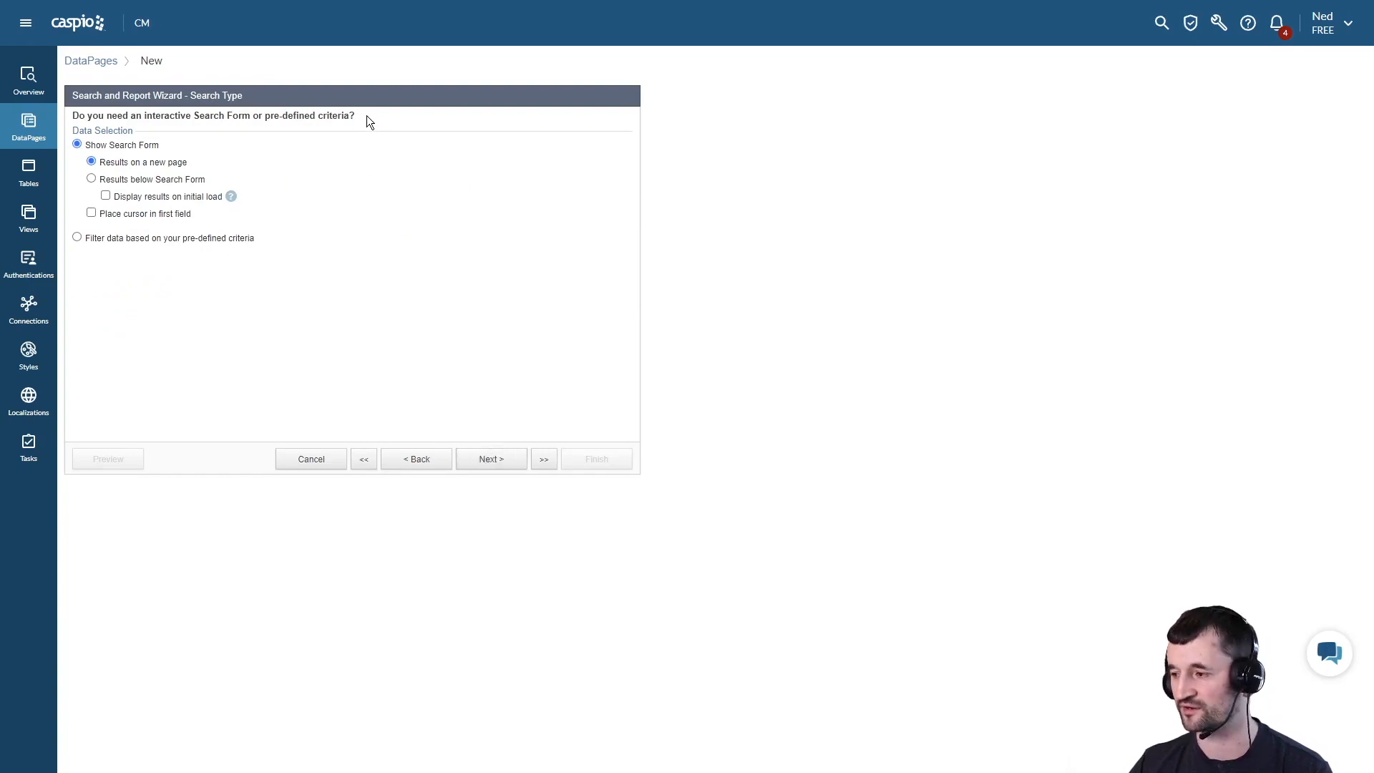
mouse_move(189, 132)
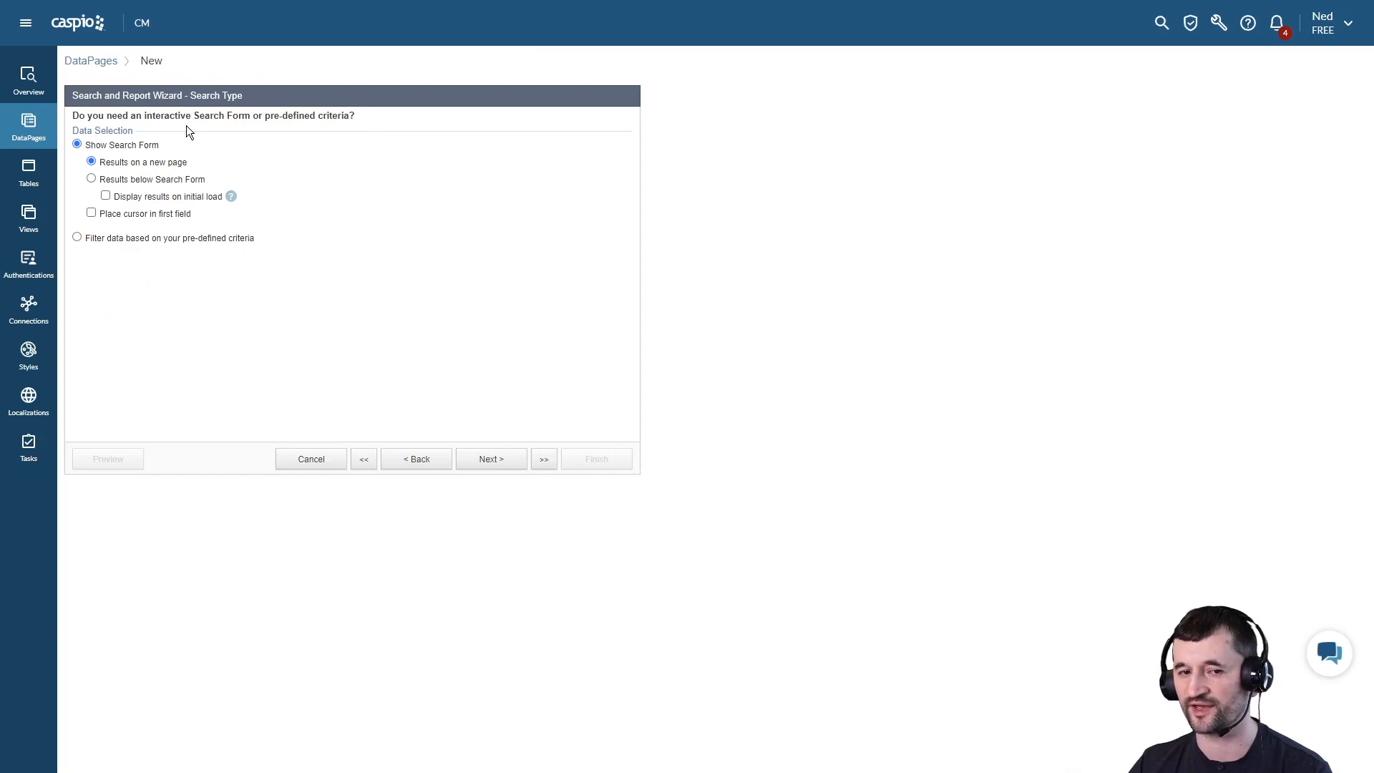
mouse_move(246, 138)
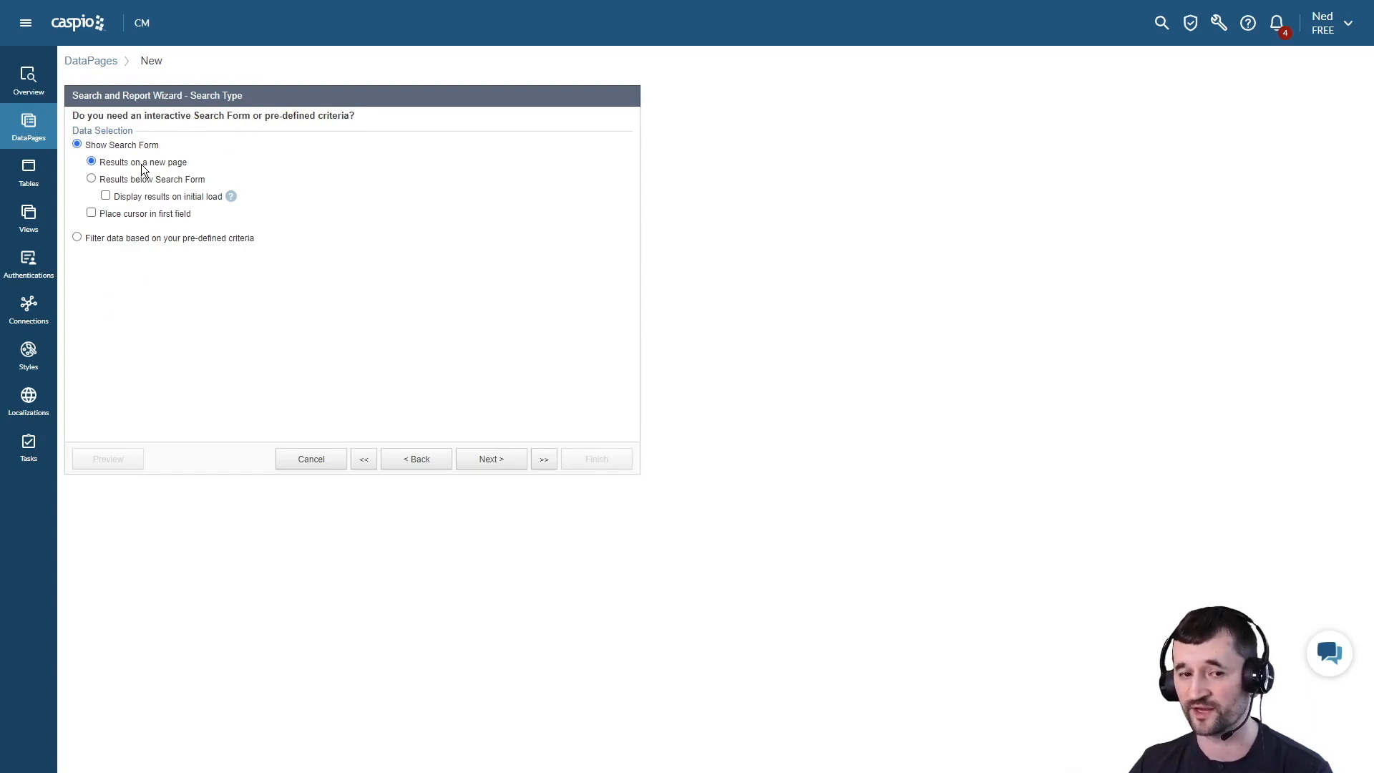
left_click(92, 178)
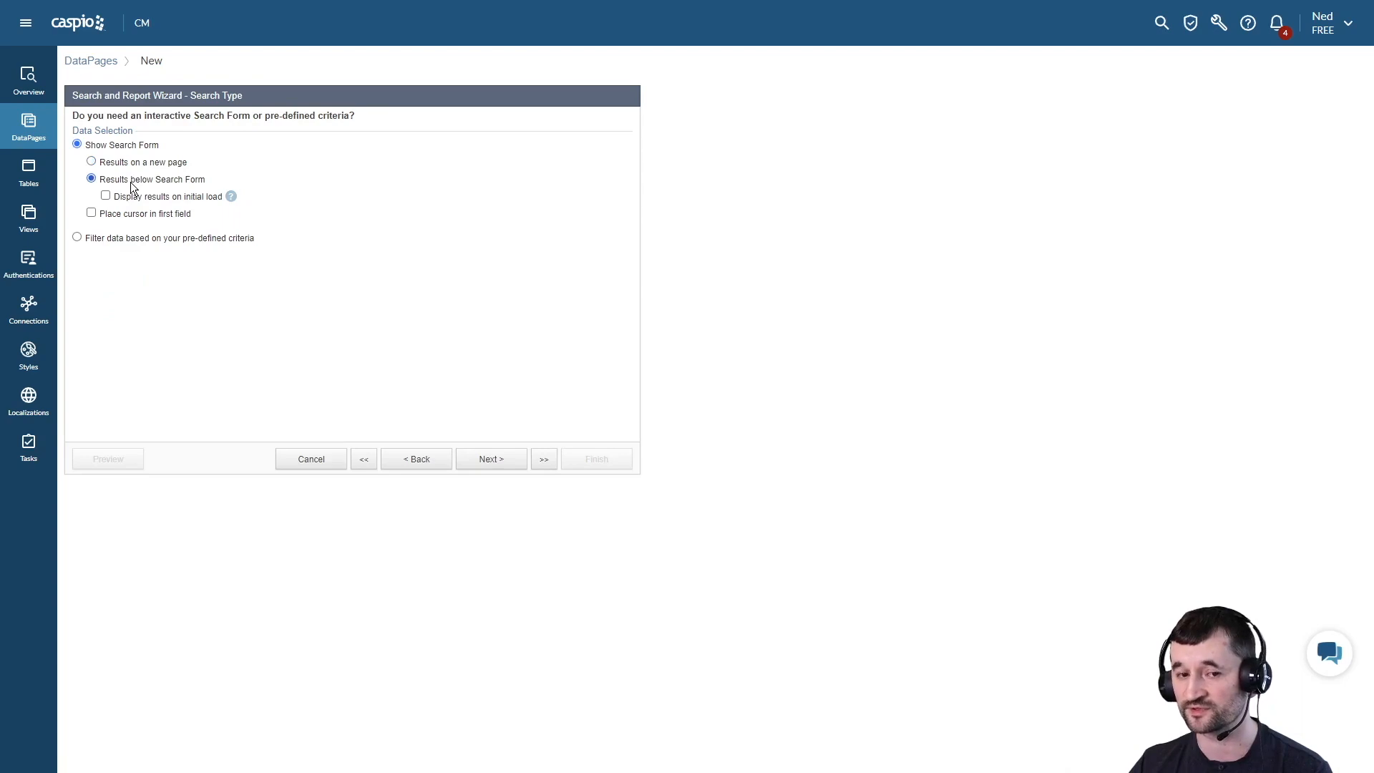
left_click(104, 196)
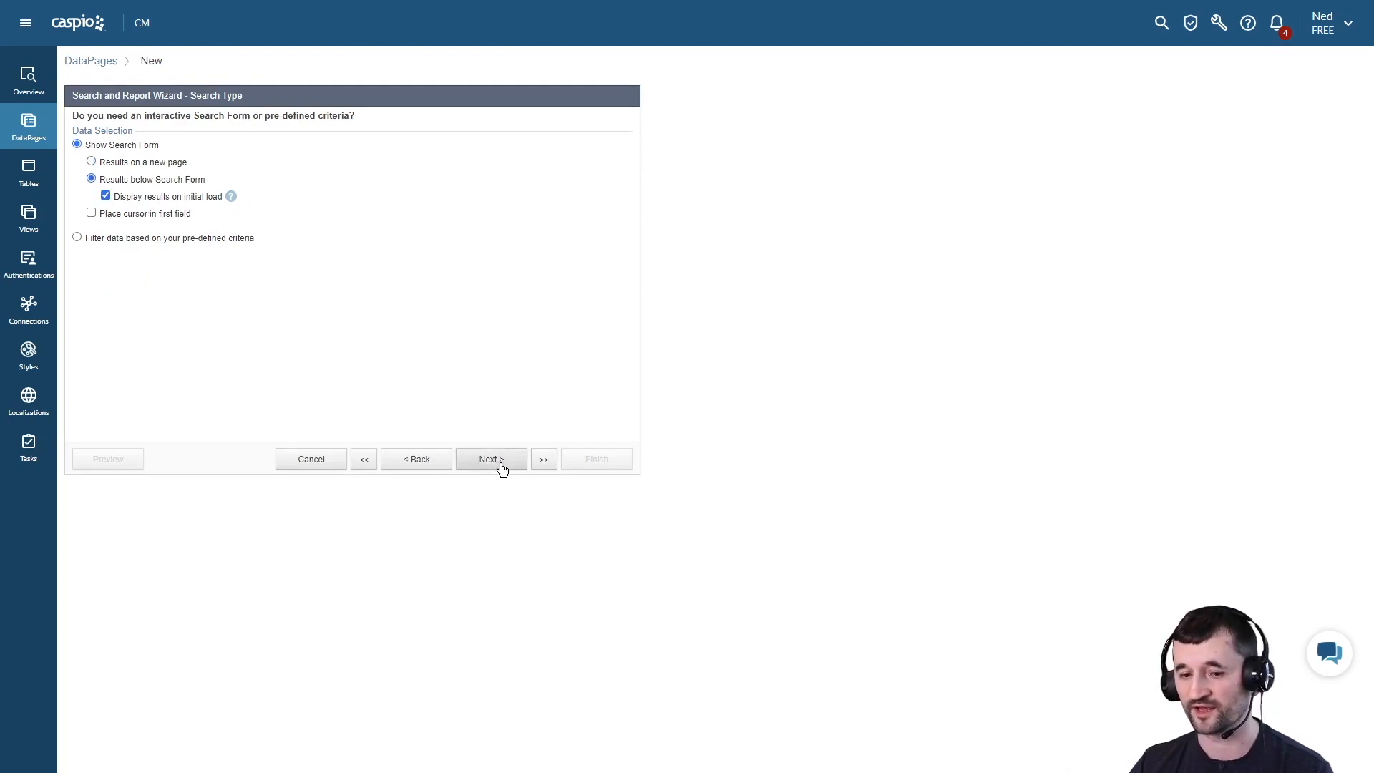
left_click(490, 458)
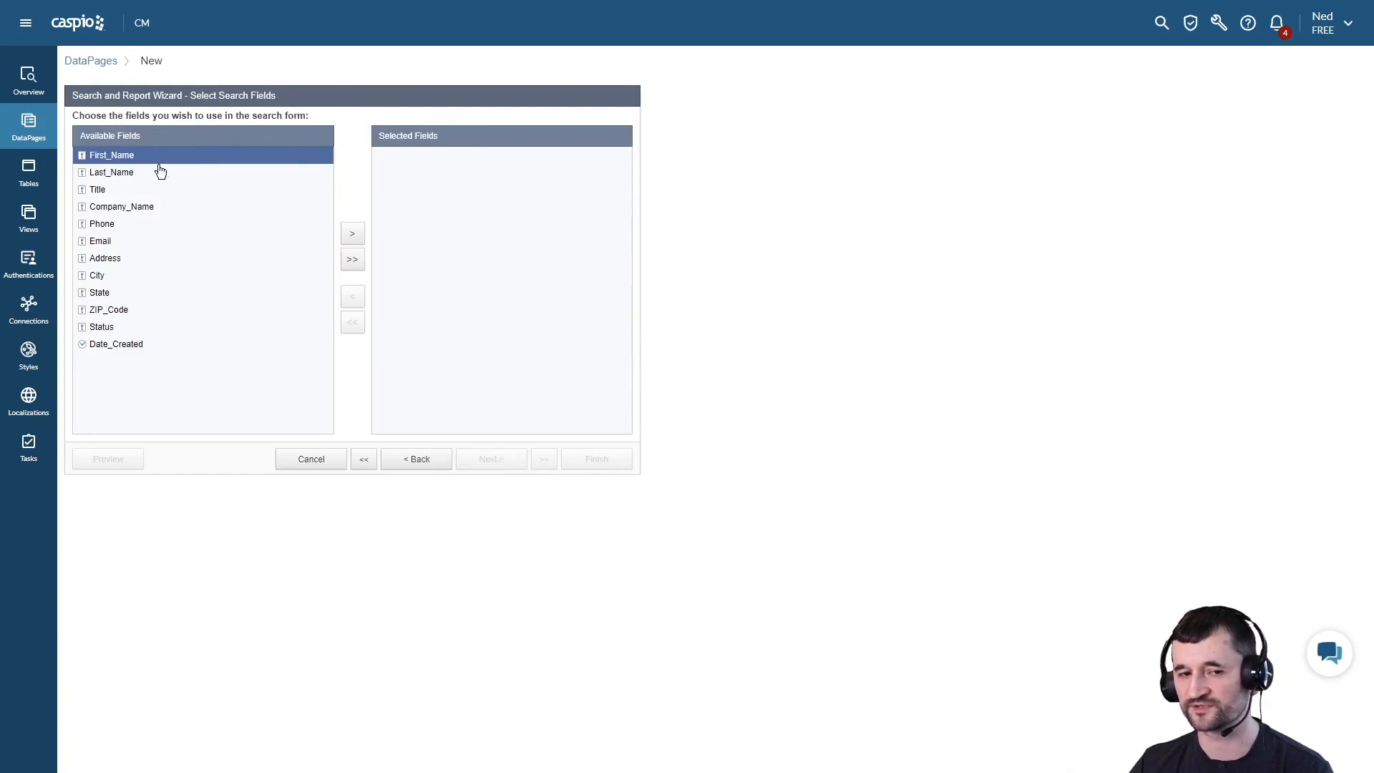
- Add First_Name, Last_Name and Title as the search fields
left_click(352, 232)
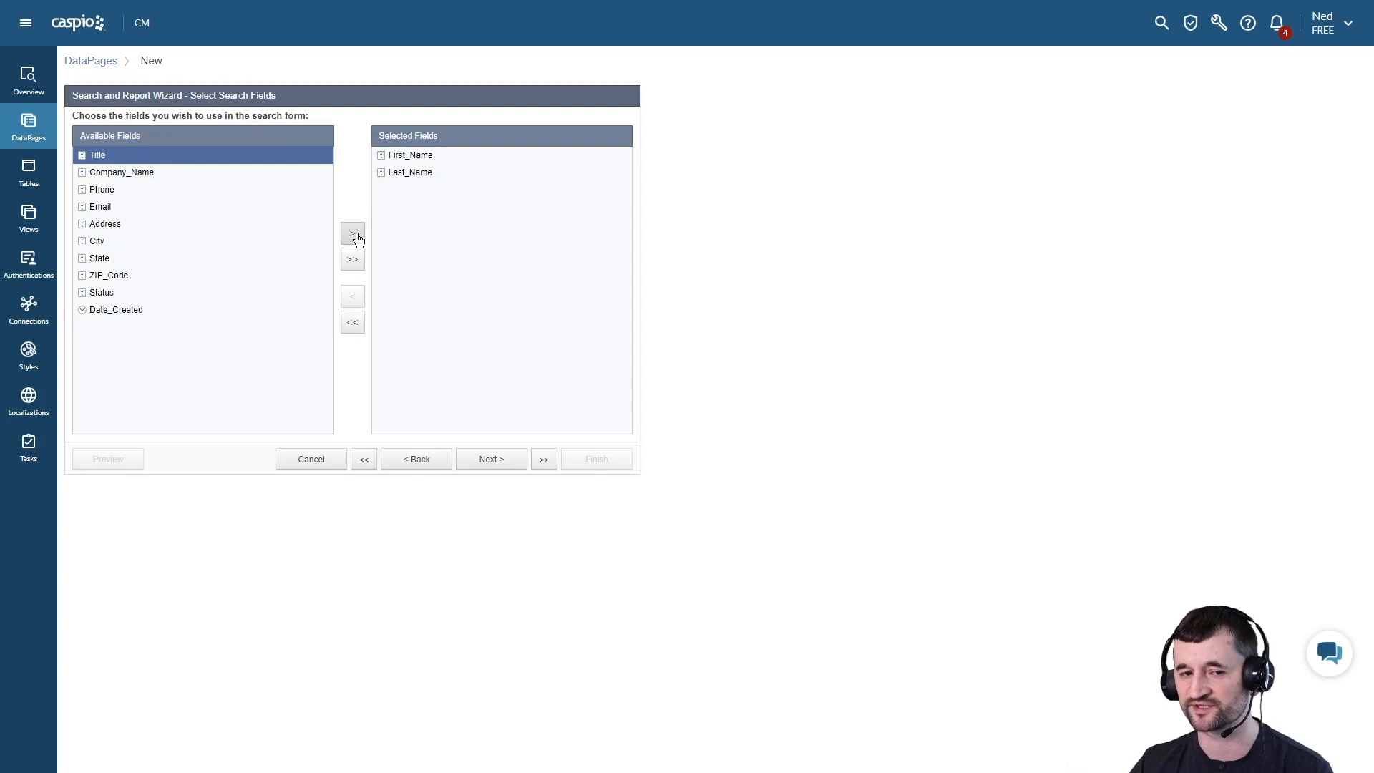
left_click(352, 233)
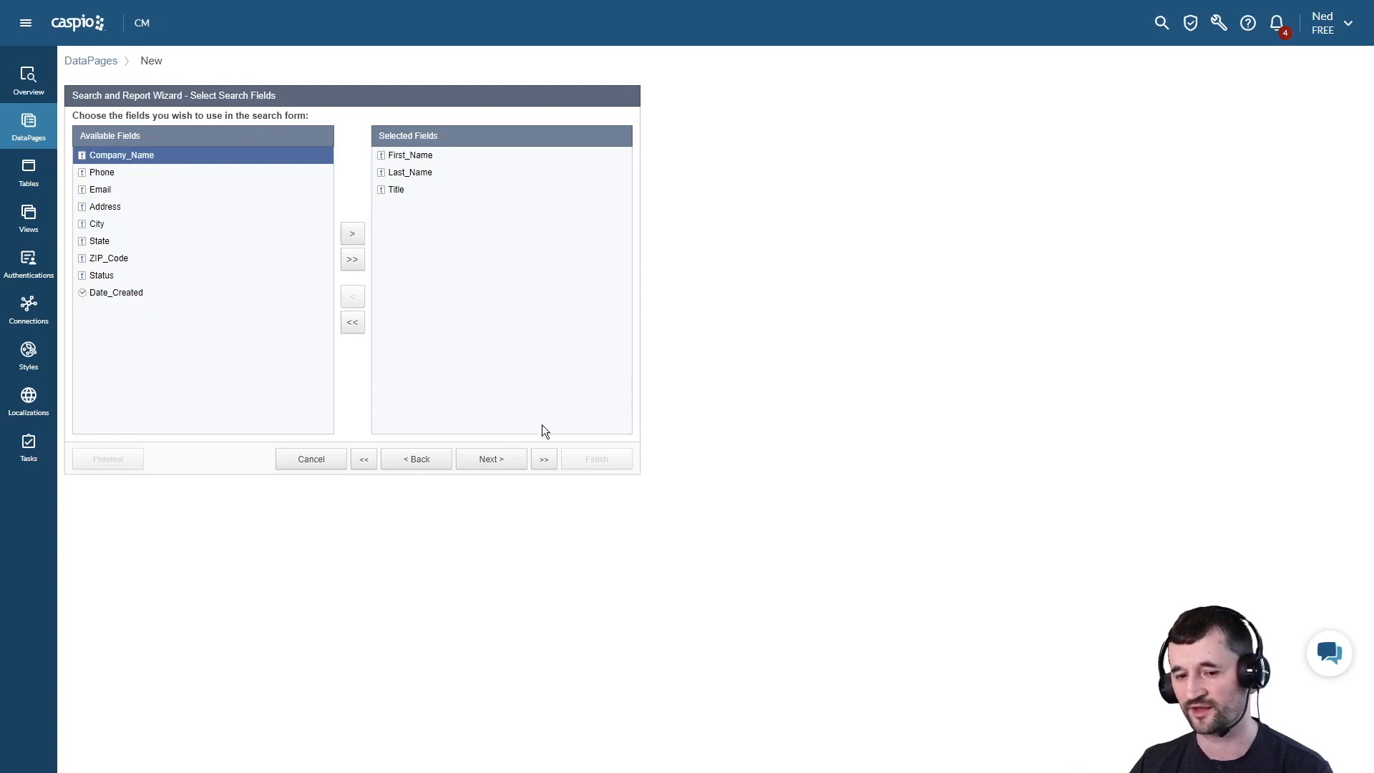
left_click(490, 458)
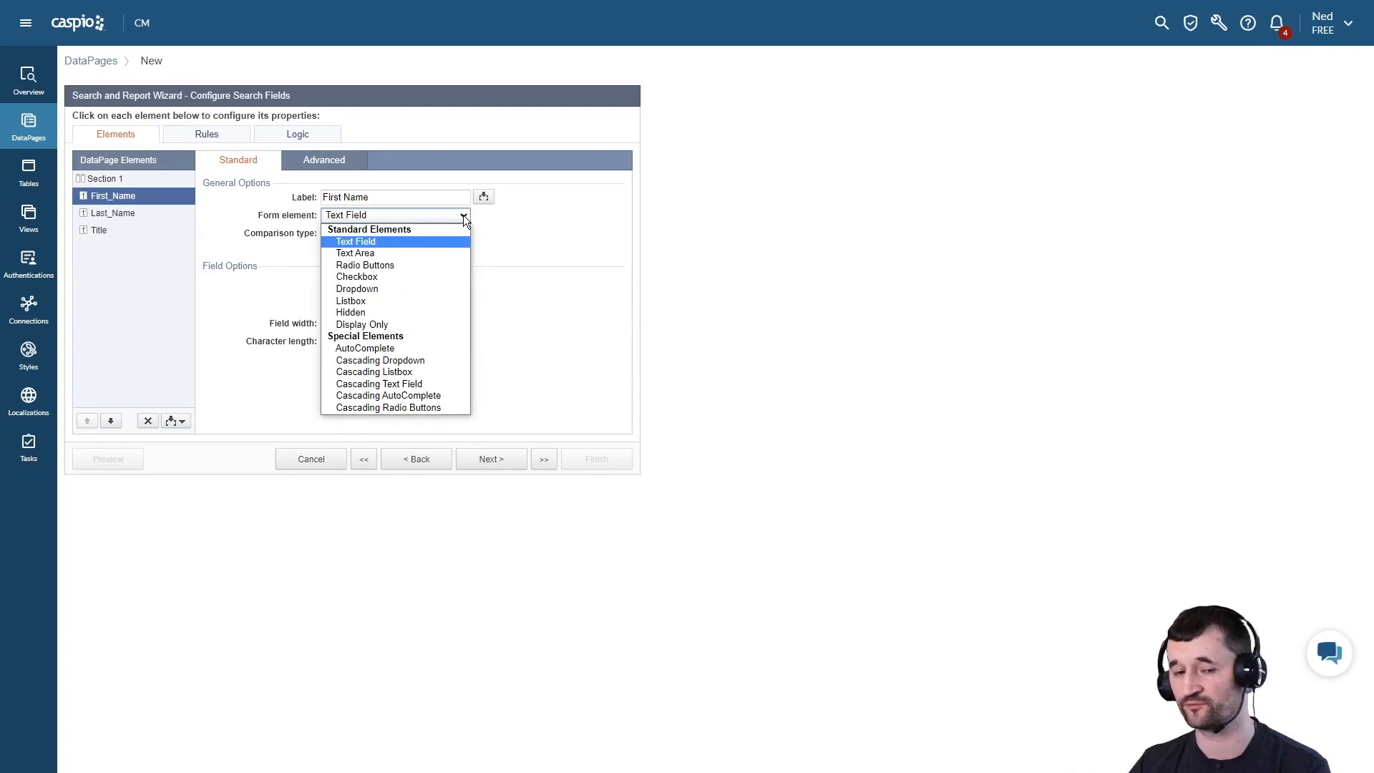
mouse_move(465, 232)
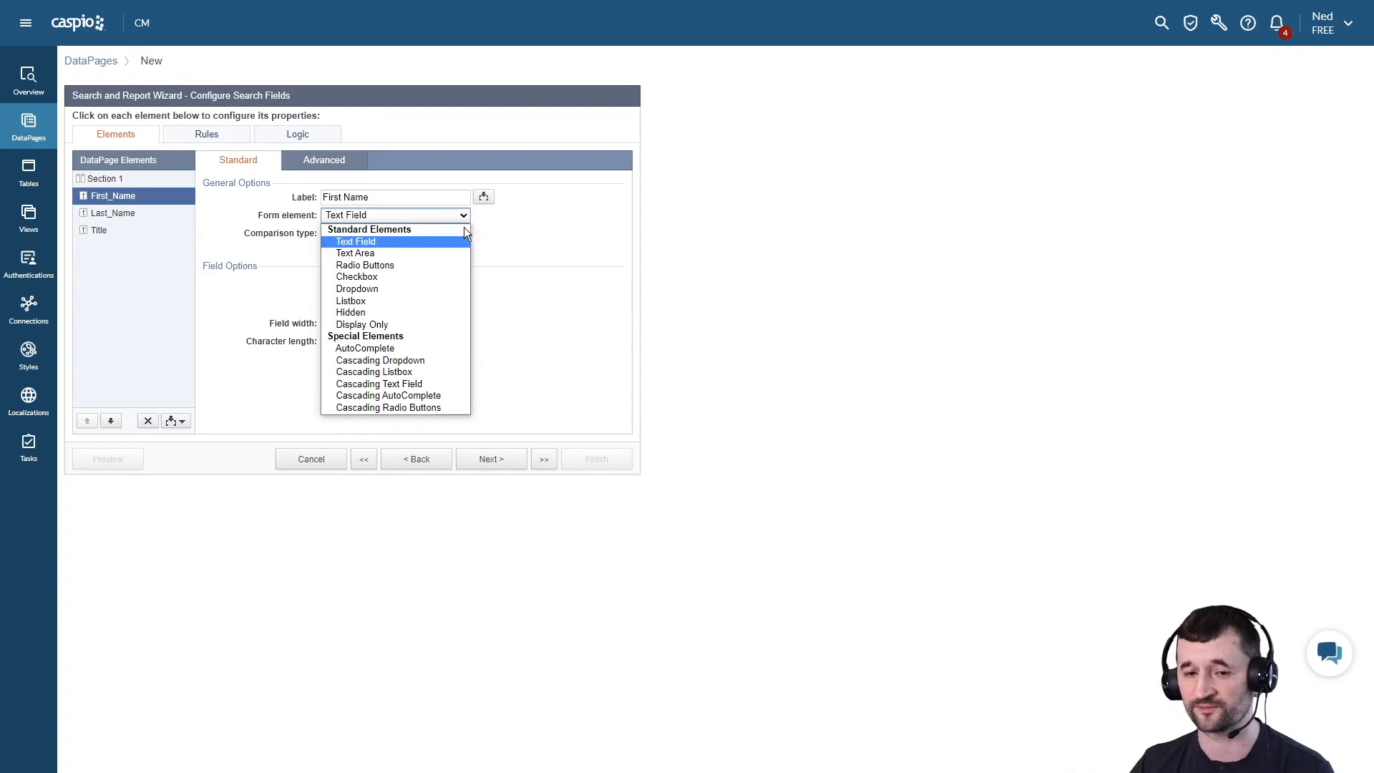
- Make First_Name, Last_Name and Title plain text fields matching on Contains
left_click(355, 241)
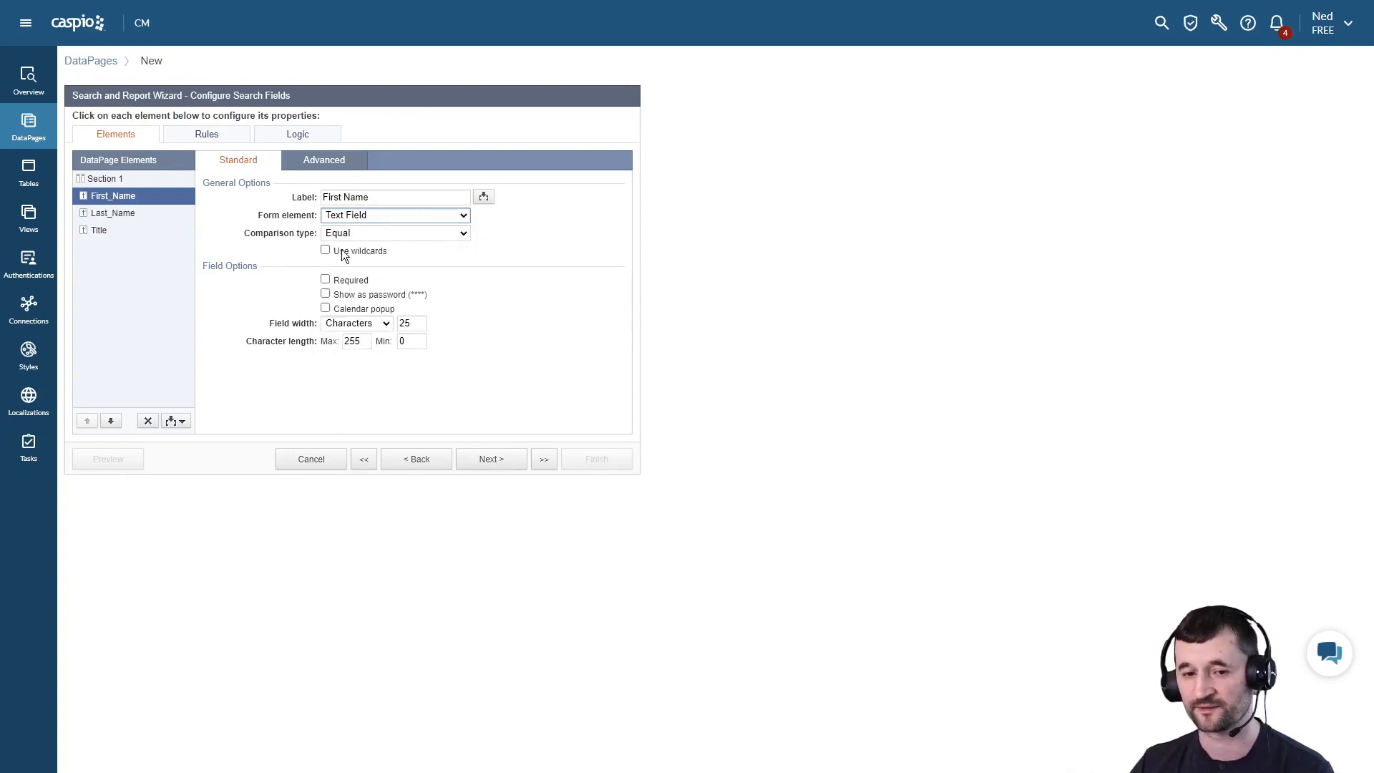
left_click(394, 232)
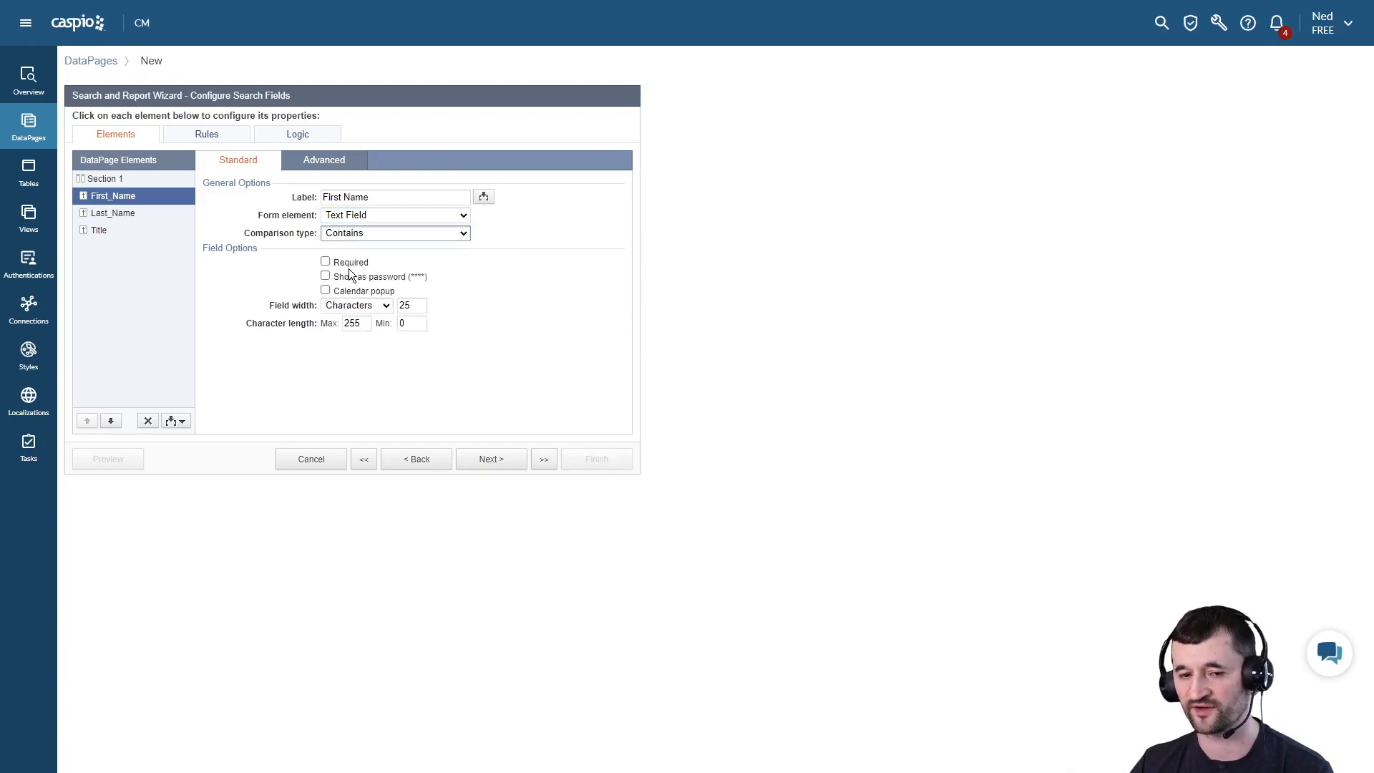
mouse_move(155, 232)
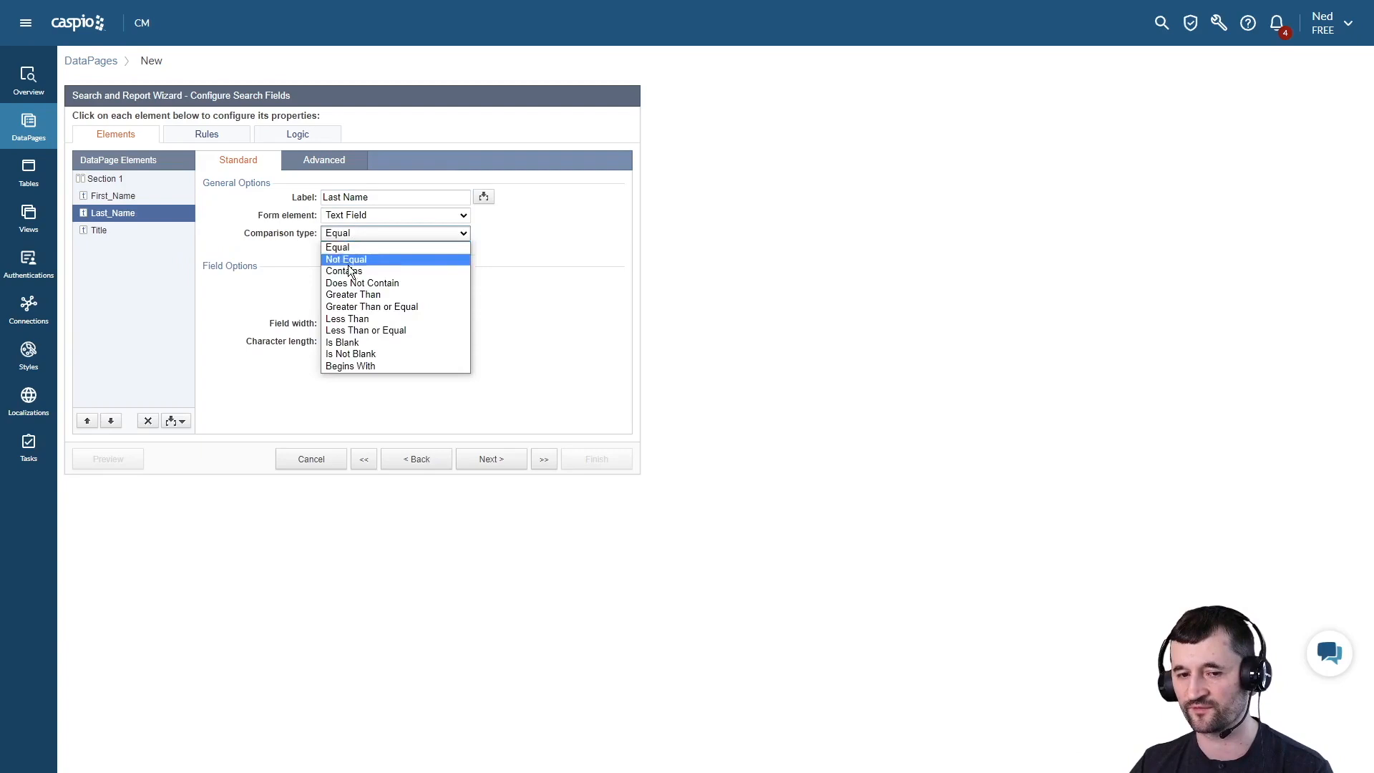
left_click(98, 229)
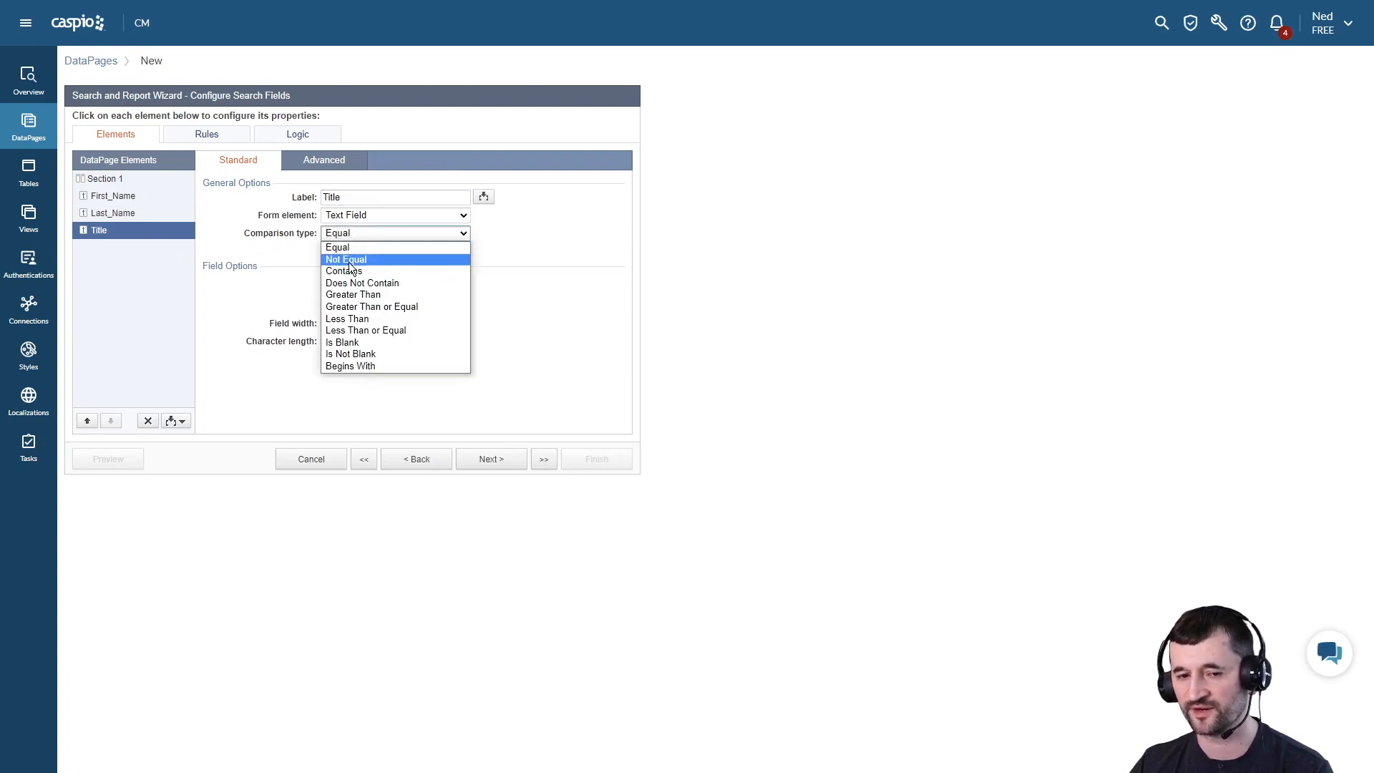
left_click(395, 215)
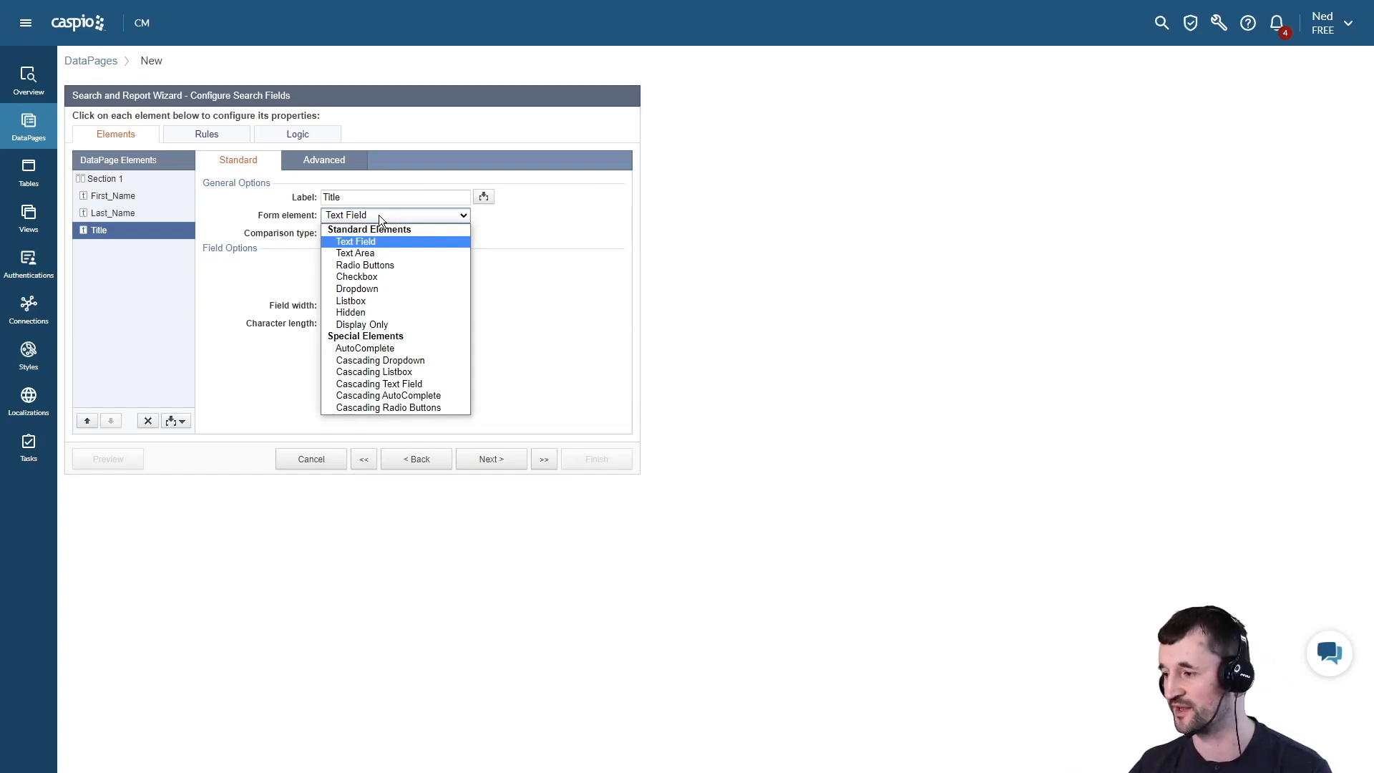
left_click(355, 240)
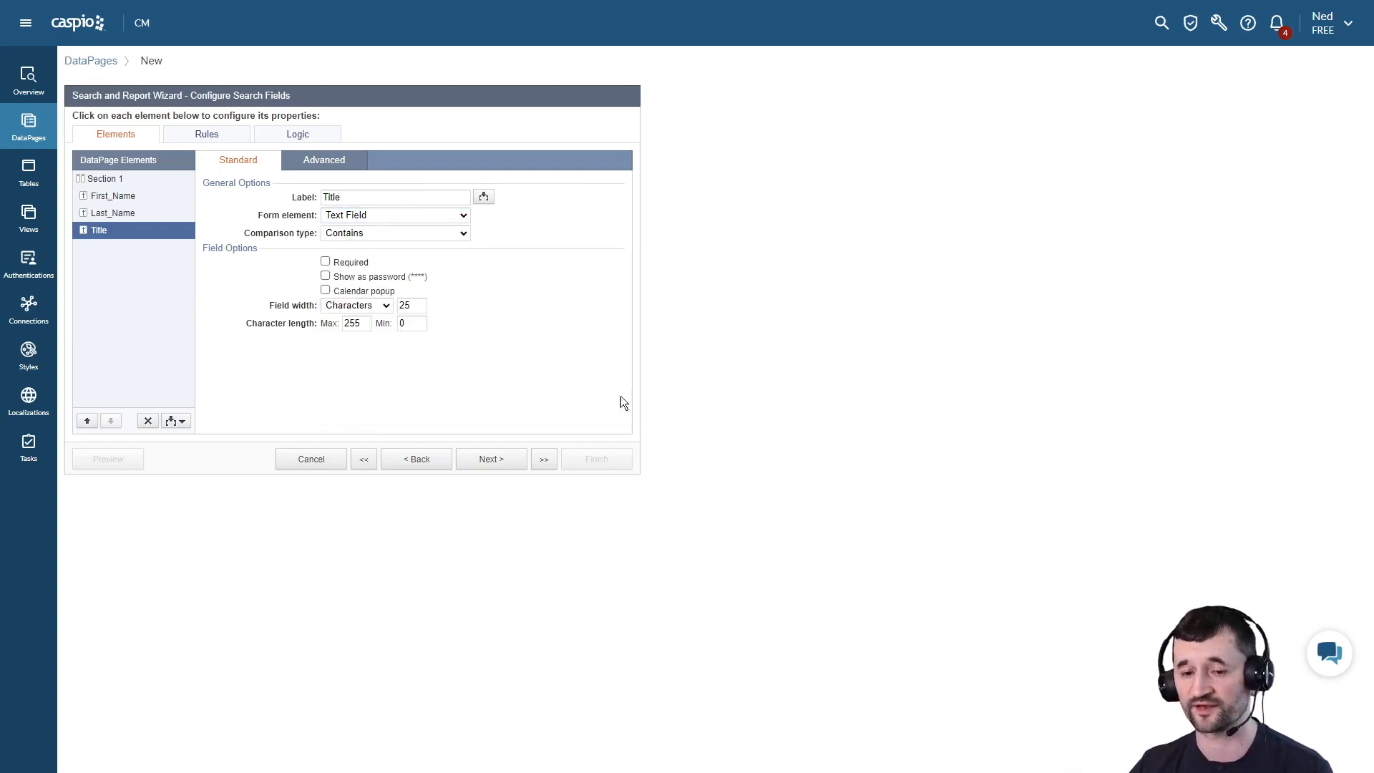
left_click(491, 457)
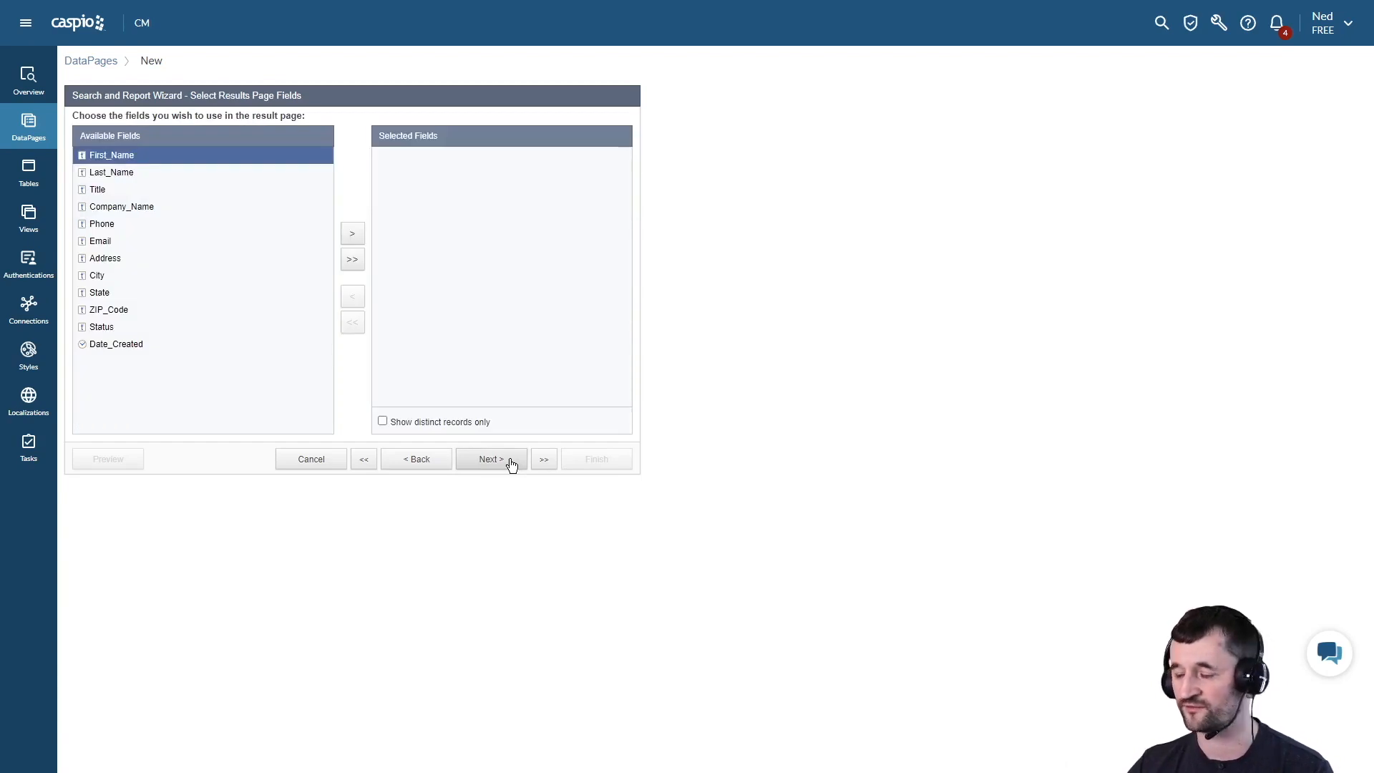
mouse_move(500, 428)
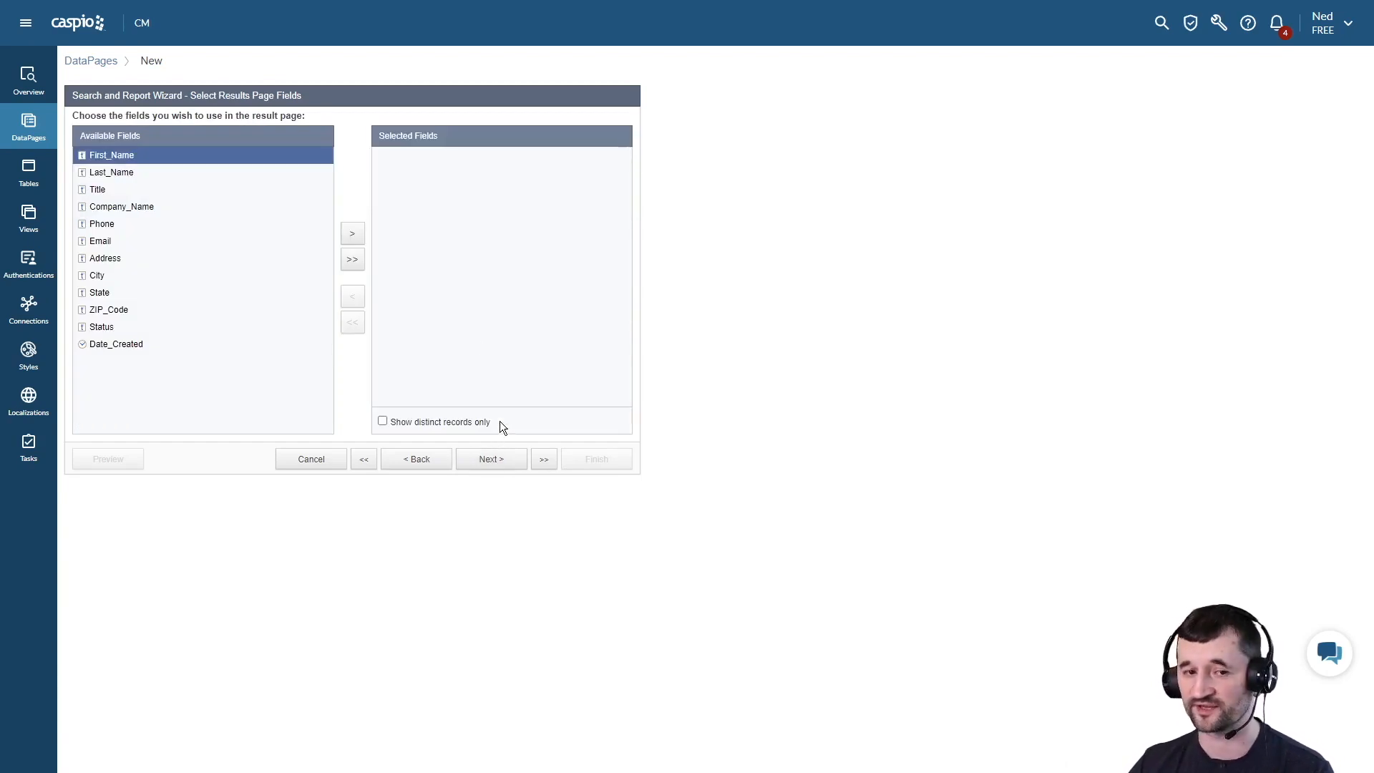
- Add result fields including Company_Name and continue without record editing options
left_click(352, 233)
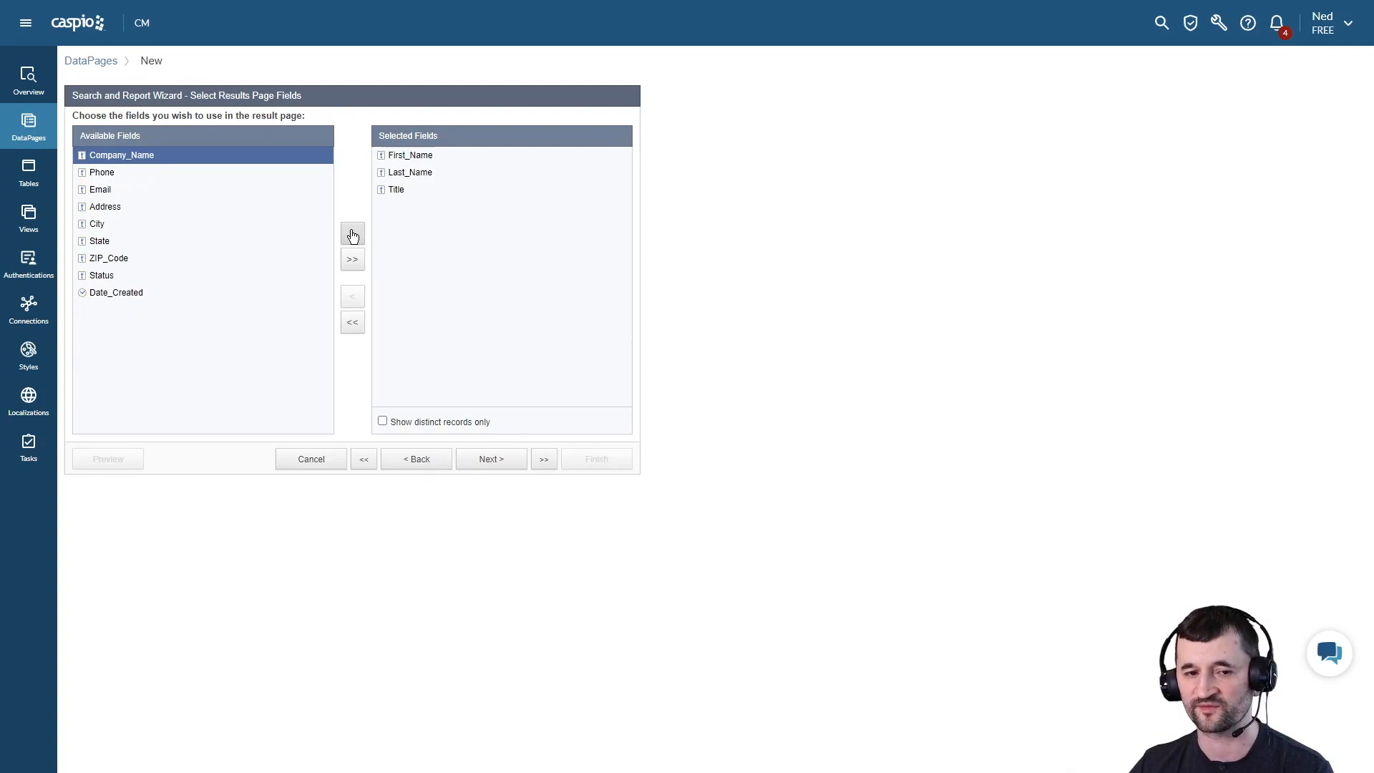
left_click(352, 235)
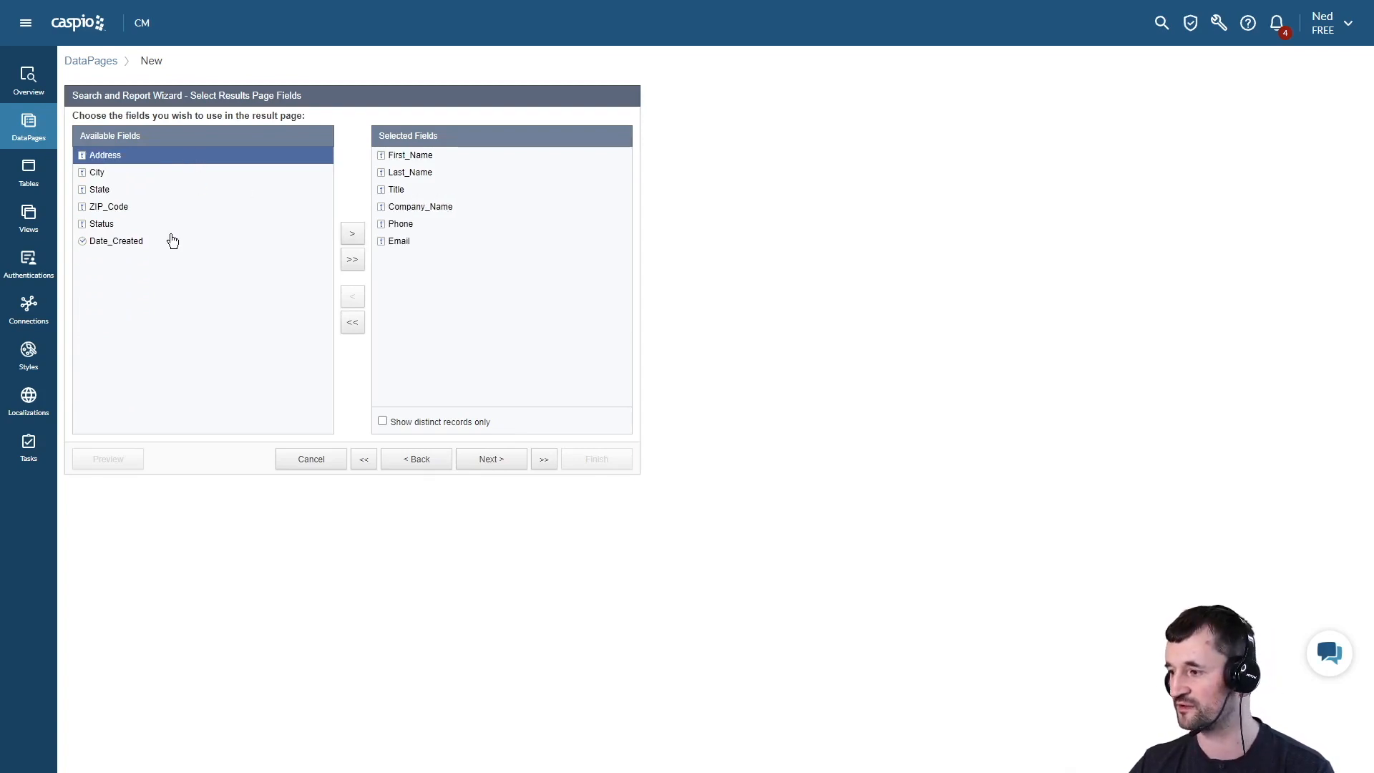
left_click(491, 458)
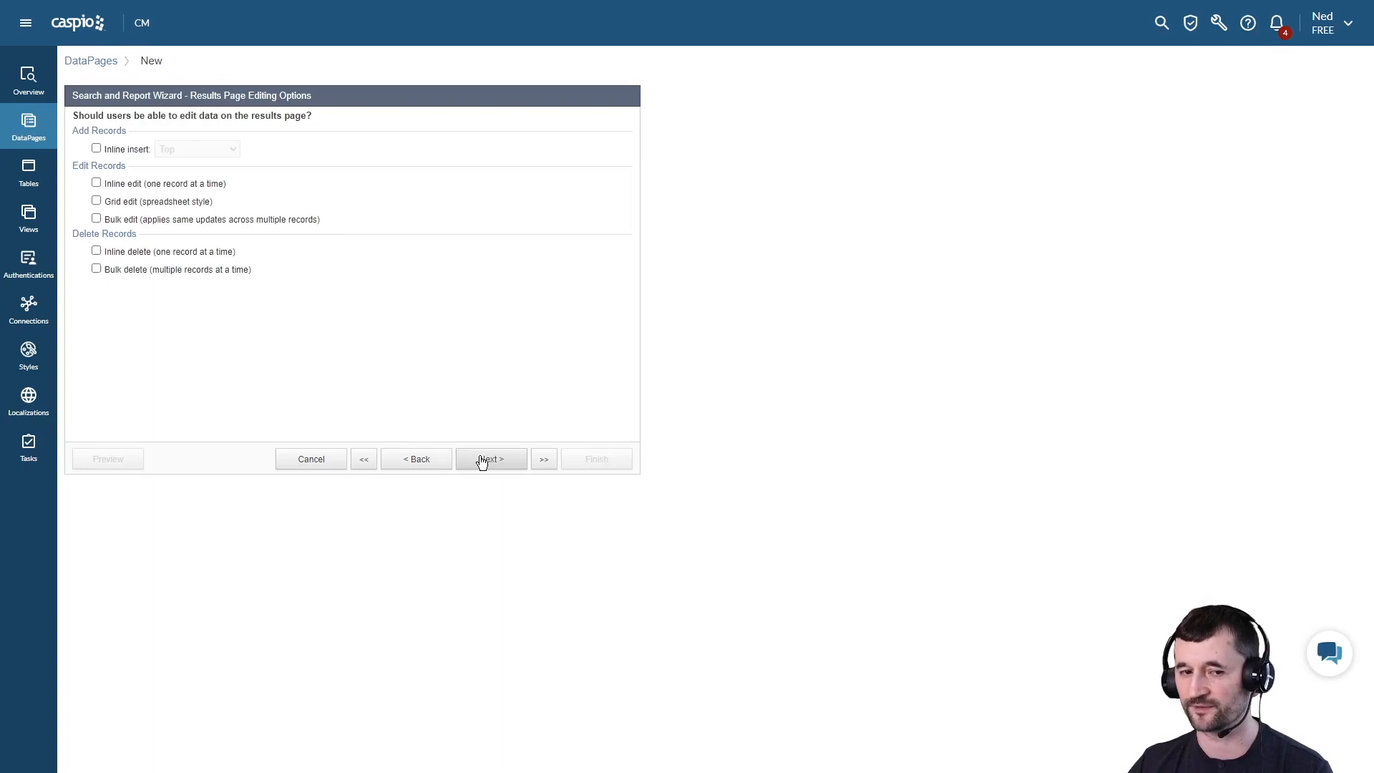
left_click(491, 457)
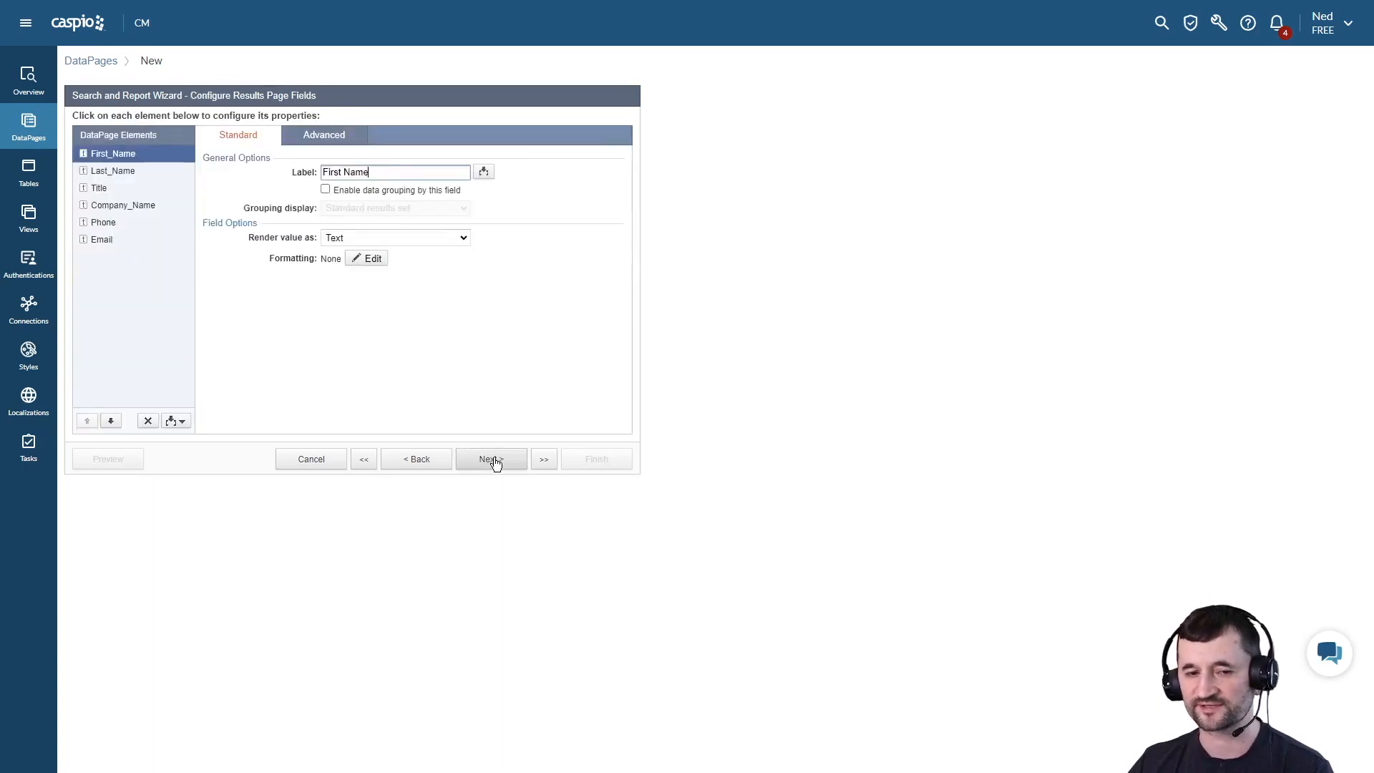
left_click(491, 458)
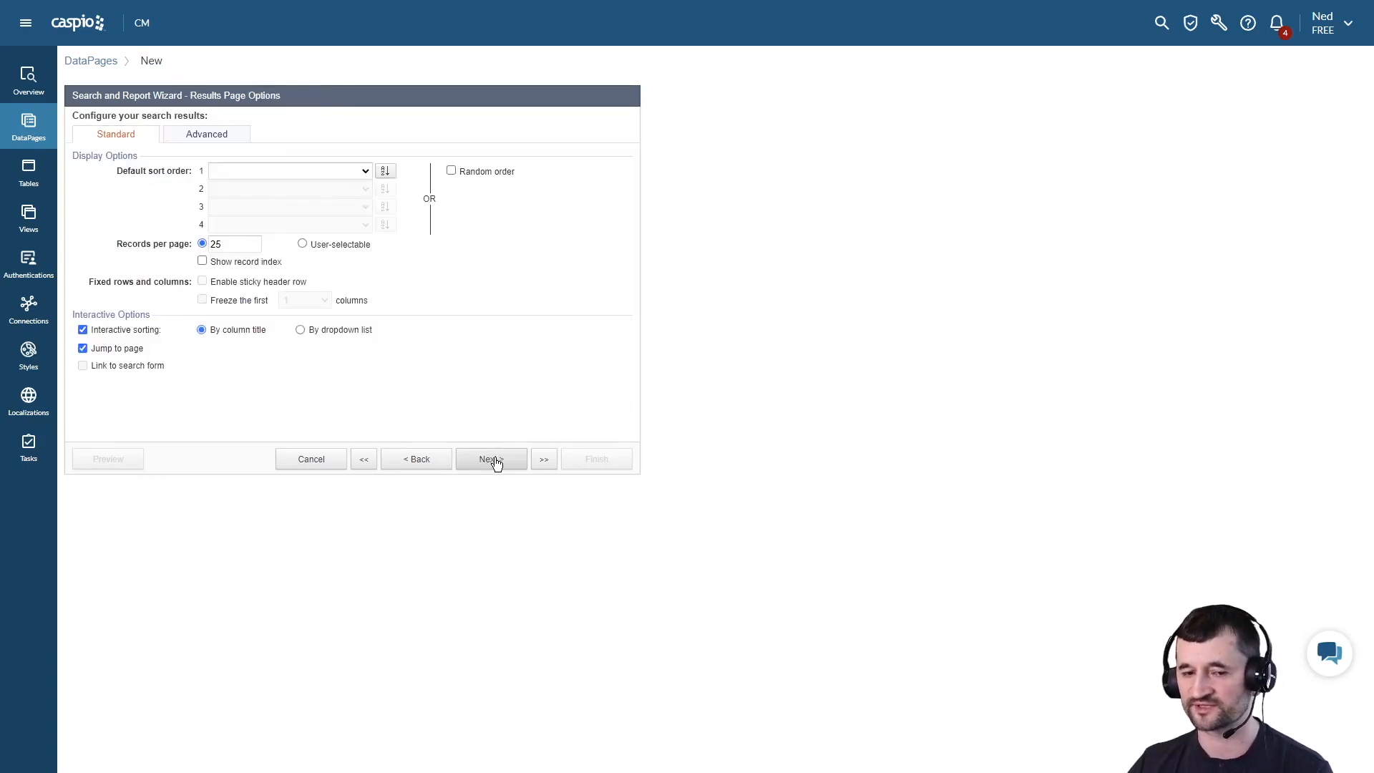
- Review records per page and default sort field, then reach the details page step
left_click(231, 244)
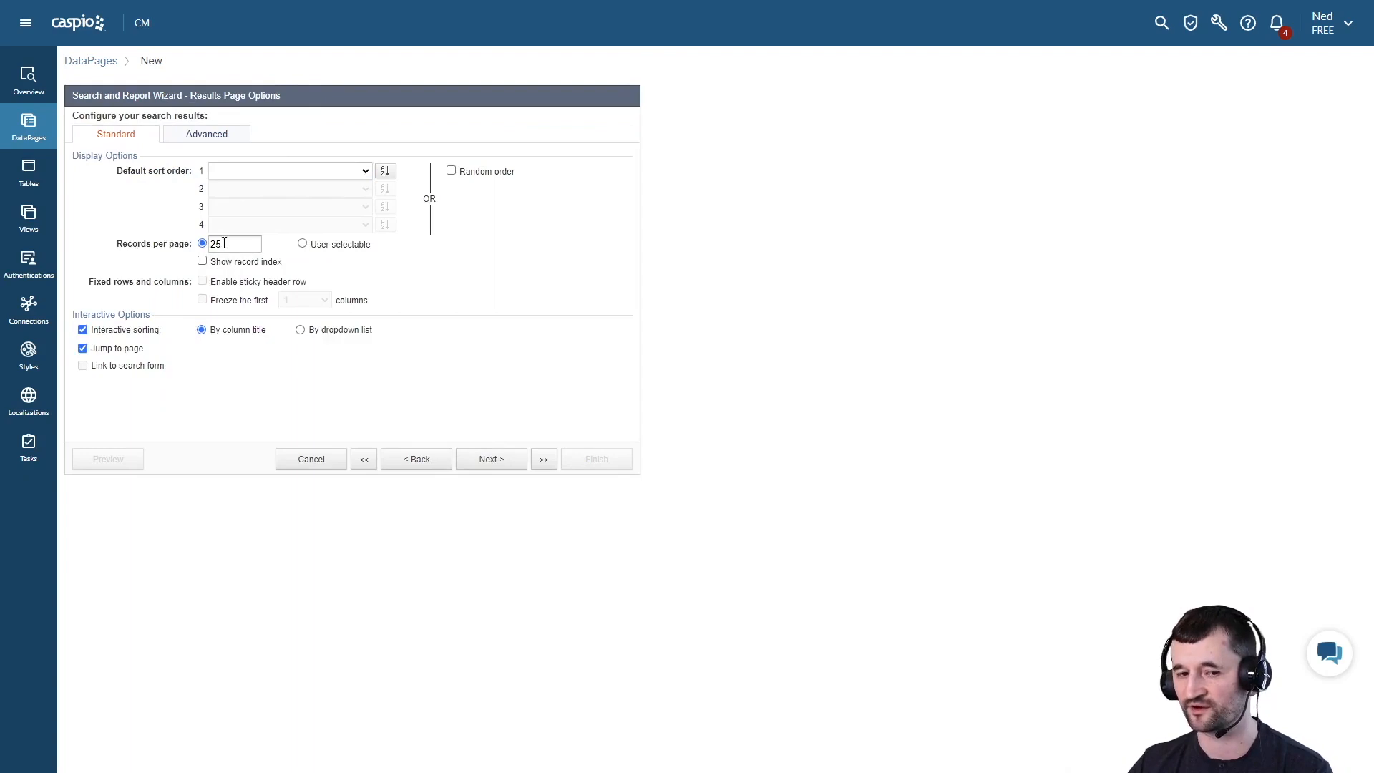
left_click(289, 172)
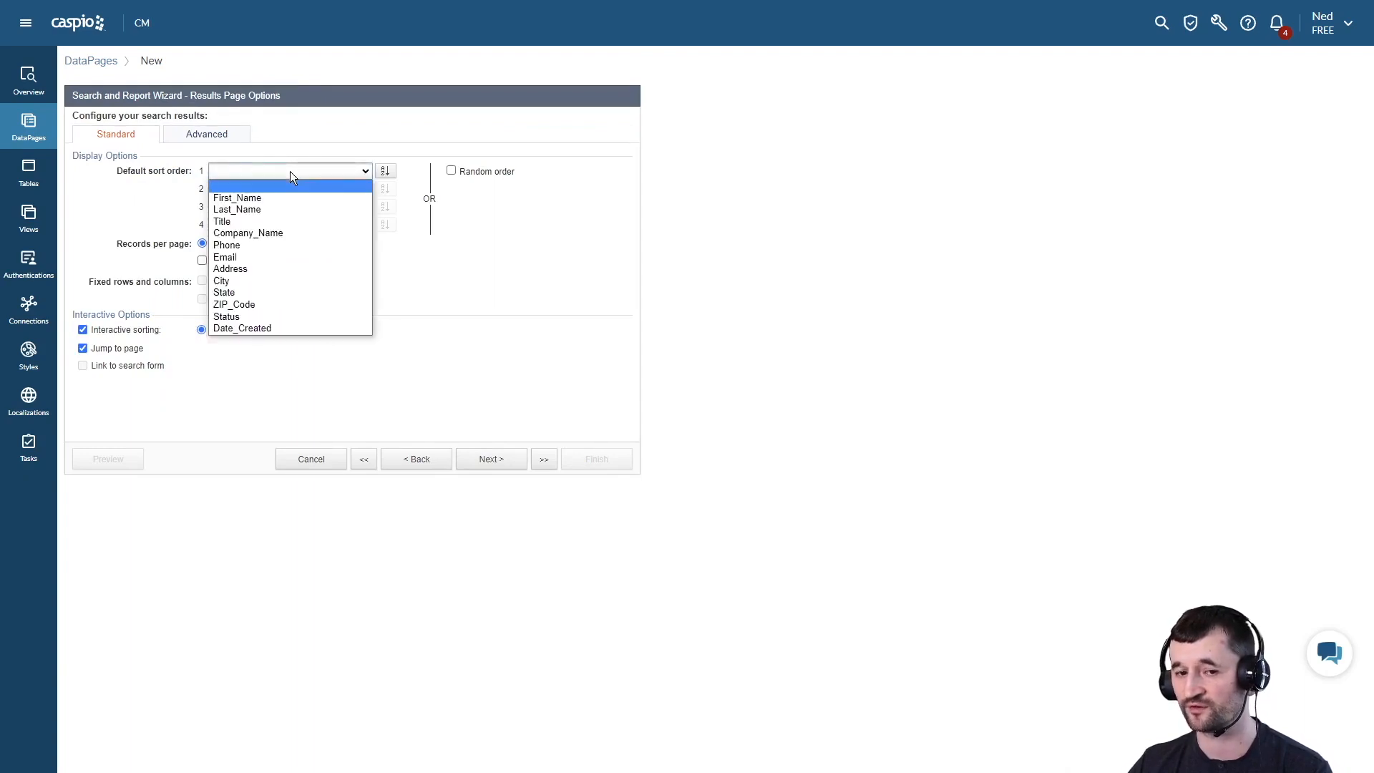
left_click(206, 134)
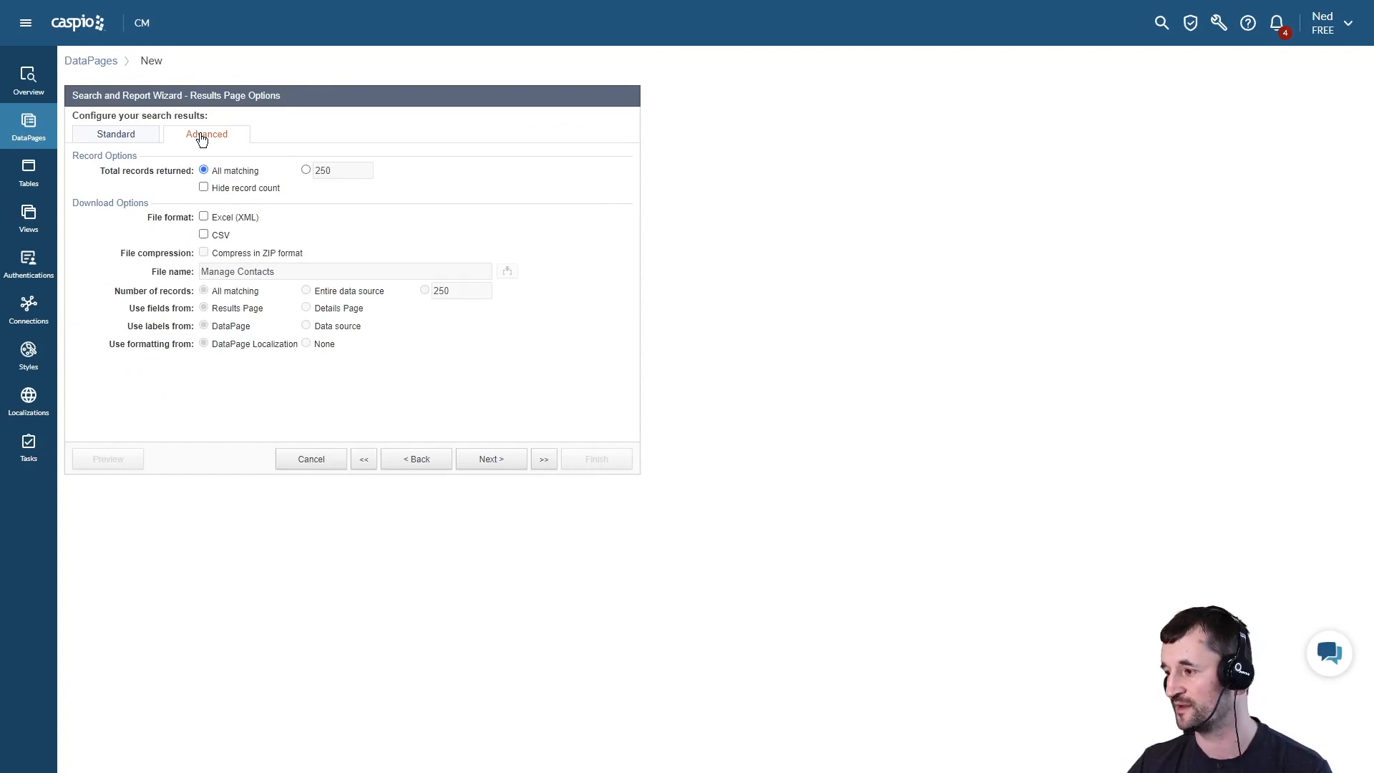
left_click(491, 457)
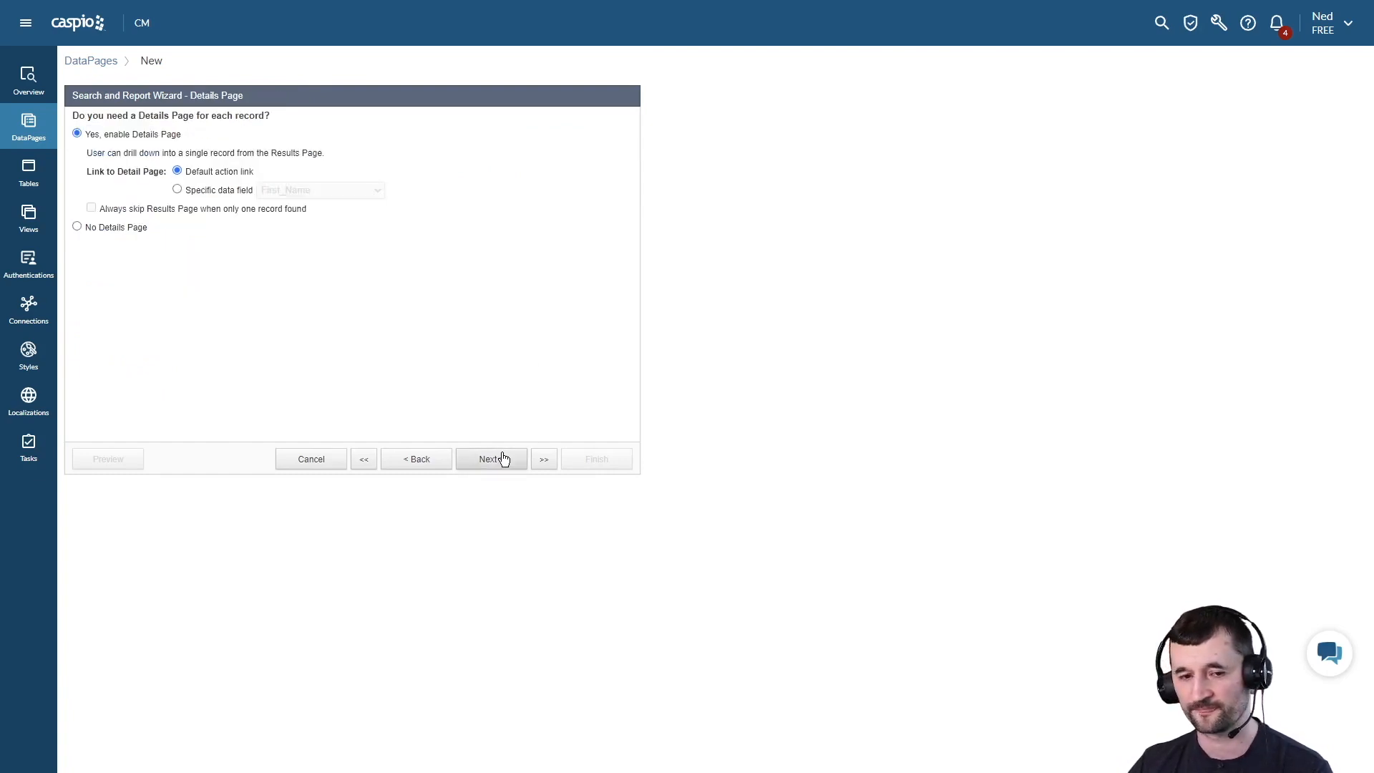
mouse_move(151, 166)
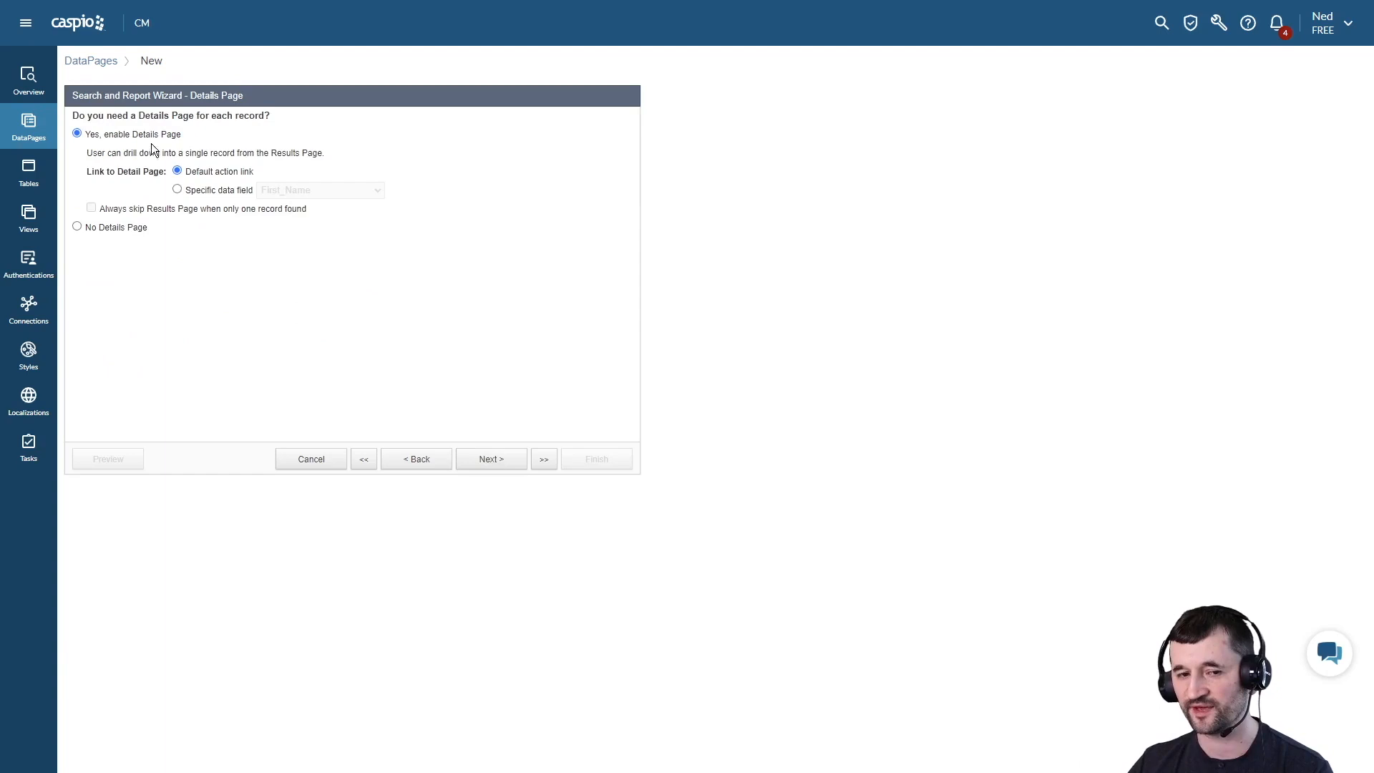
- Add all fields to the details page, keep Last_Name display only, and finish Manage Contacts
left_click(491, 457)
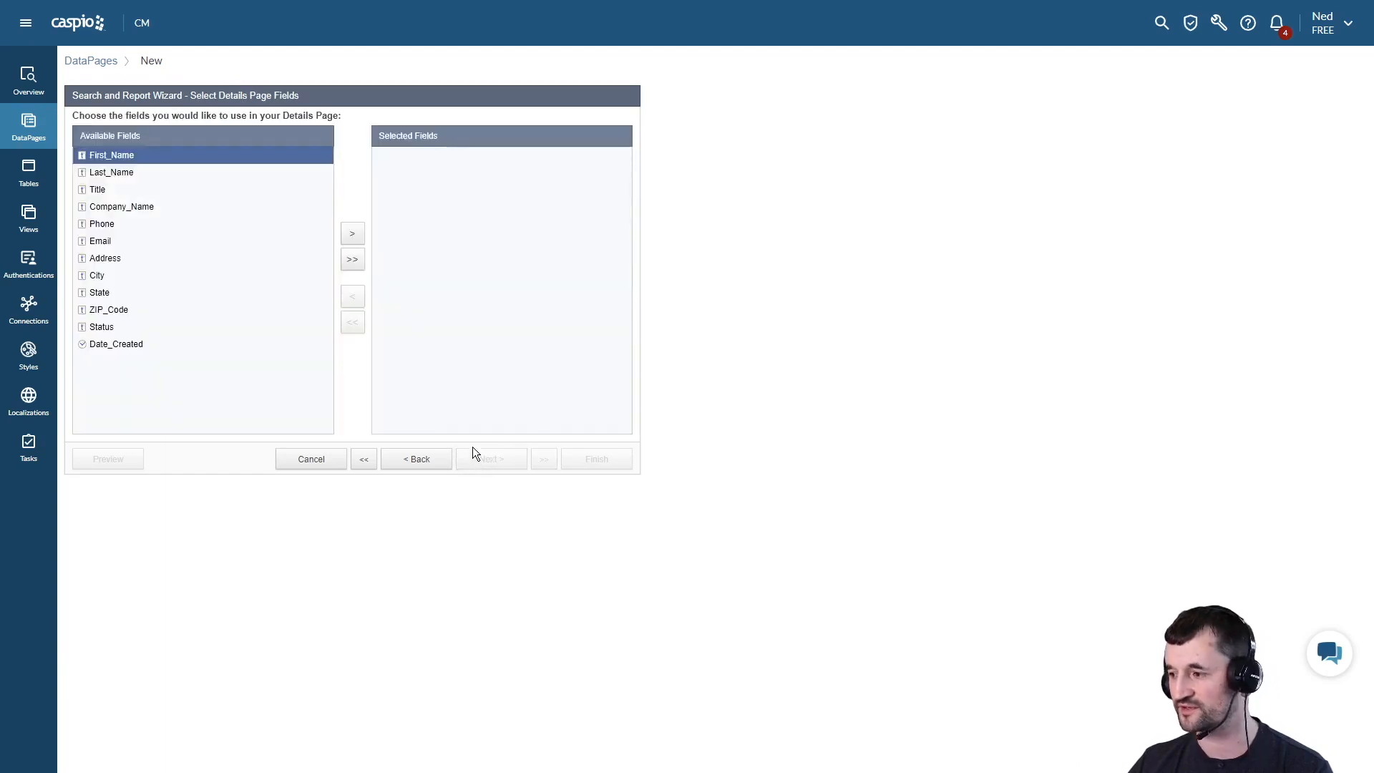
left_click(352, 259)
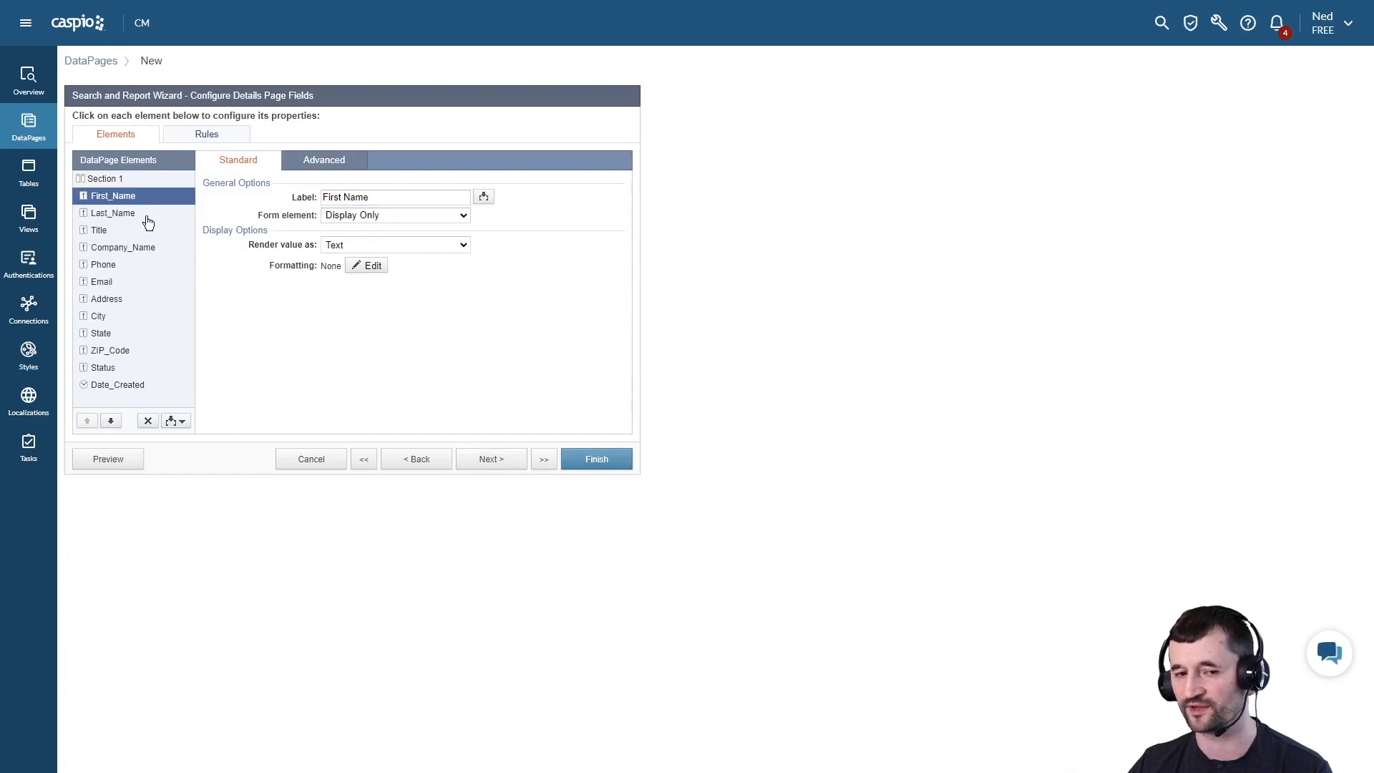
left_click(111, 212)
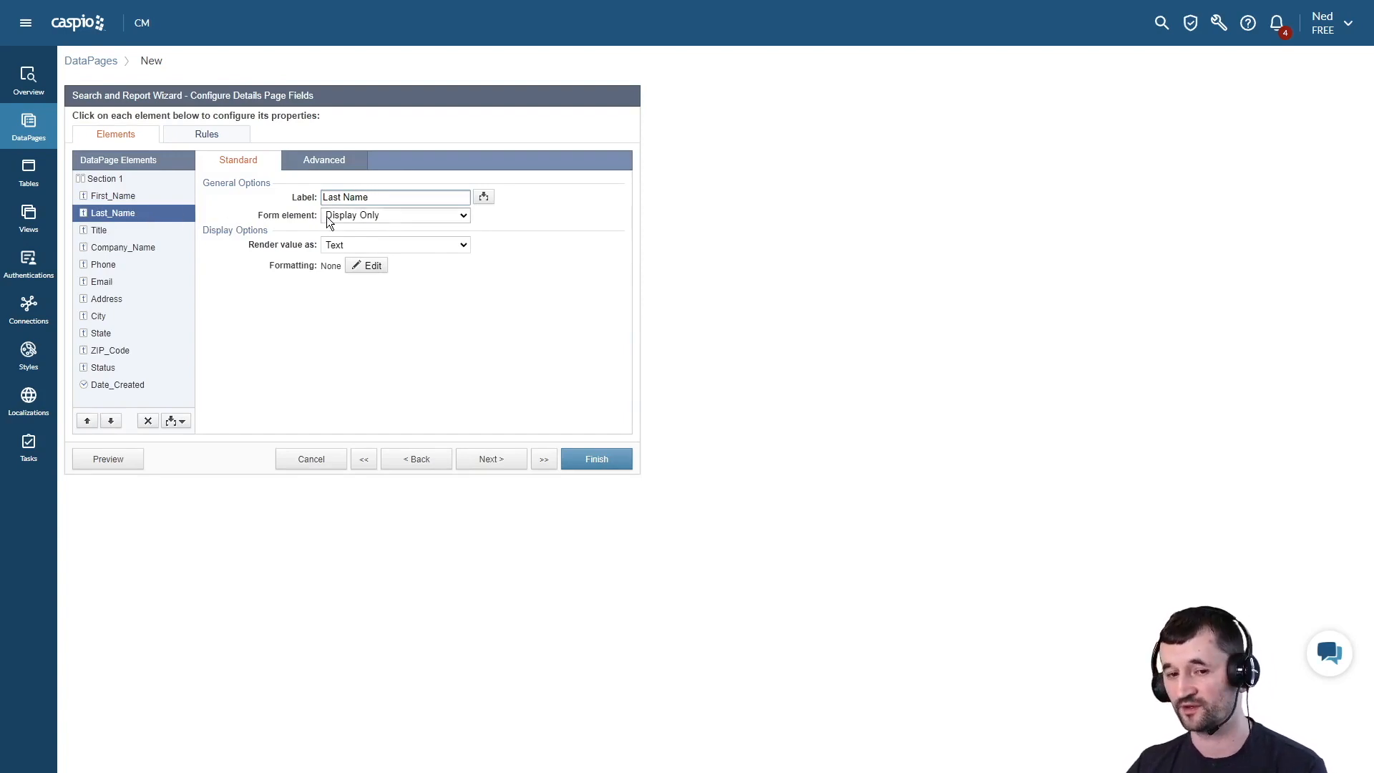
left_click(395, 214)
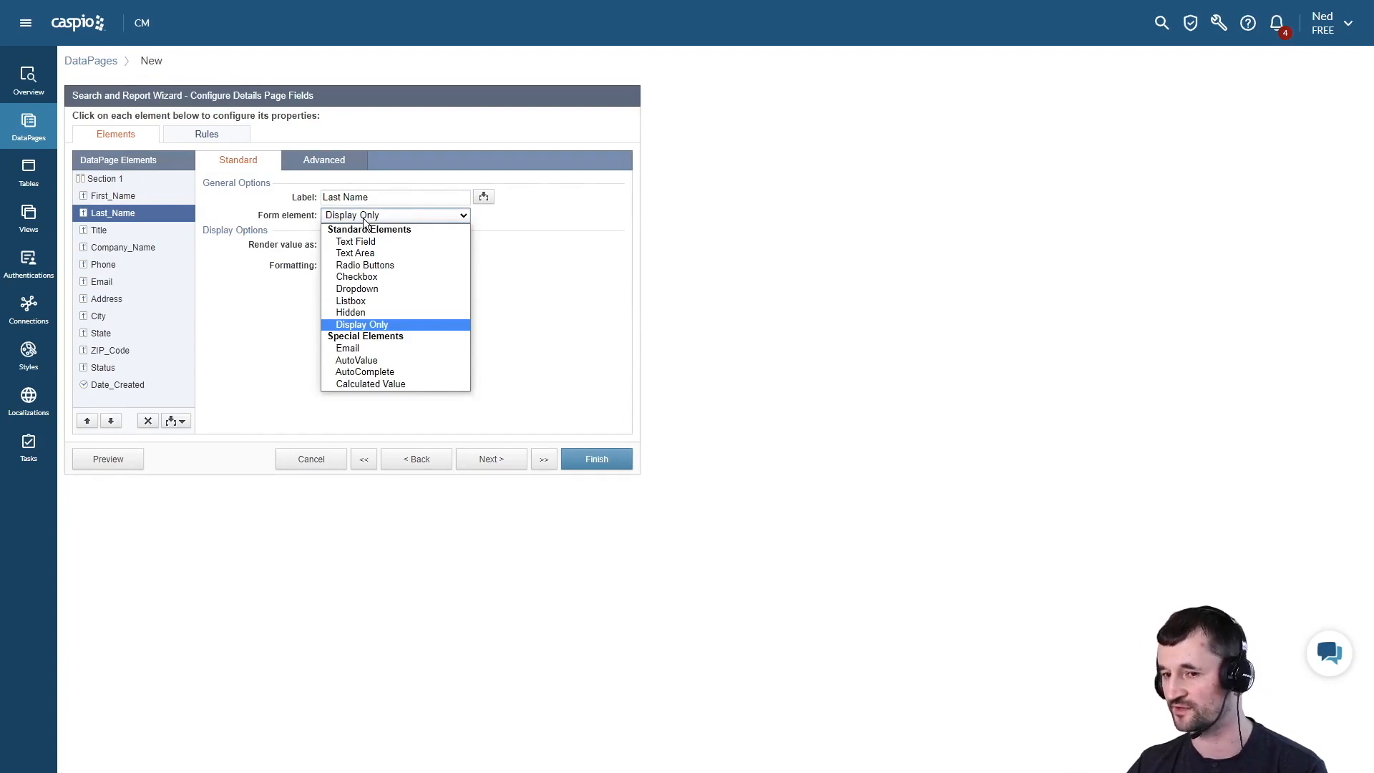
left_click(362, 324)
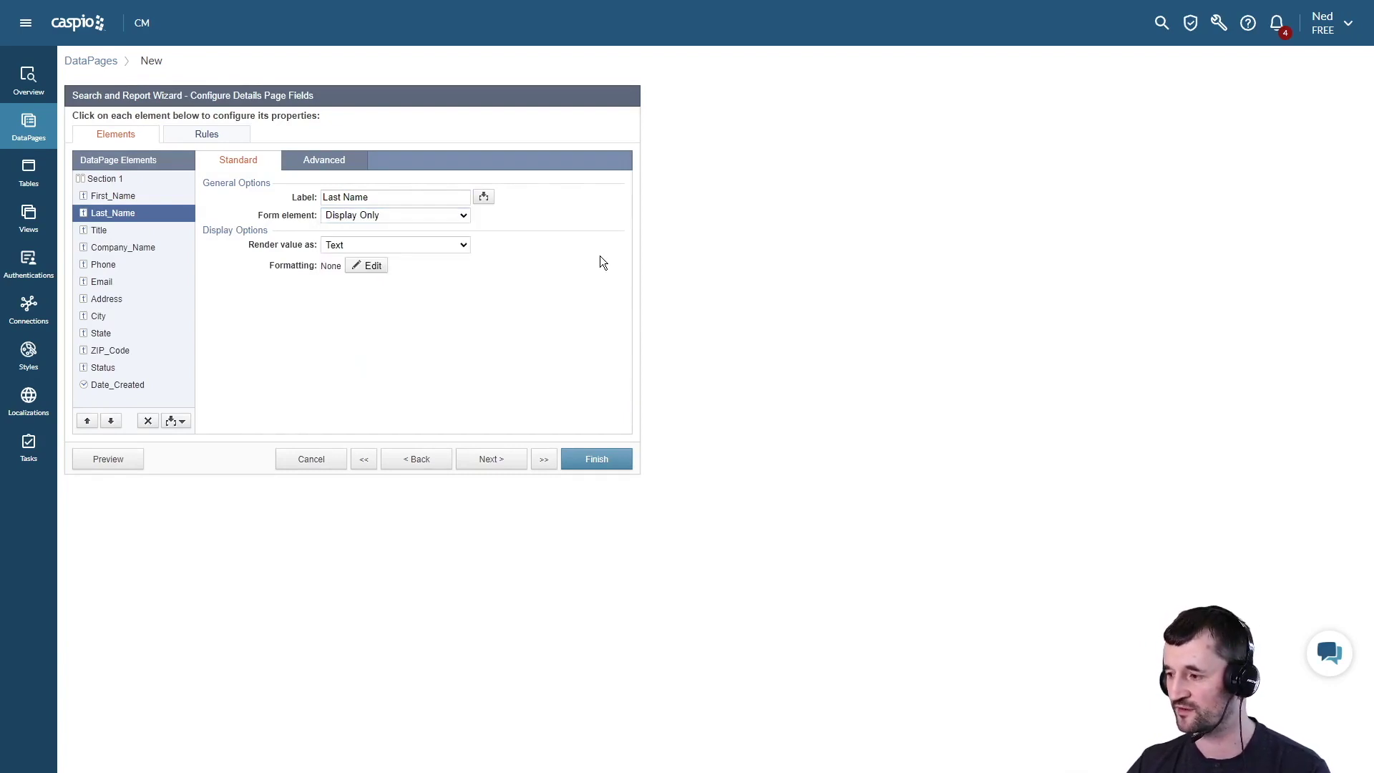
left_click(596, 458)
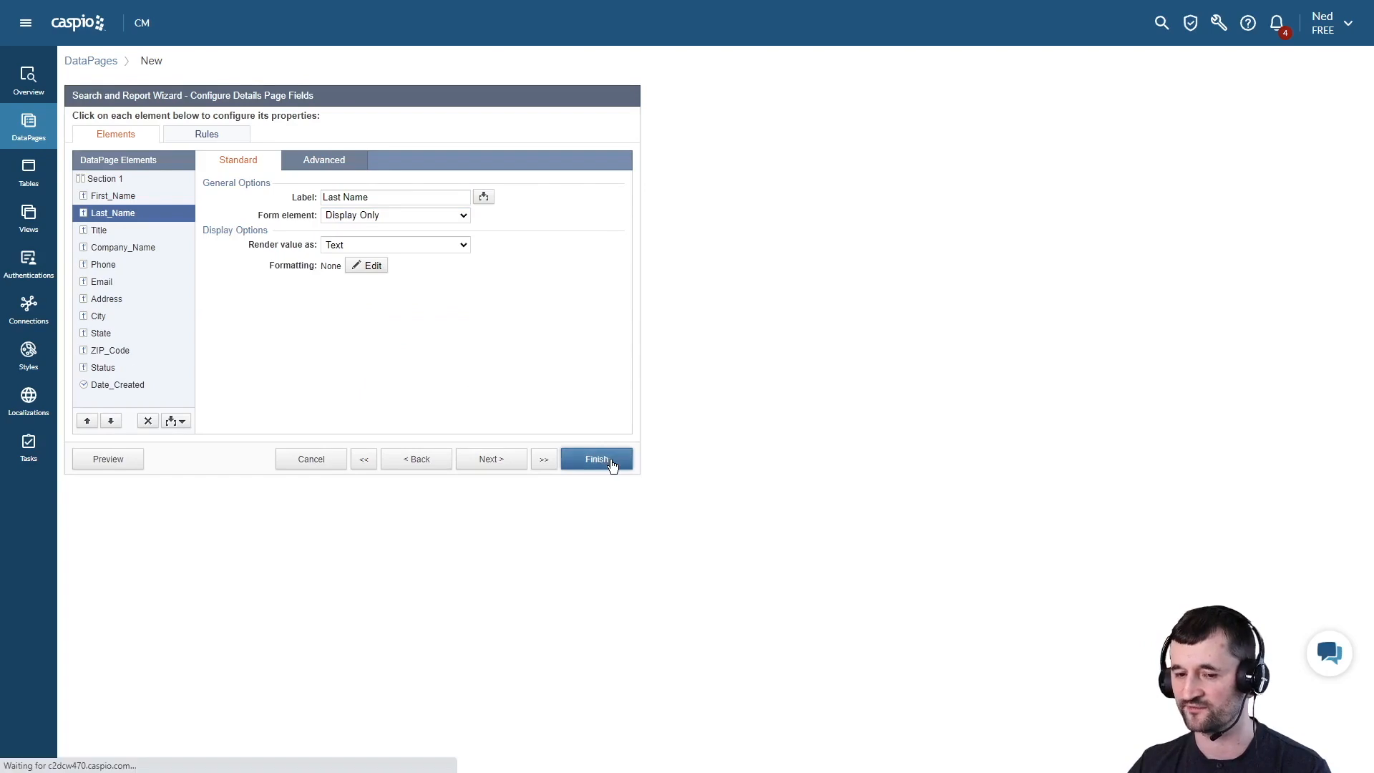
left_click(597, 458)
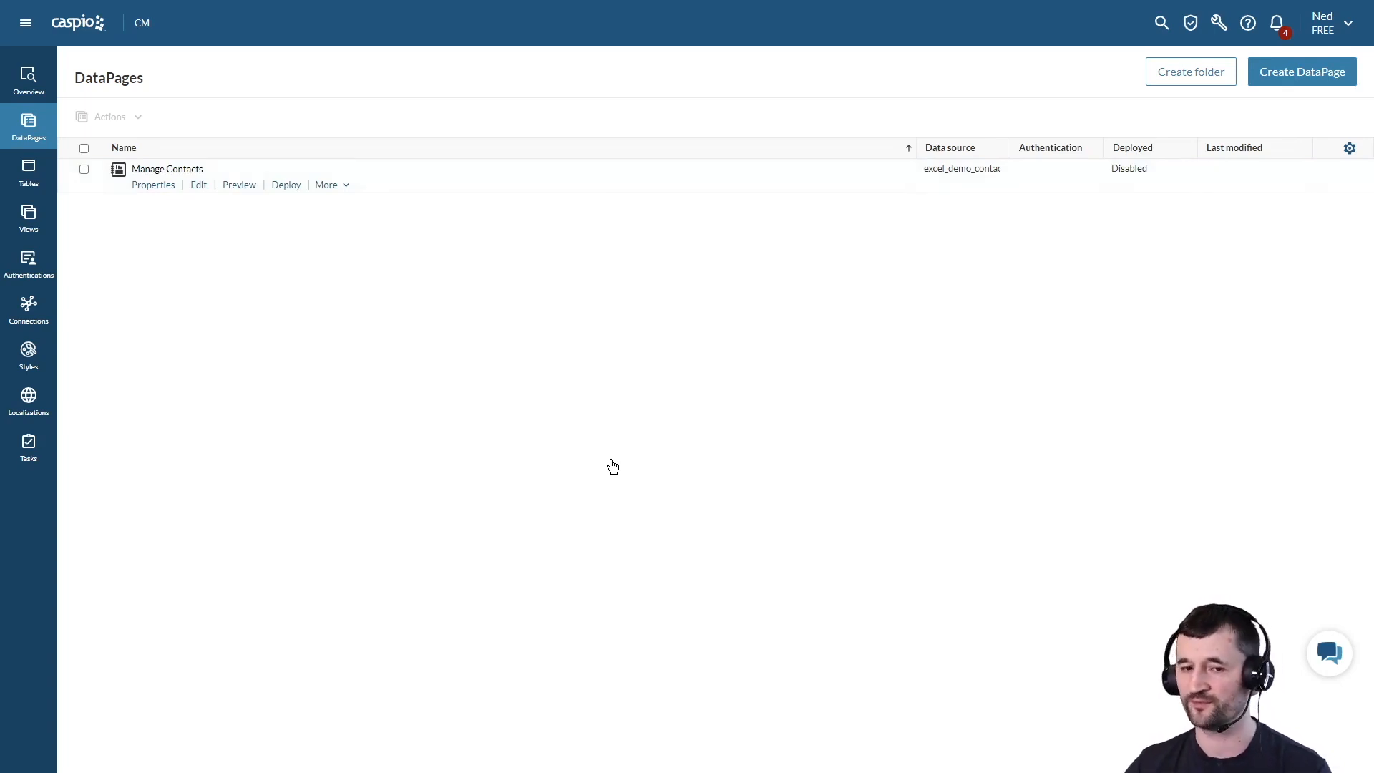
- Enable deployment of Manage Contacts and copy its embed code
left_click(285, 185)
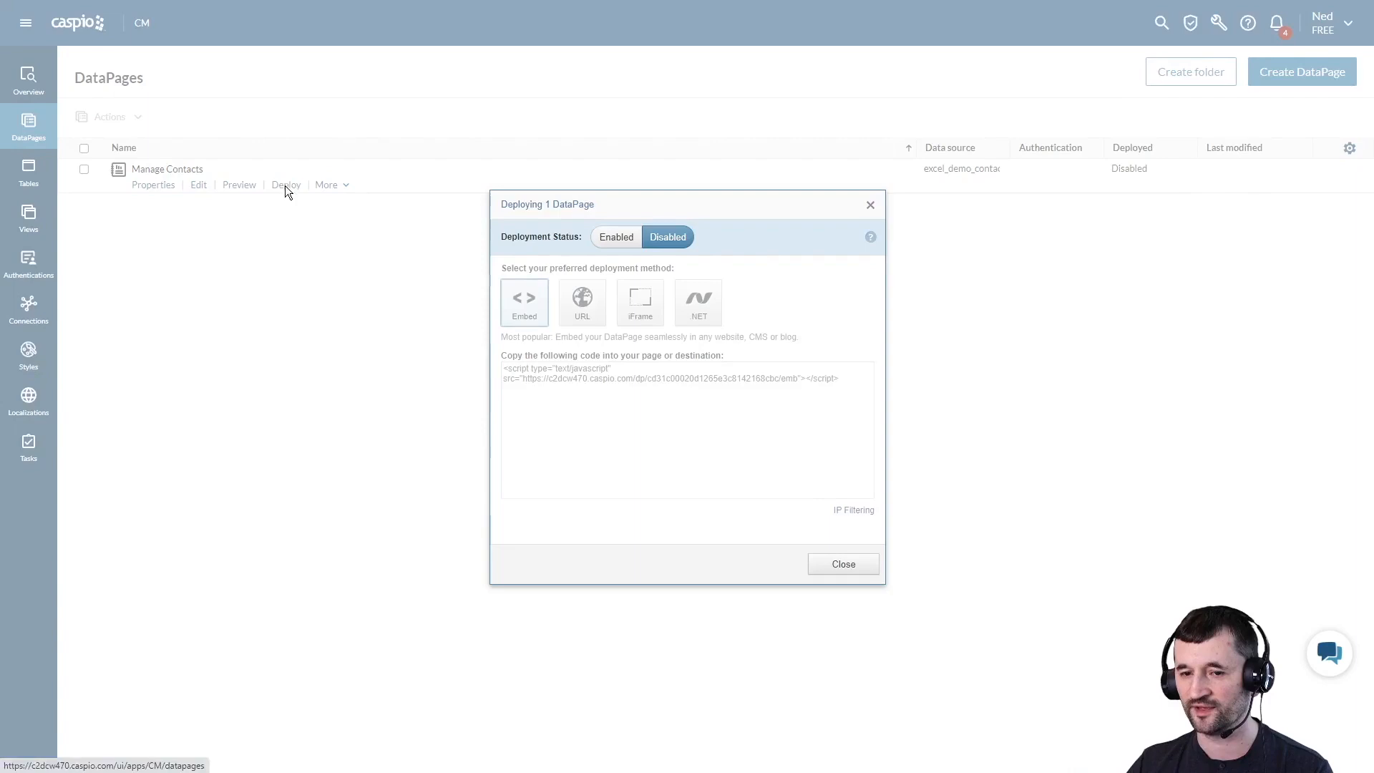
left_click(615, 237)
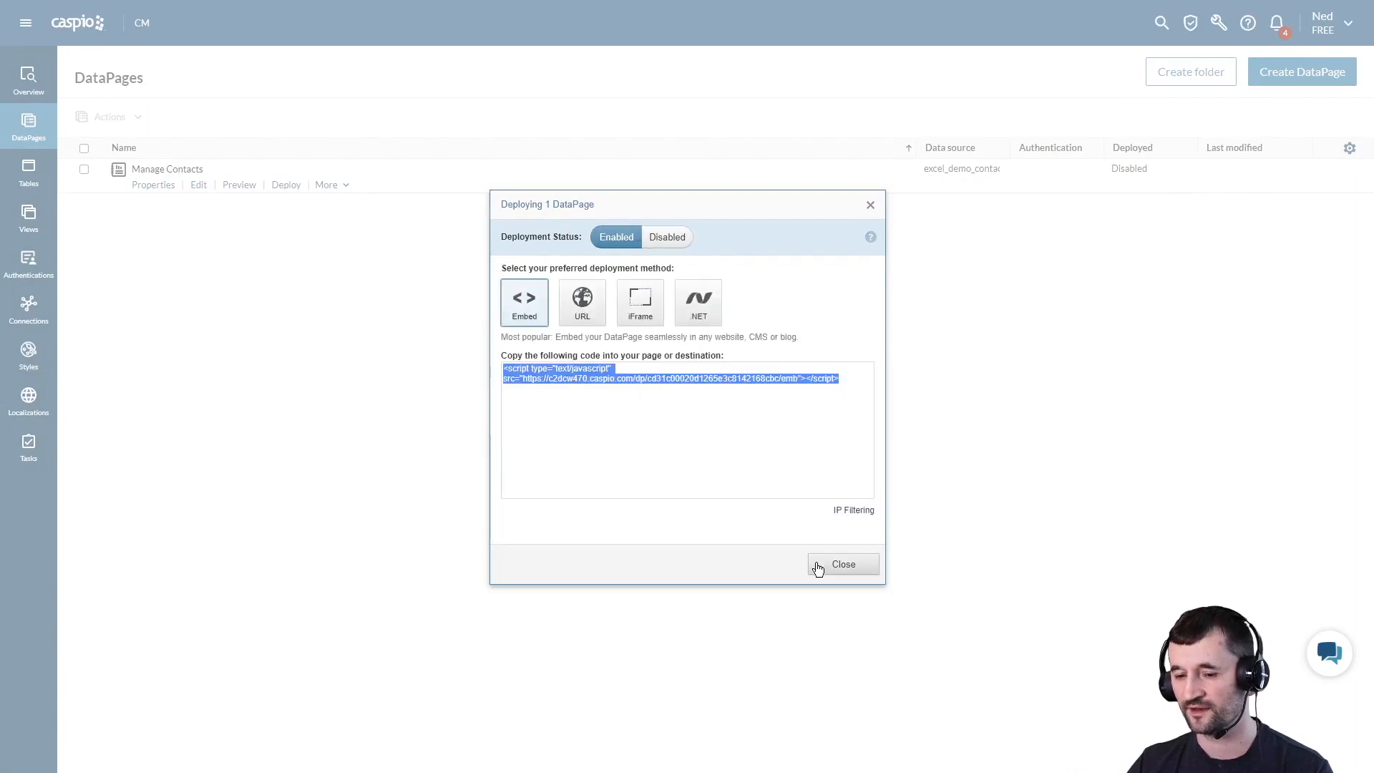
left_click(843, 563)
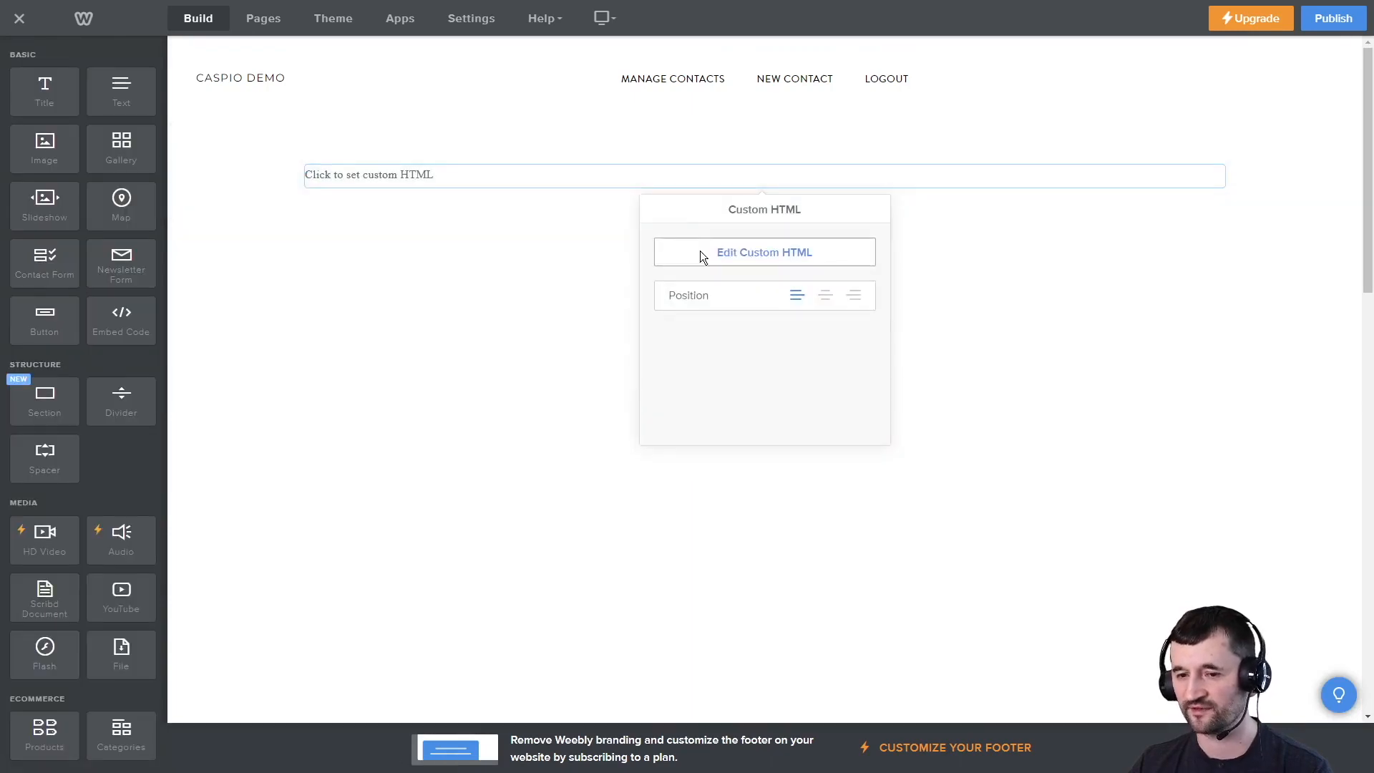
- Paste the Caspio script into the custom HTML block and publish the live contacts page
left_click(764, 252)
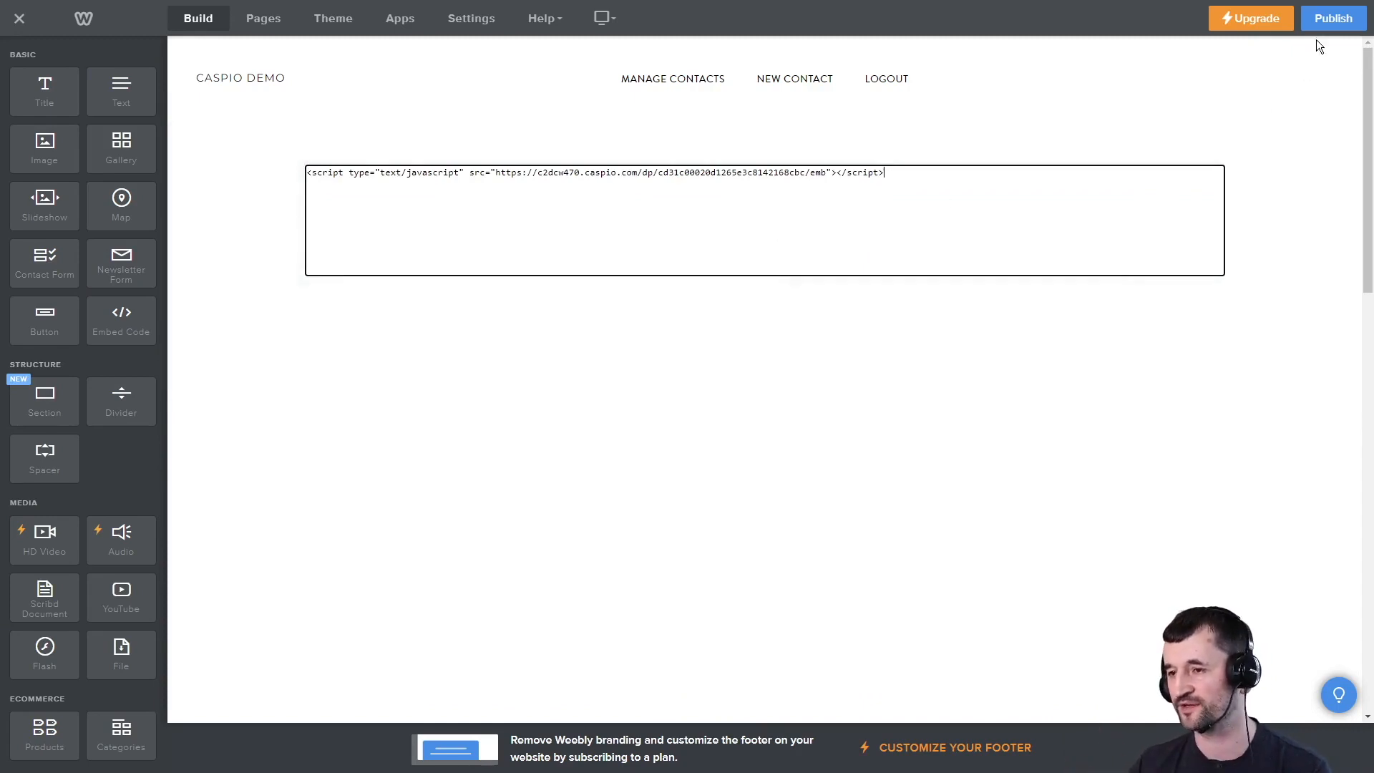
left_click(1333, 19)
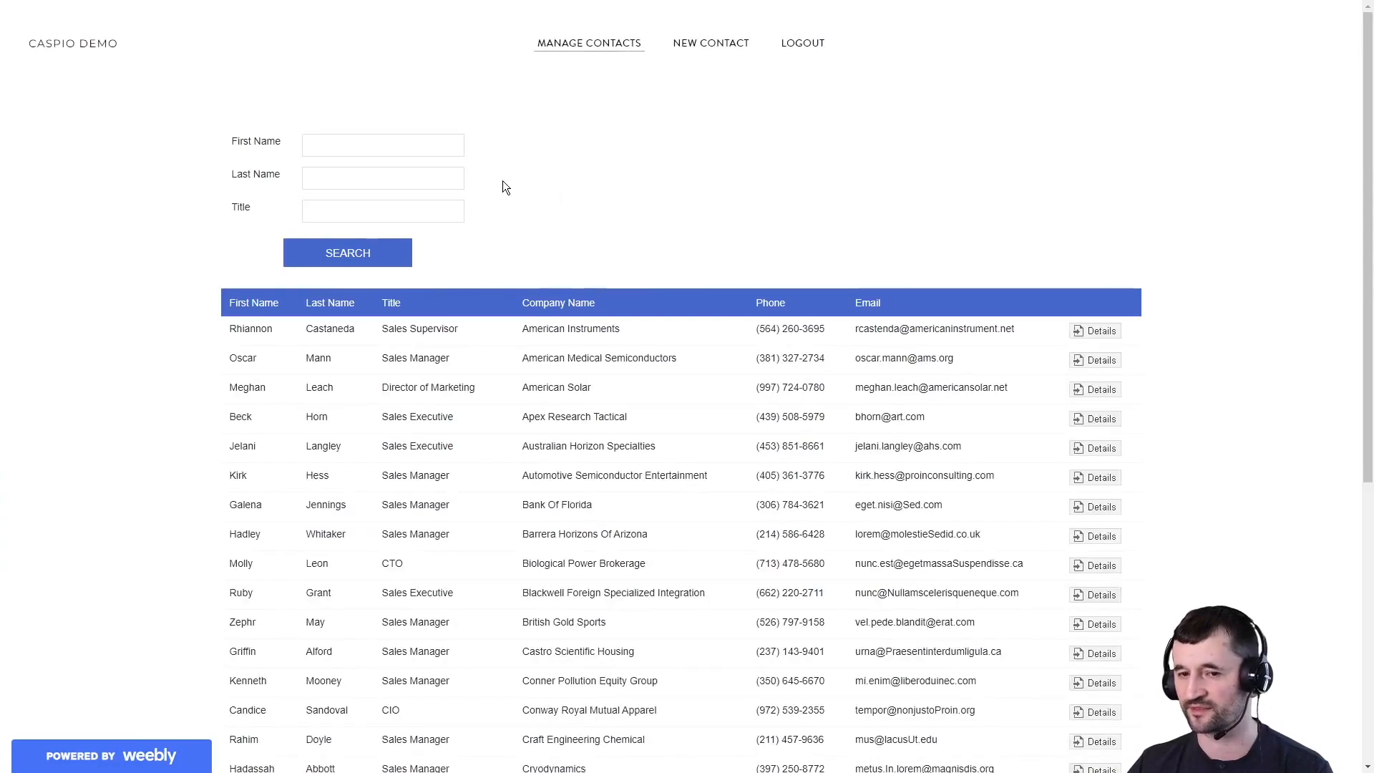
scroll("down", 3)
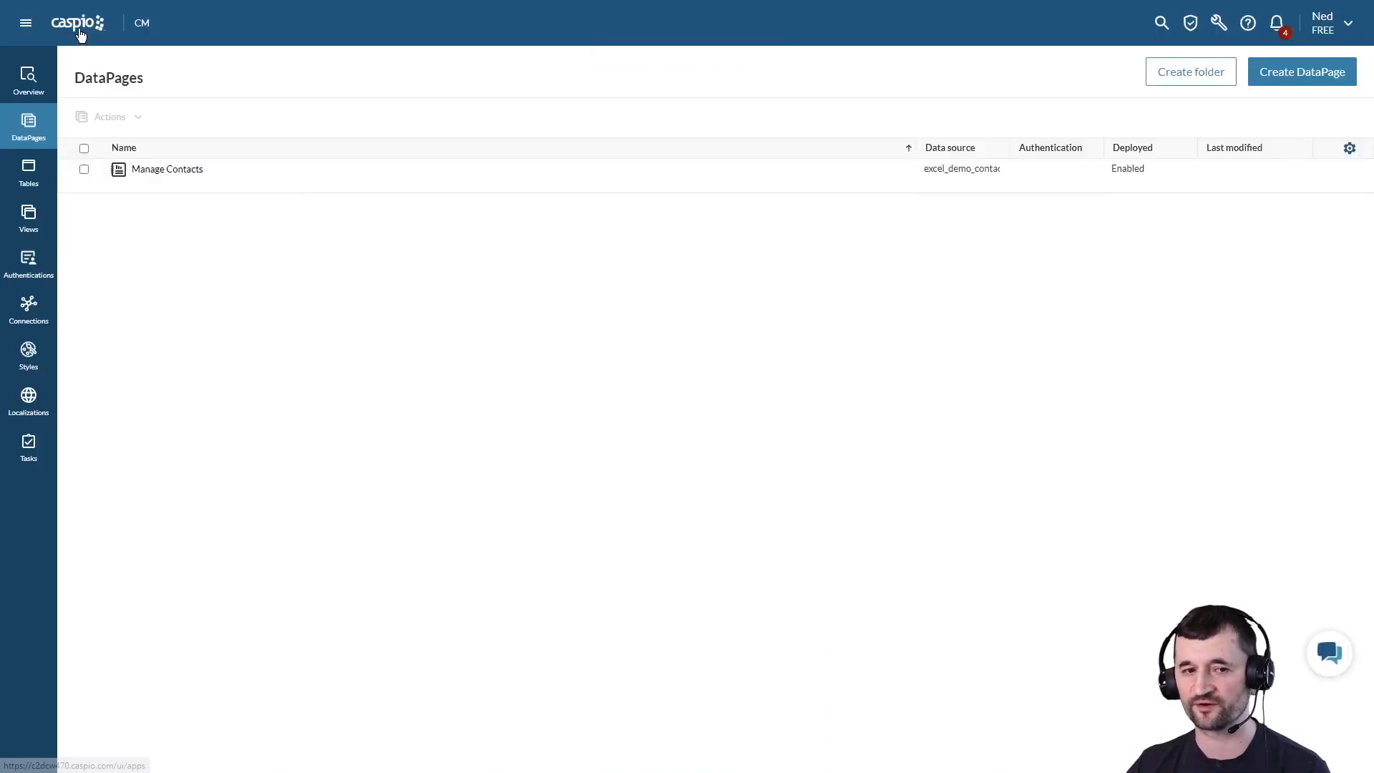
- Create a new user directory named Employees from the Directories area
left_click(77, 20)
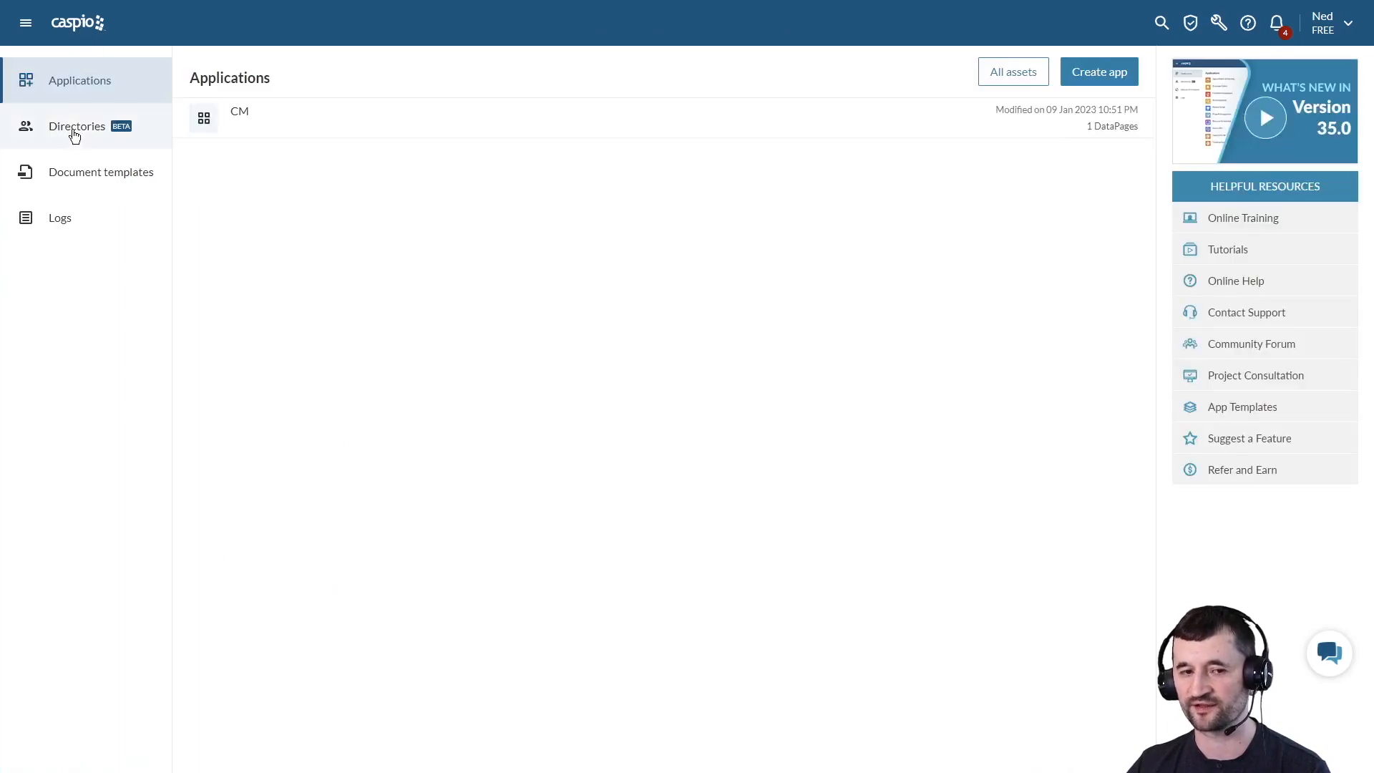
left_click(75, 126)
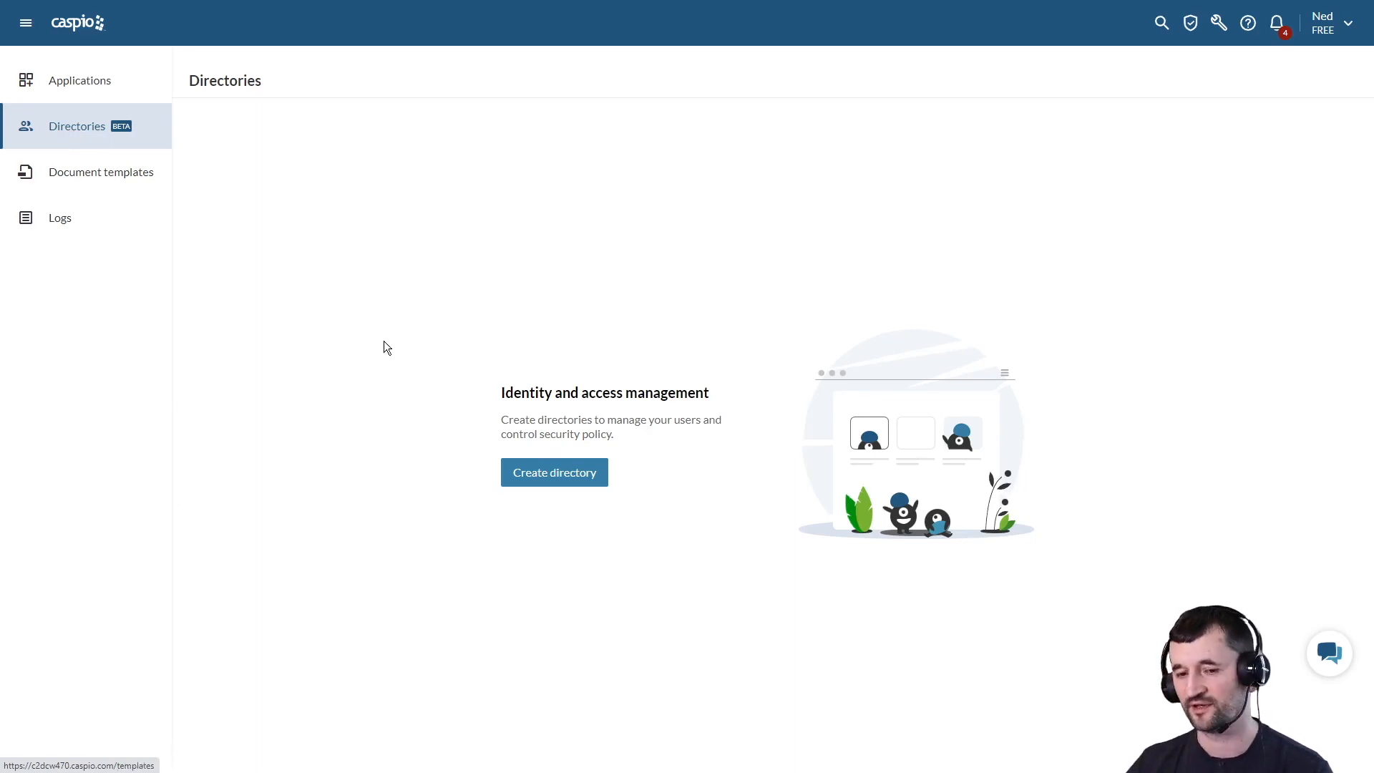
left_click(555, 472)
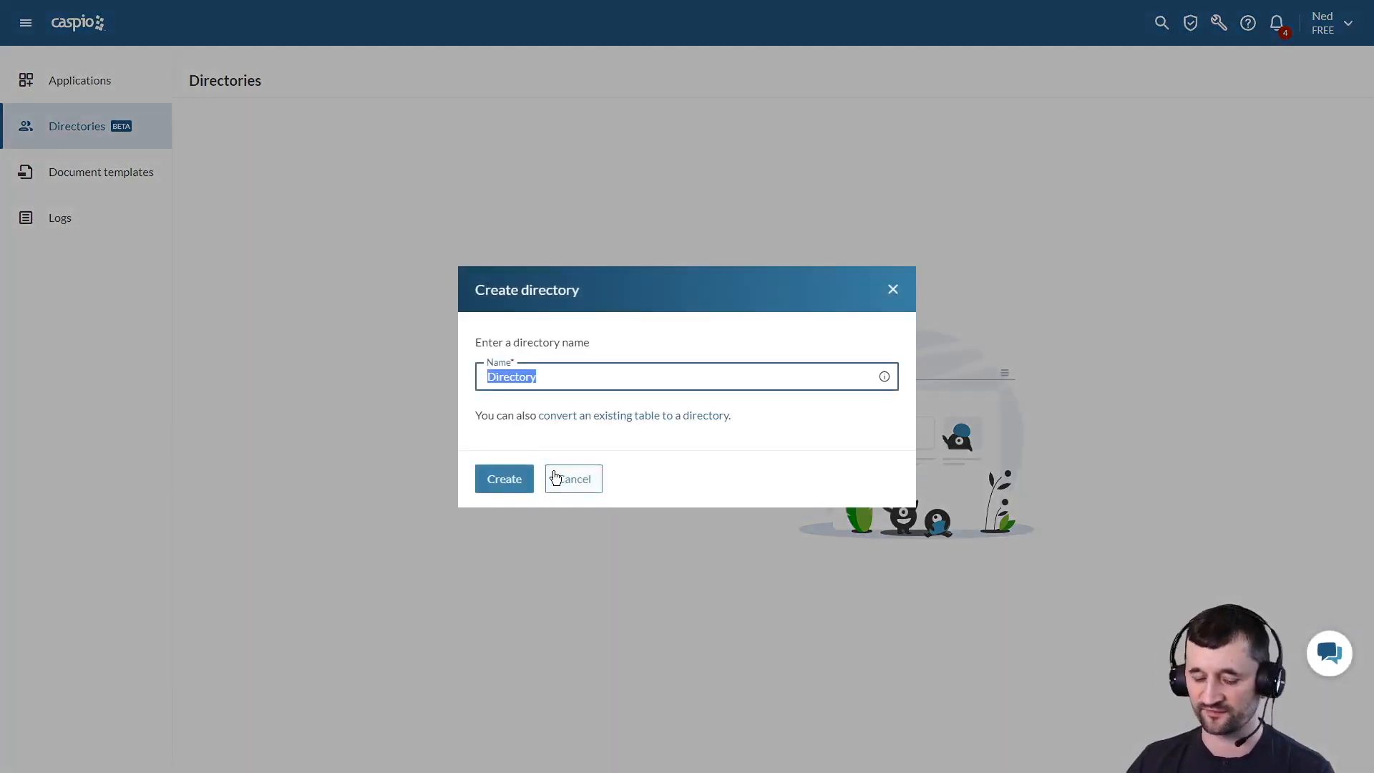
type("Employees")
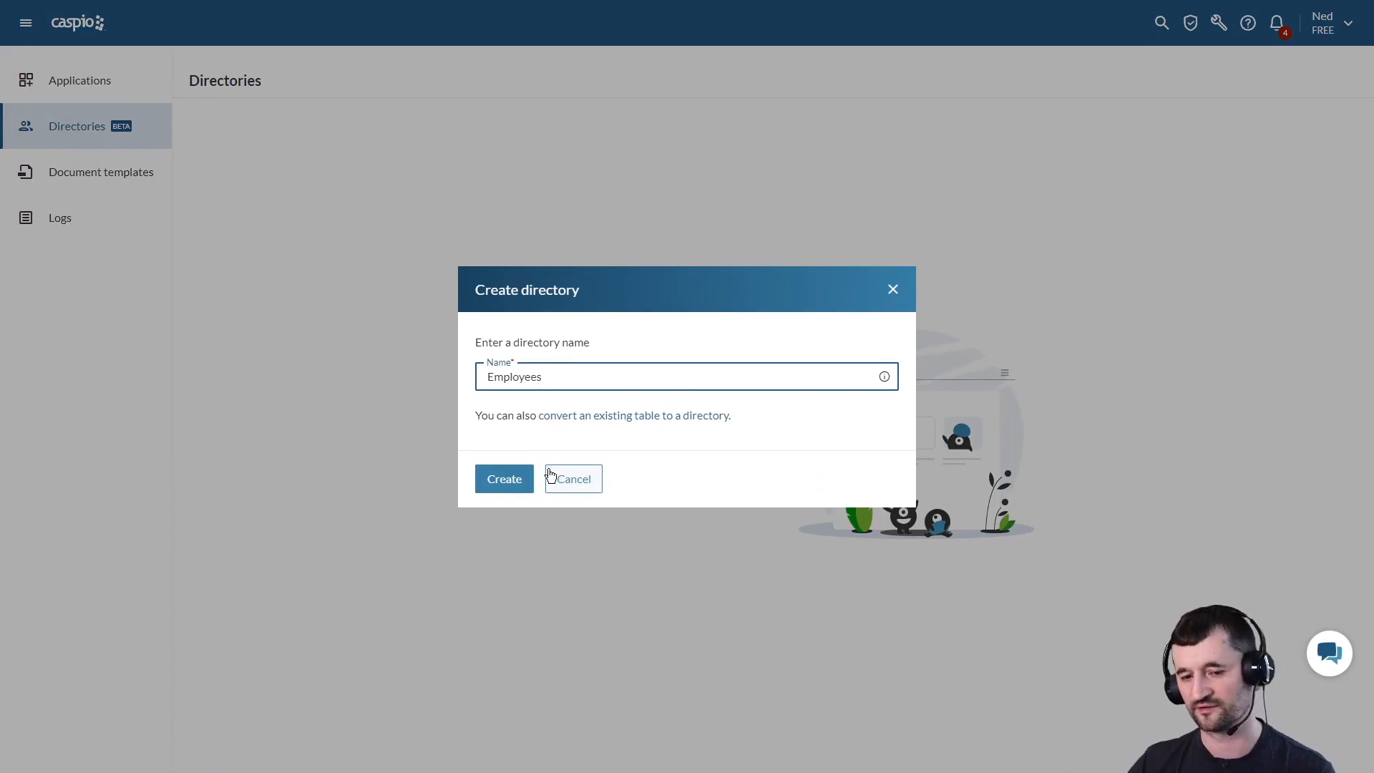
left_click(504, 478)
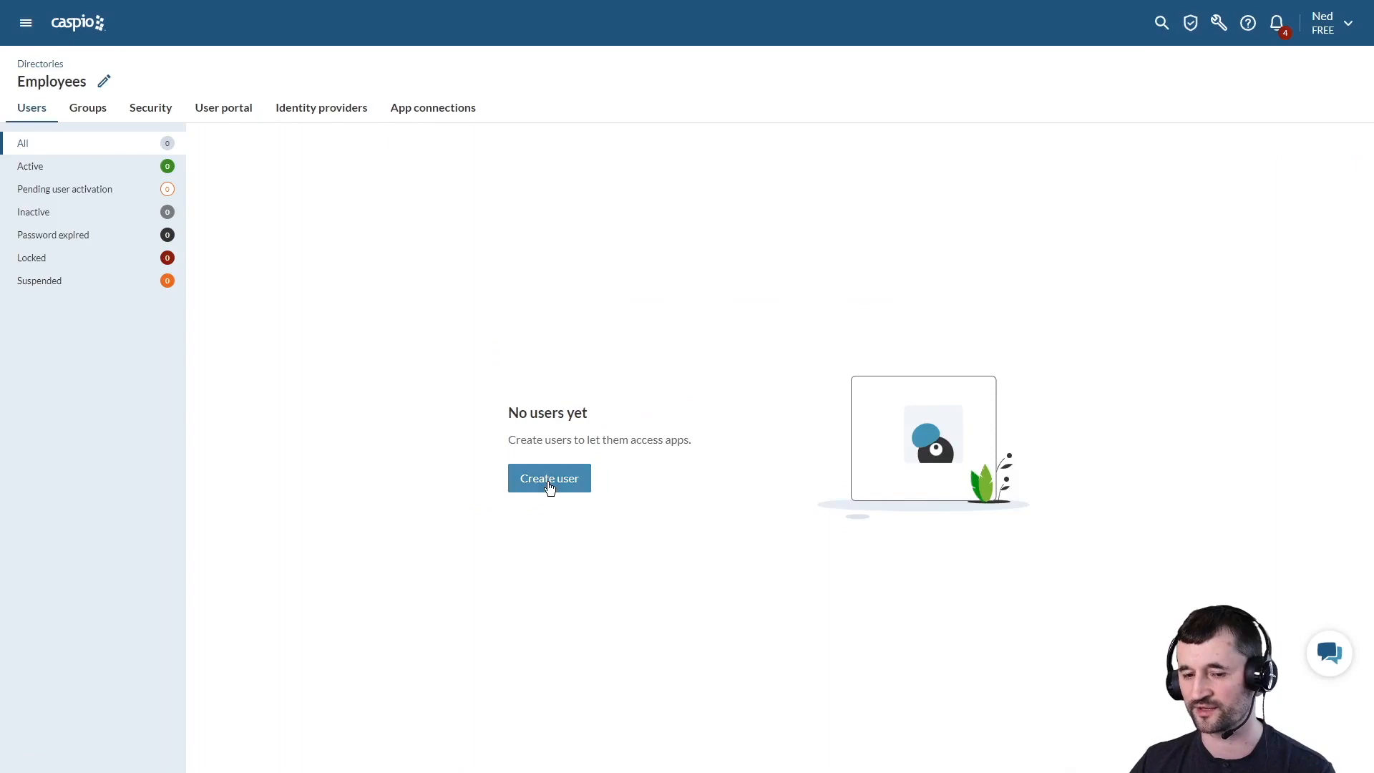
left_click(550, 478)
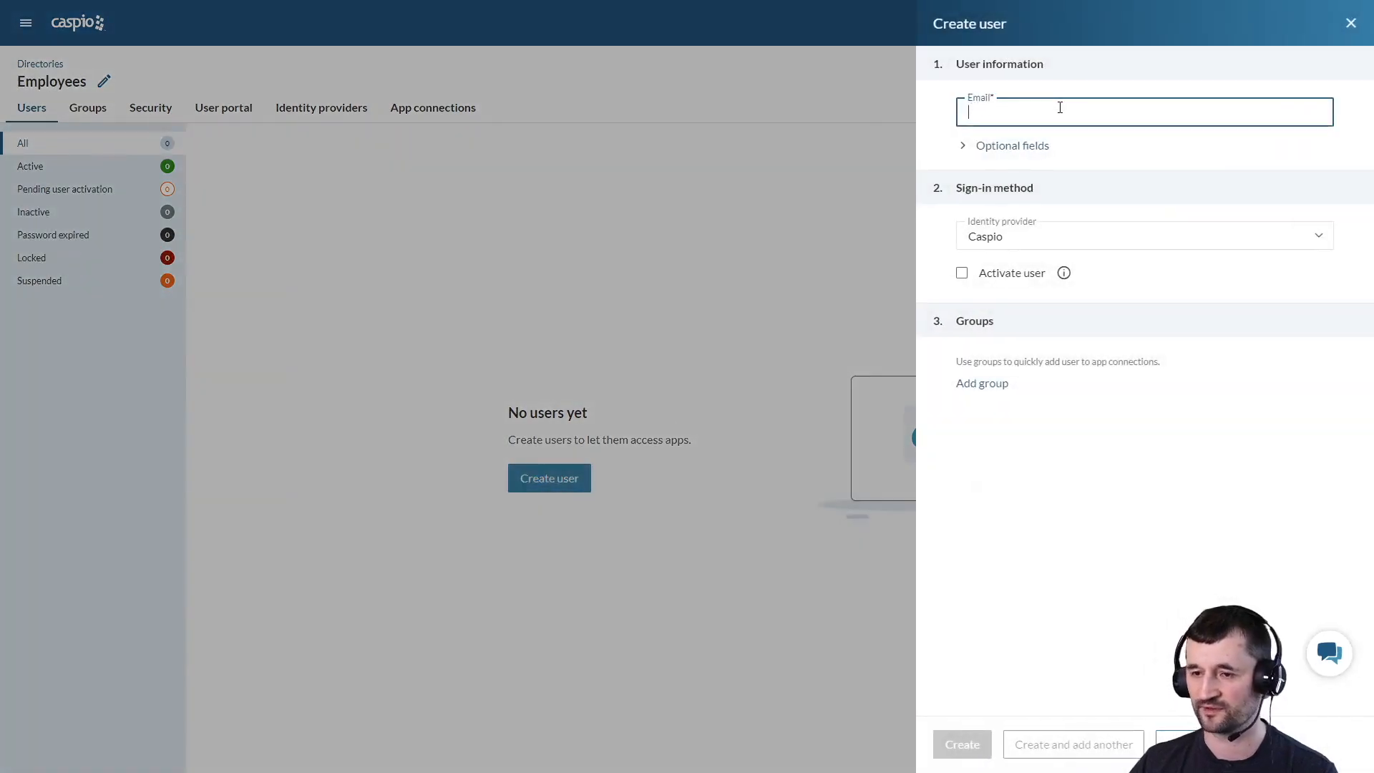
type("john.doe@")
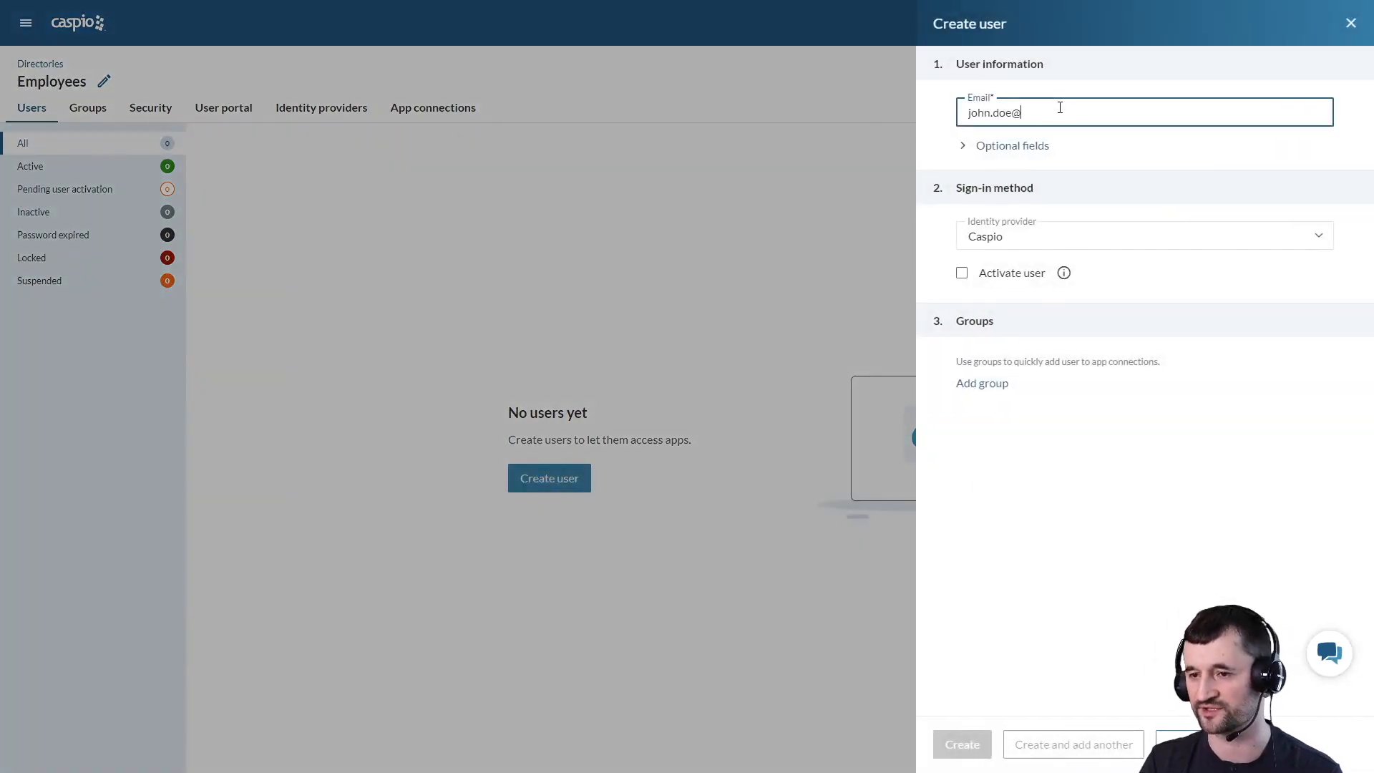
type("company.com")
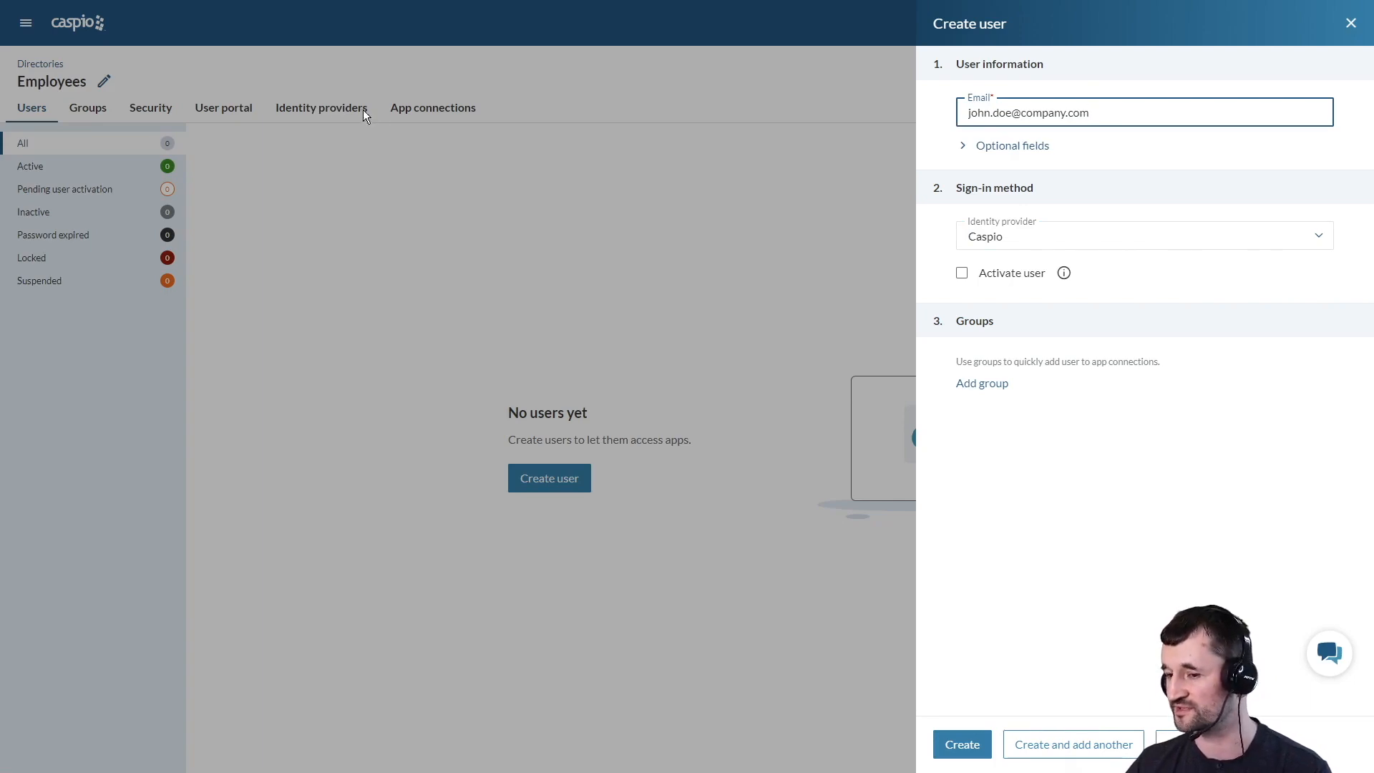
- Keep Caspio as identity provider, activate immediately with a generated password, and create the user
left_click(1144, 234)
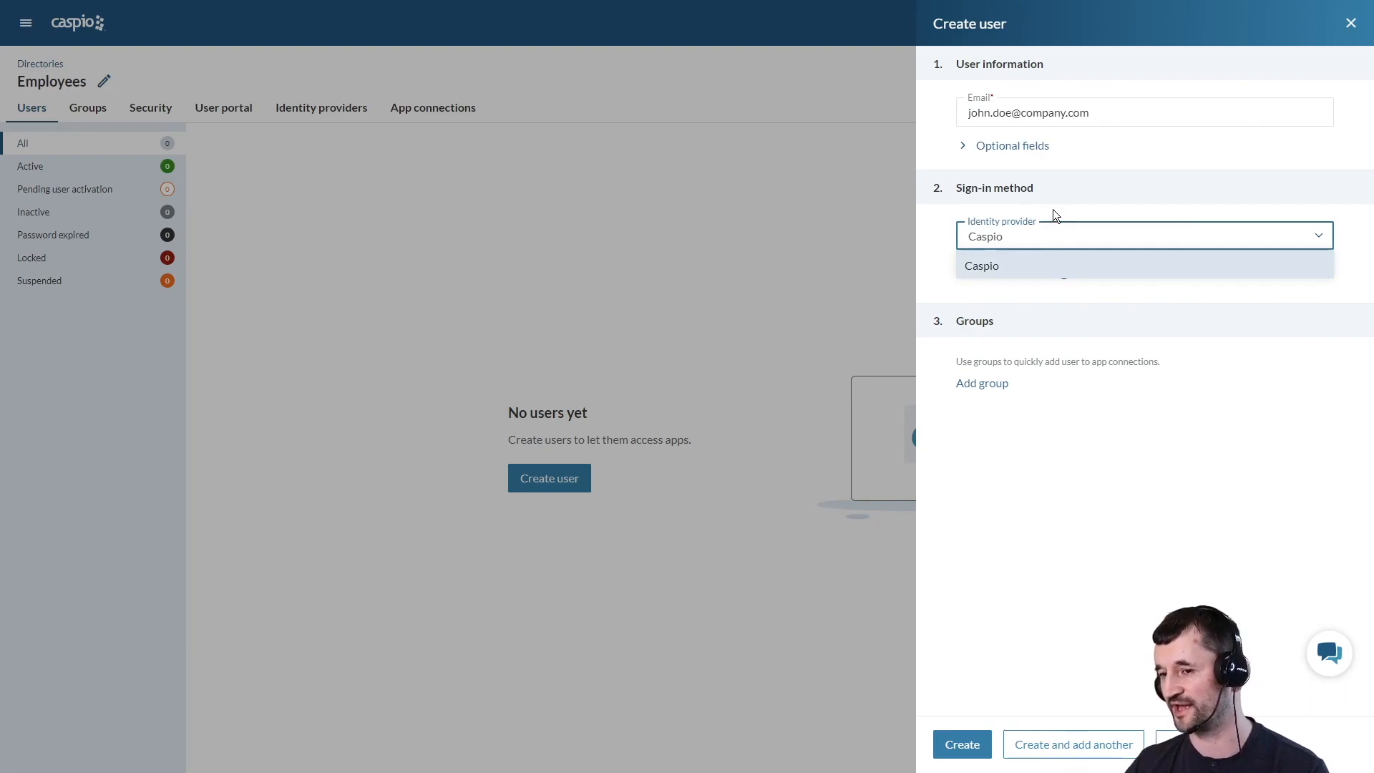
left_click(980, 266)
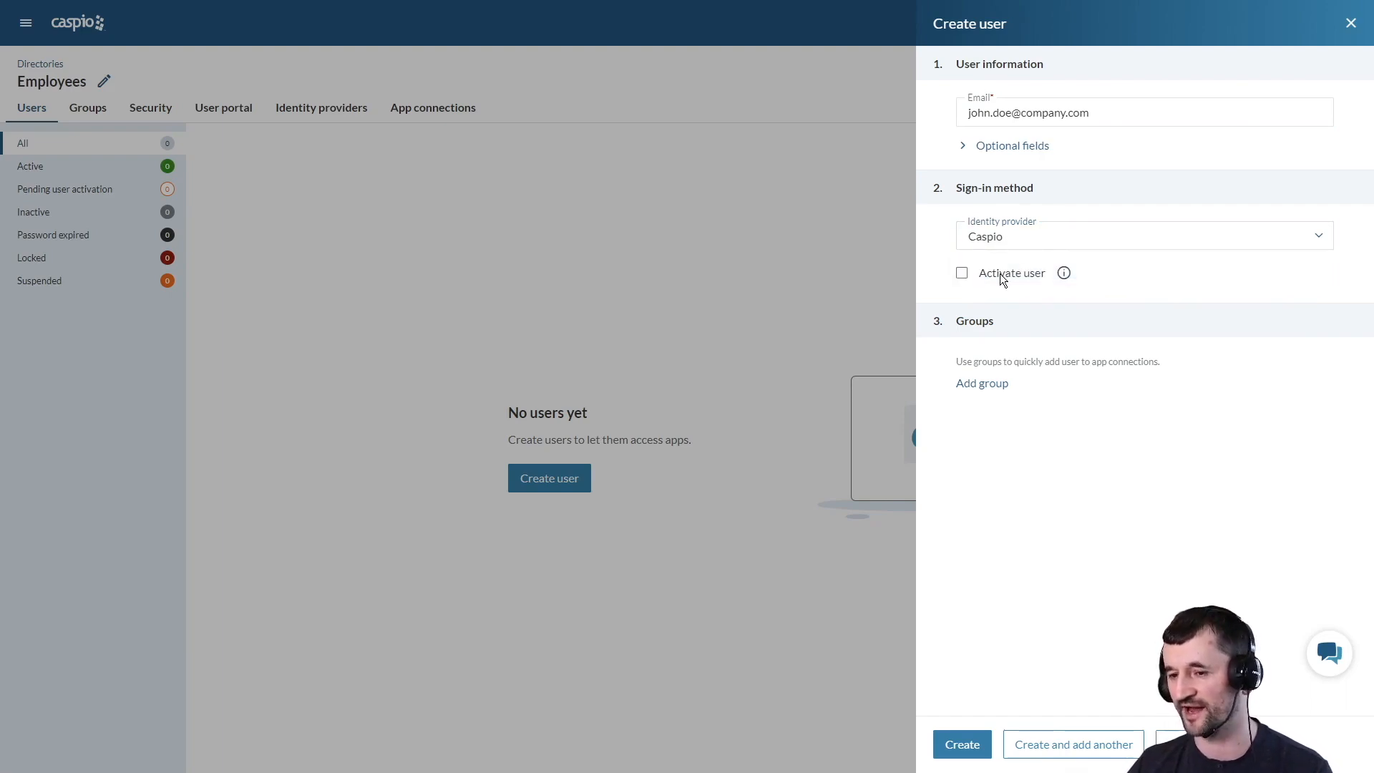
left_click(962, 272)
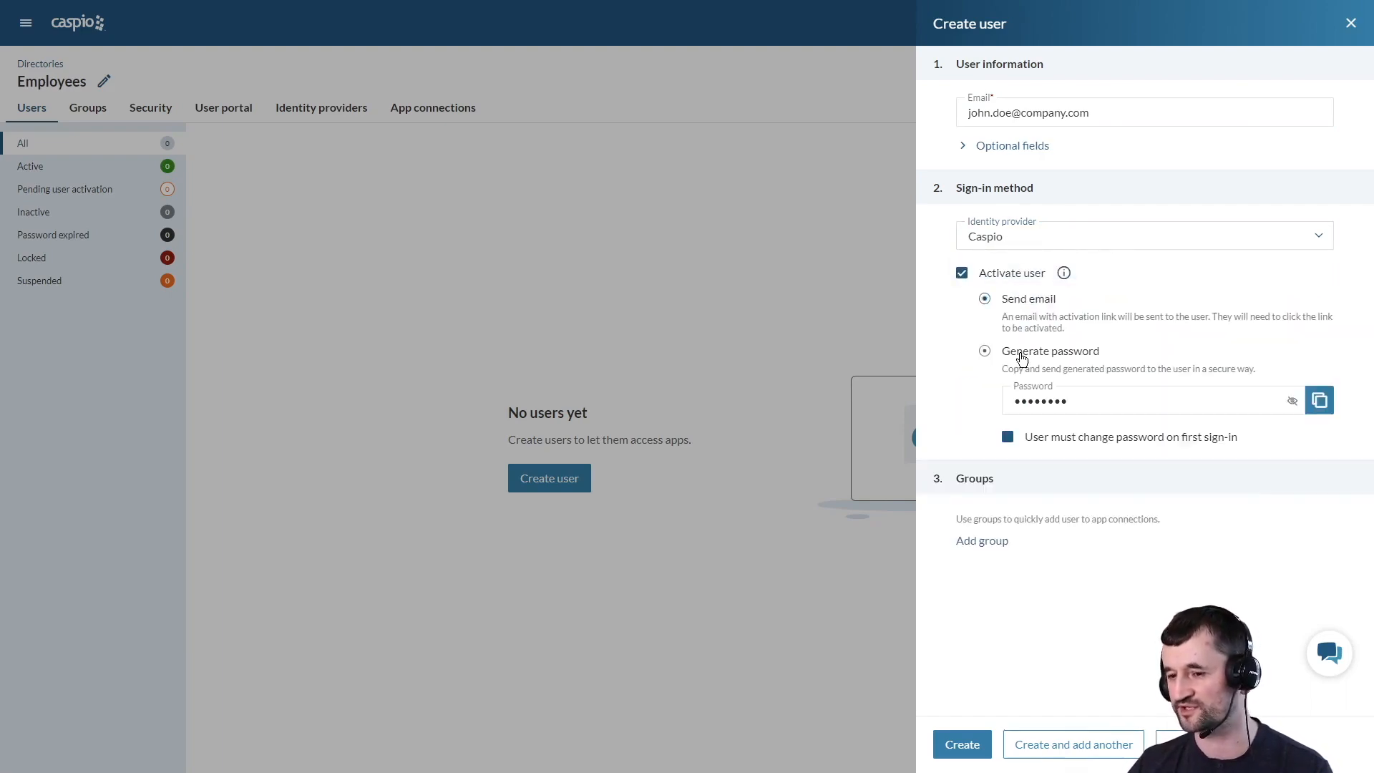
left_click(984, 351)
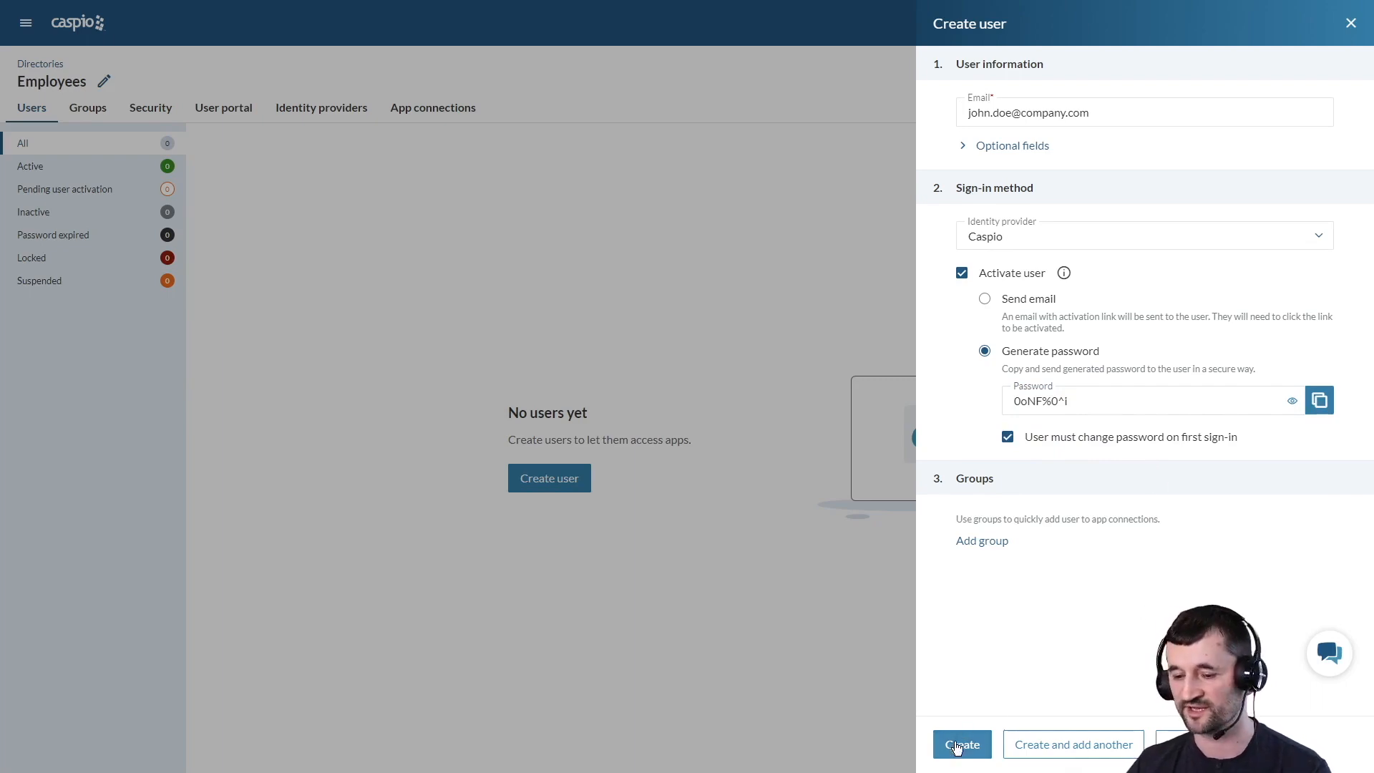
left_click(962, 744)
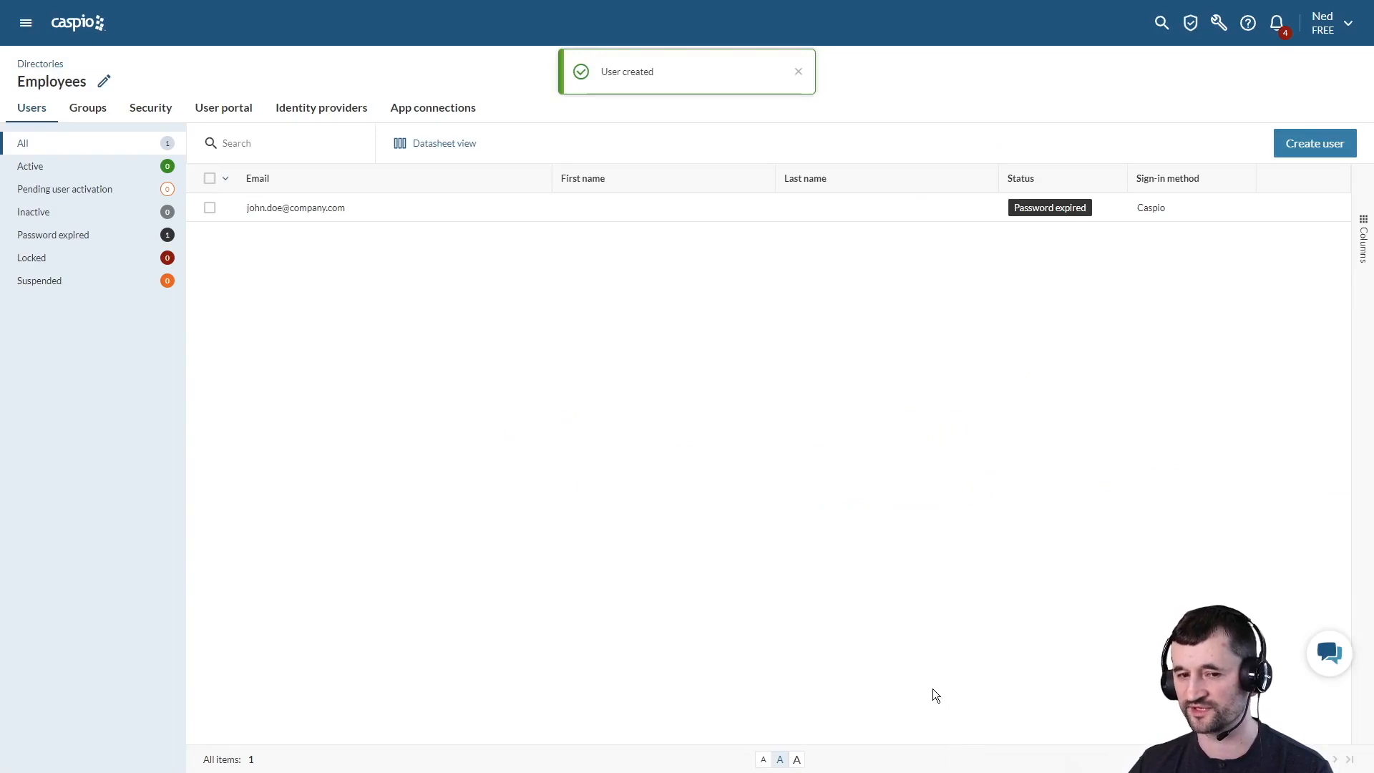
- Start a new authentication in the CM application
left_click(799, 72)
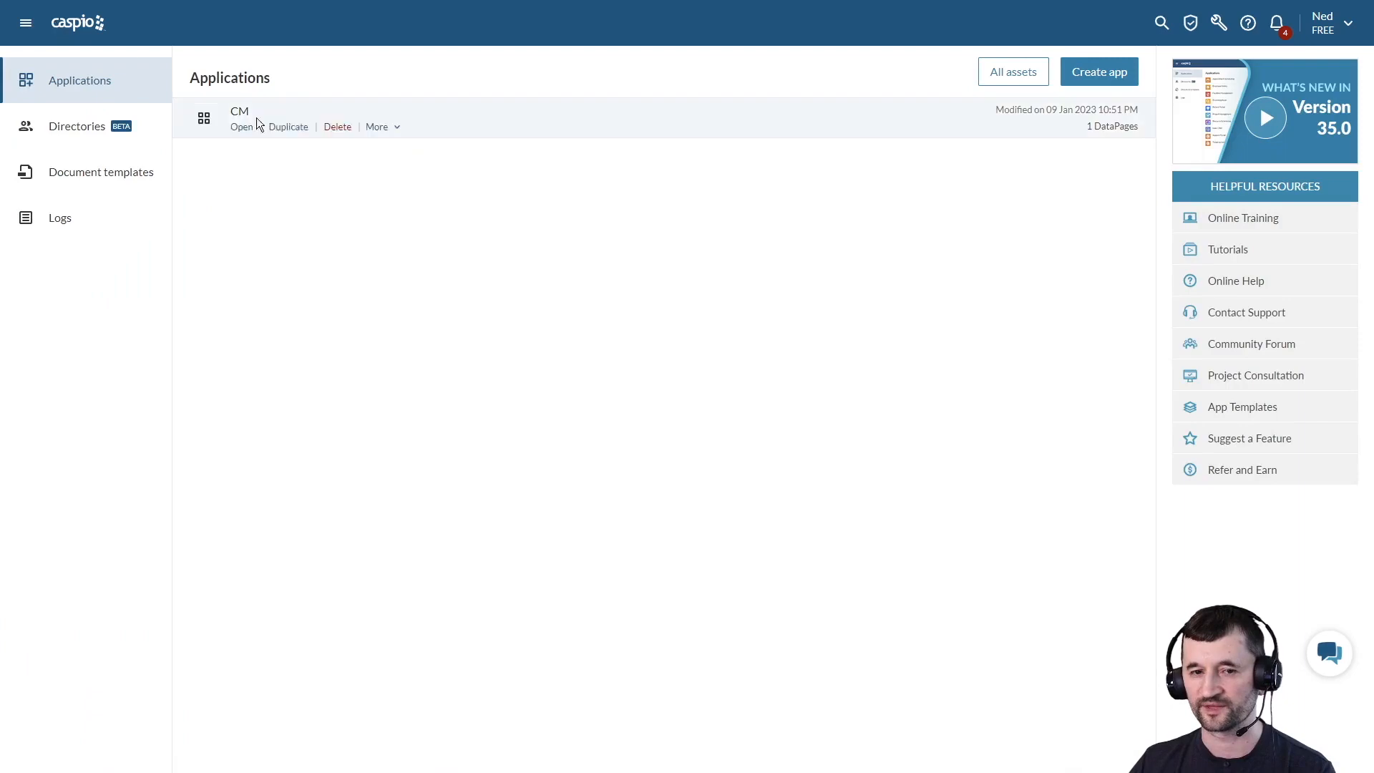
left_click(241, 126)
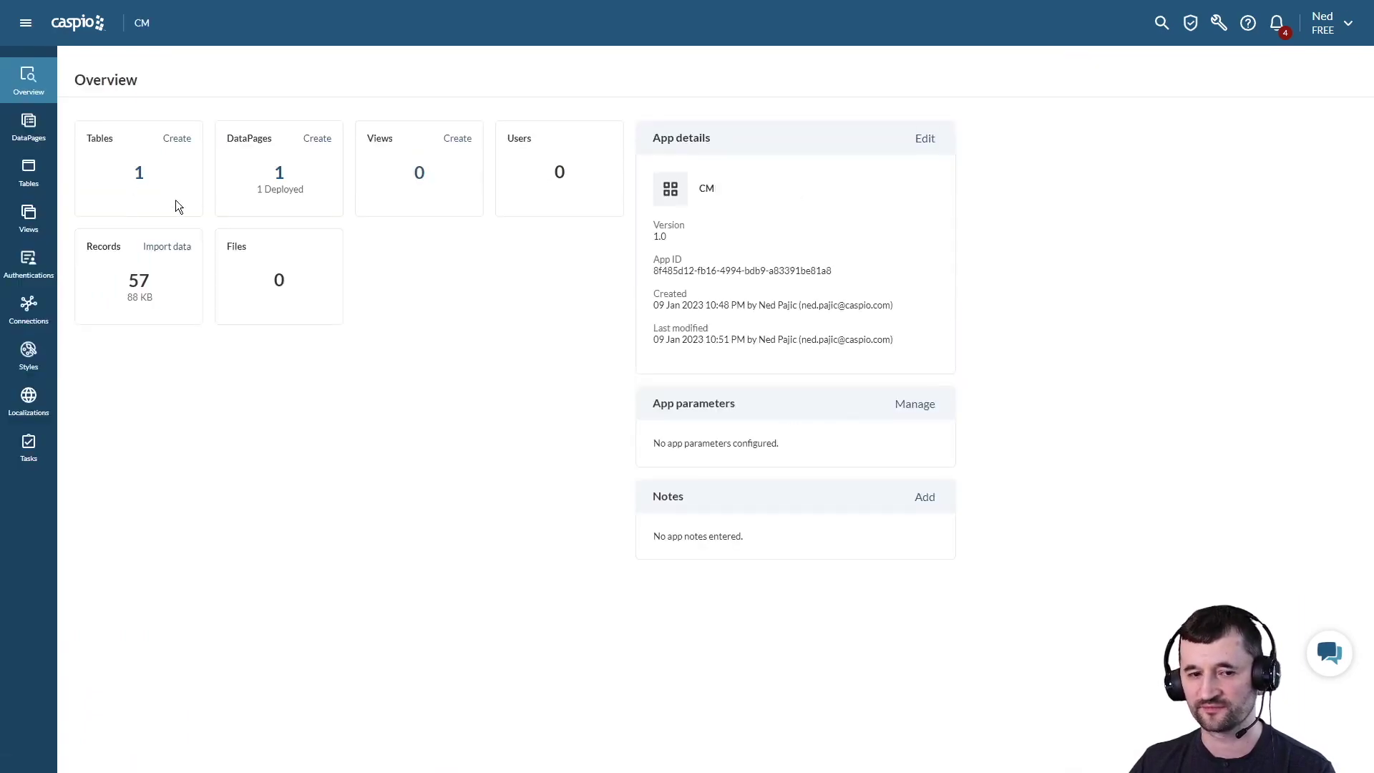
left_click(29, 263)
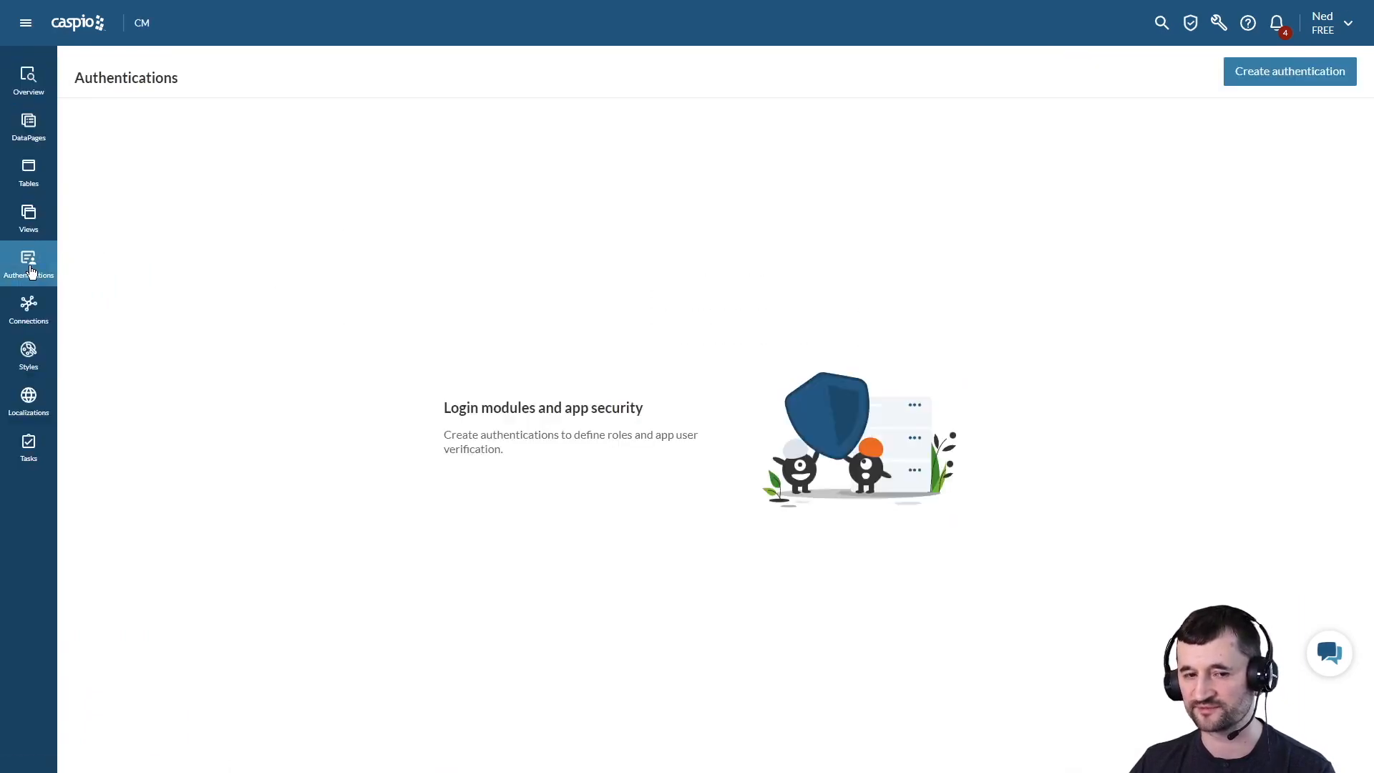
left_click(1289, 72)
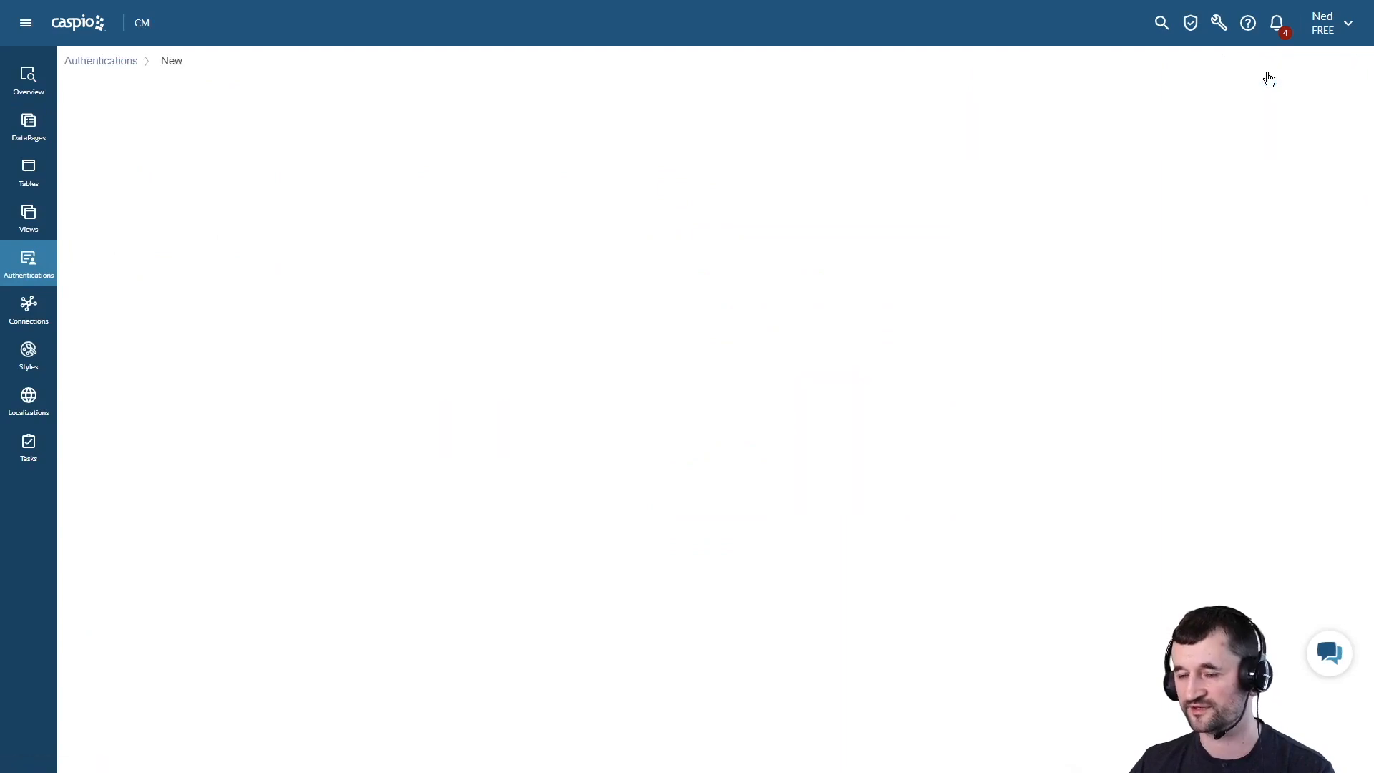
- Base it on the Employees directory with auto-redirect on and name it Employee Login
left_click(279, 117)
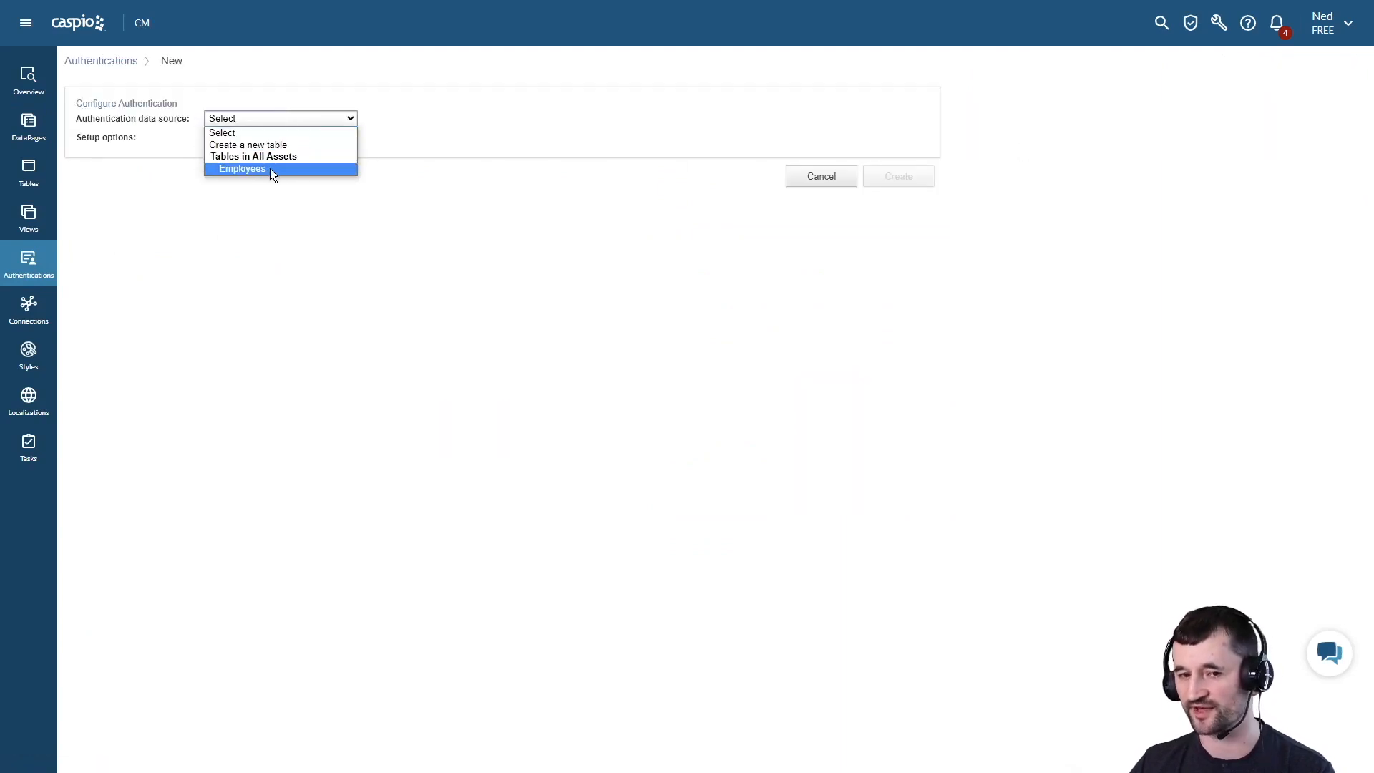
left_click(242, 168)
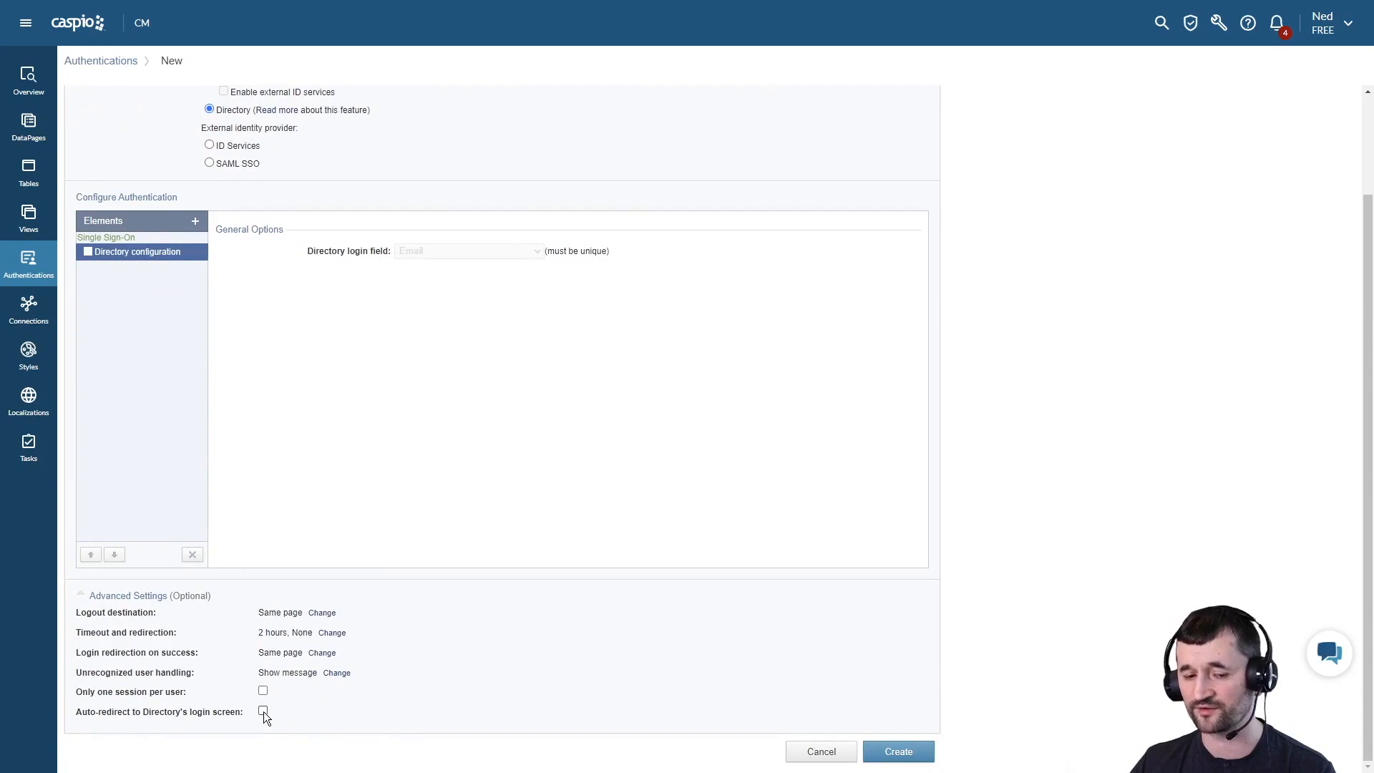
left_click(262, 710)
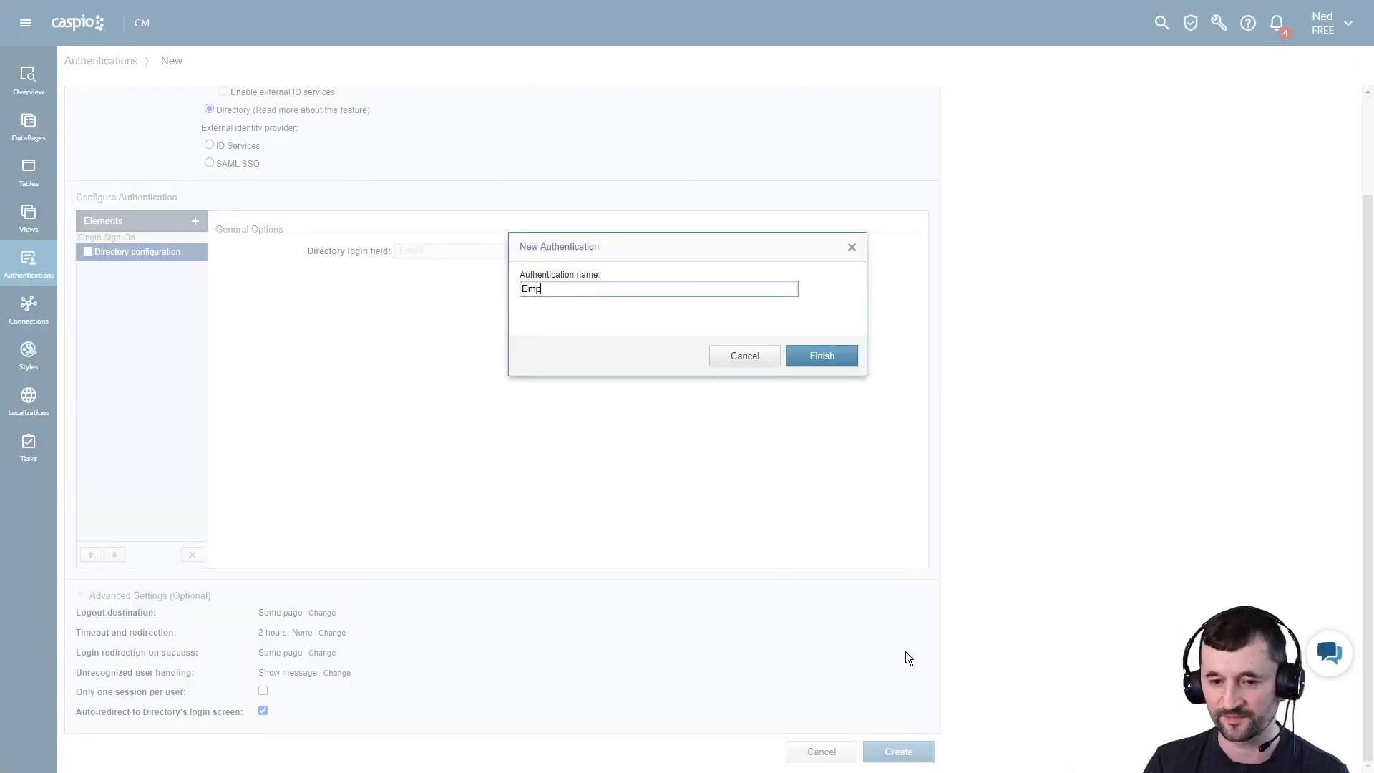
type("Employee Login")
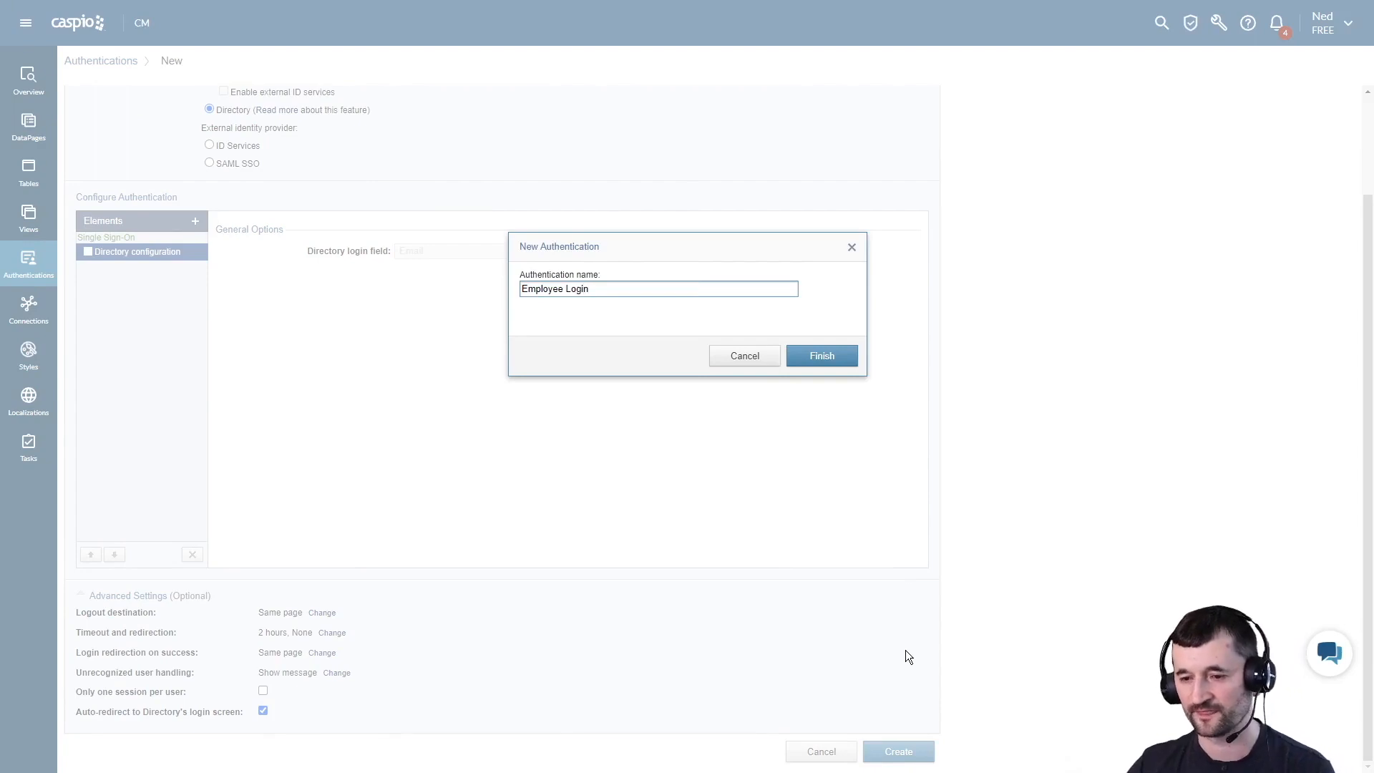
left_click(821, 355)
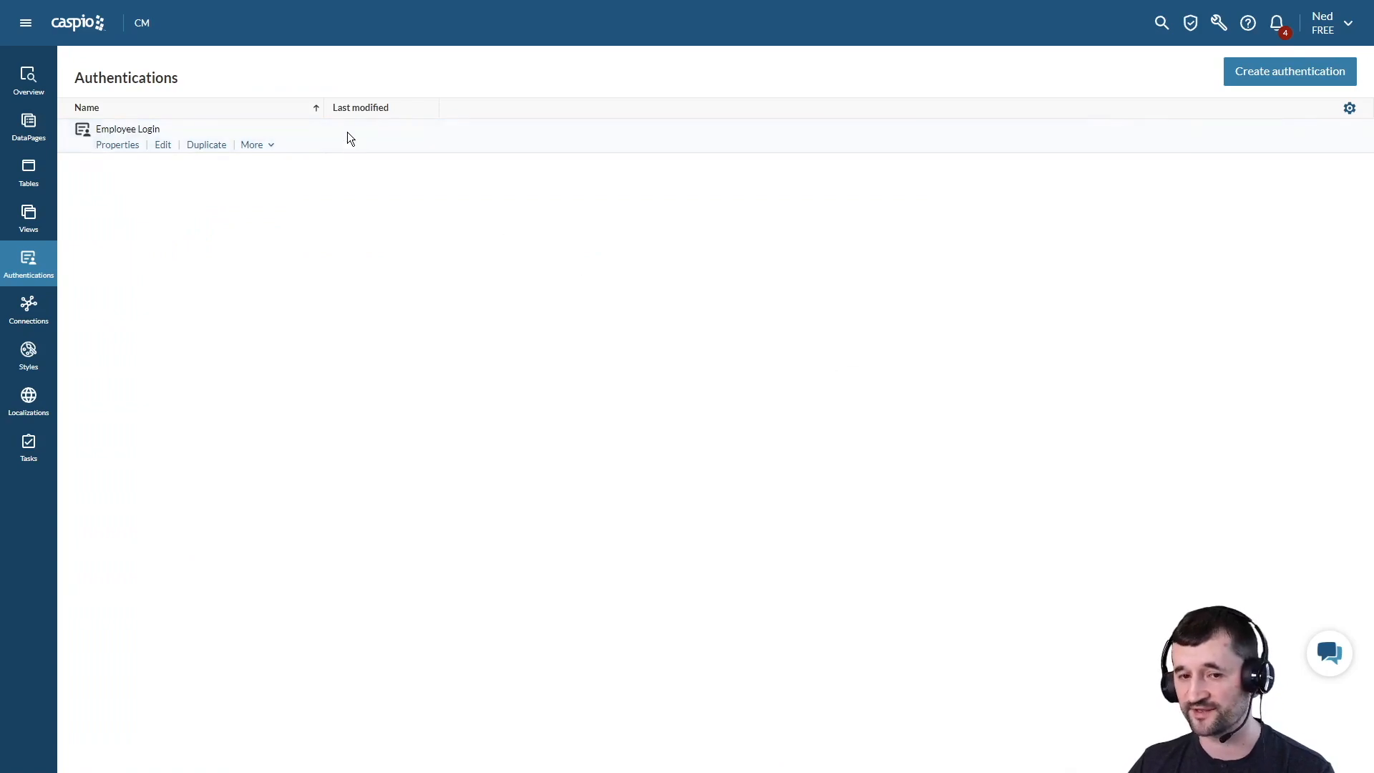
- Restrict access to the Manage Contacts DataPage, requiring the Employee Login authentication
left_click(28, 128)
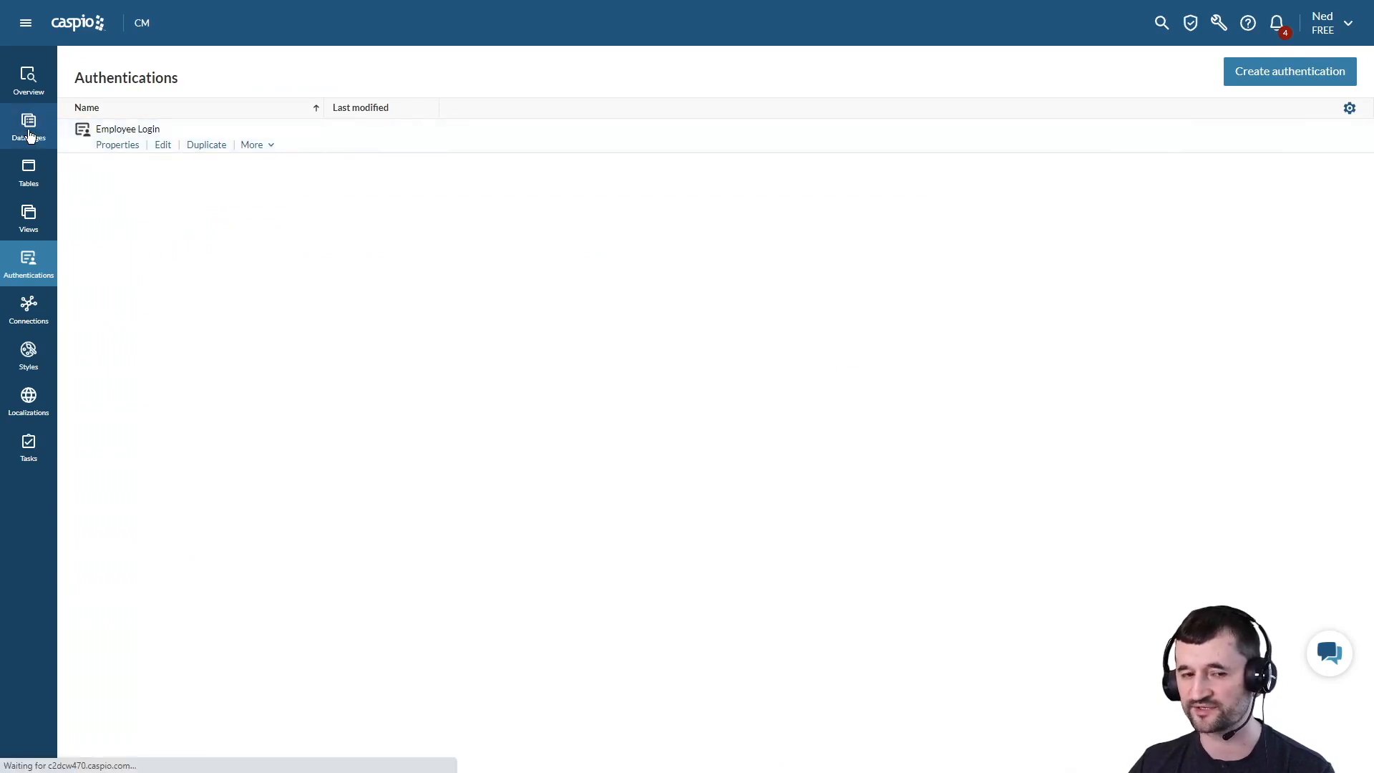
left_click(29, 127)
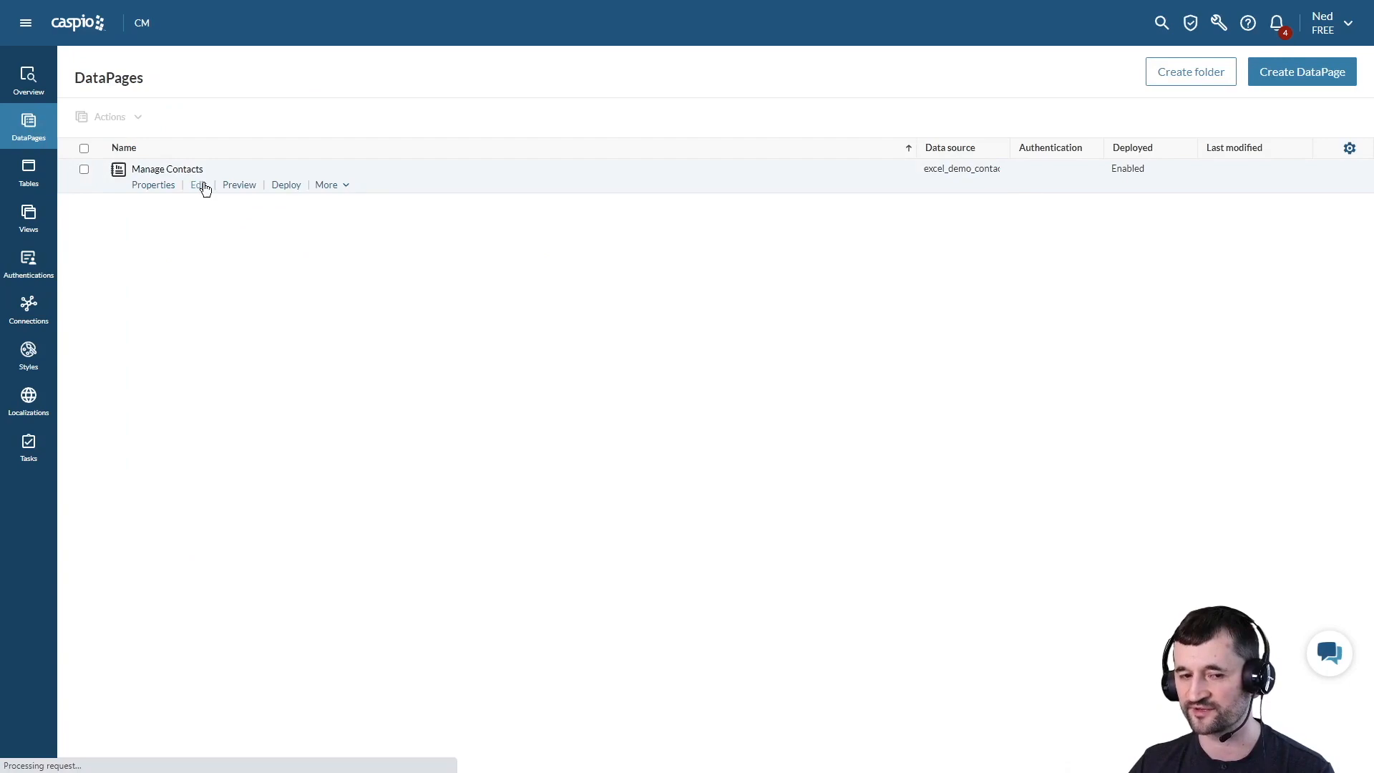
left_click(199, 185)
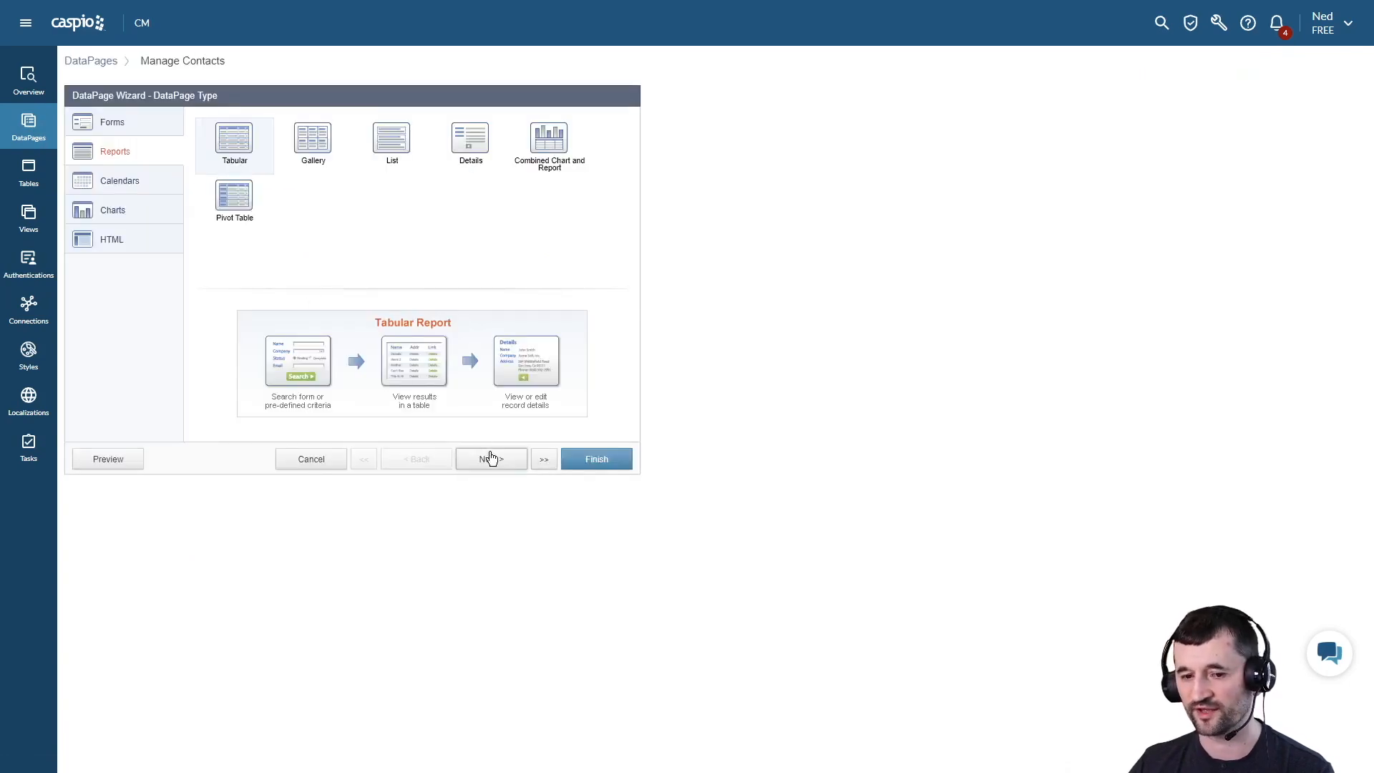
left_click(491, 458)
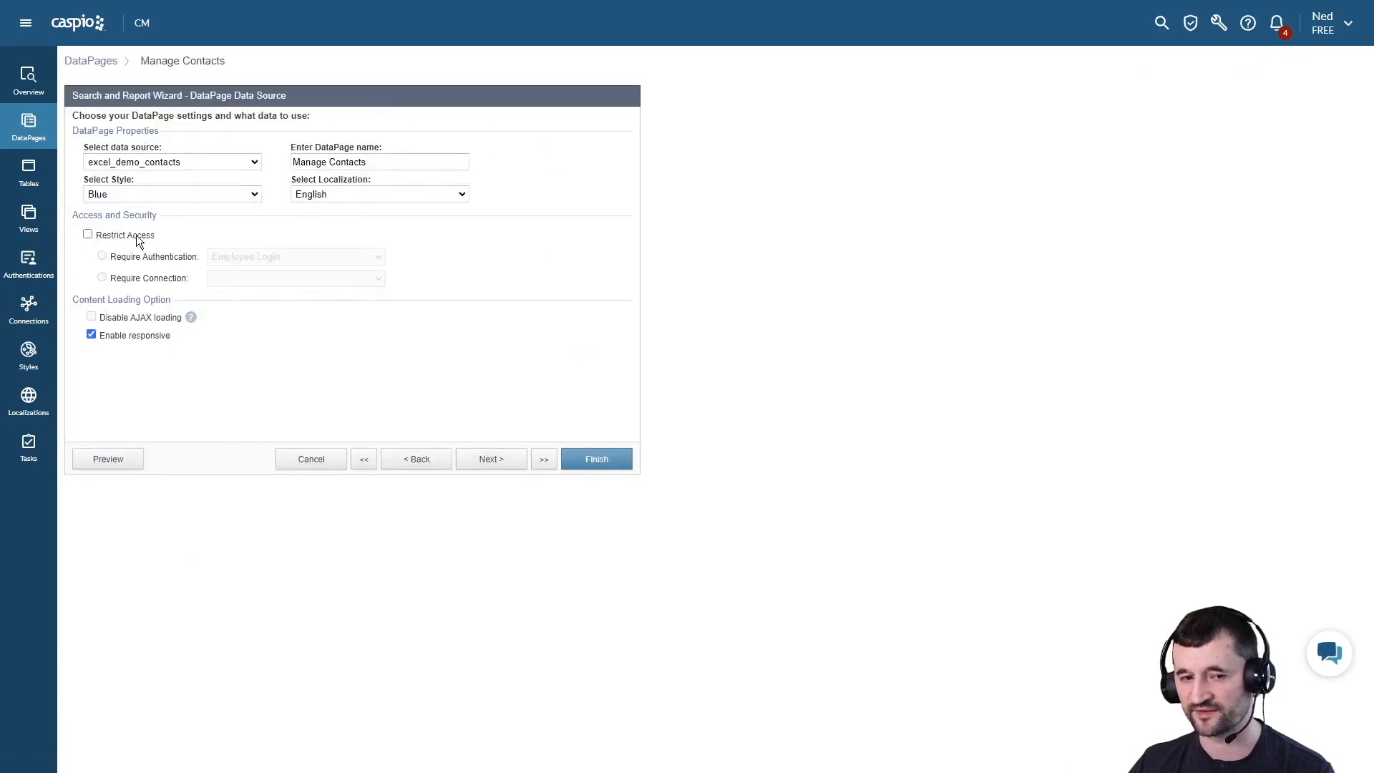
left_click(87, 235)
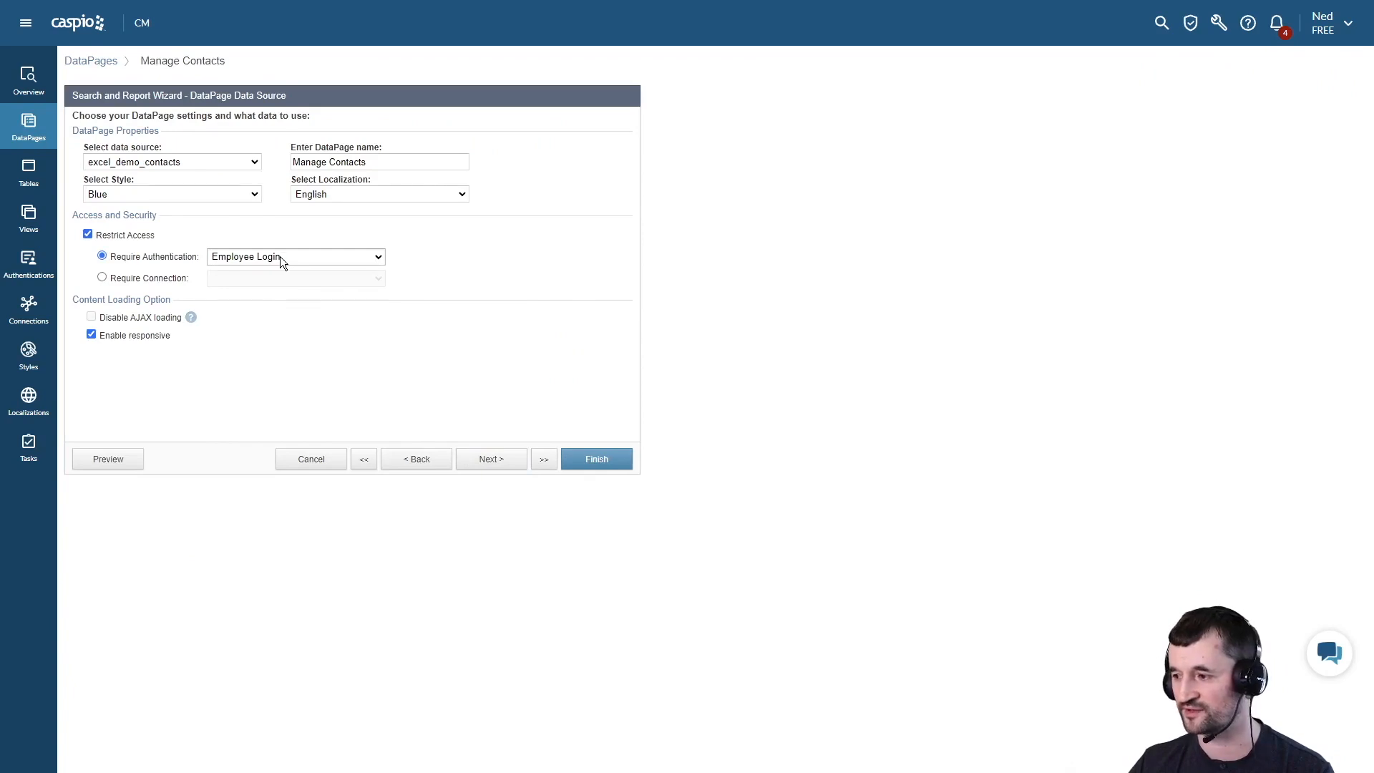
left_click(596, 457)
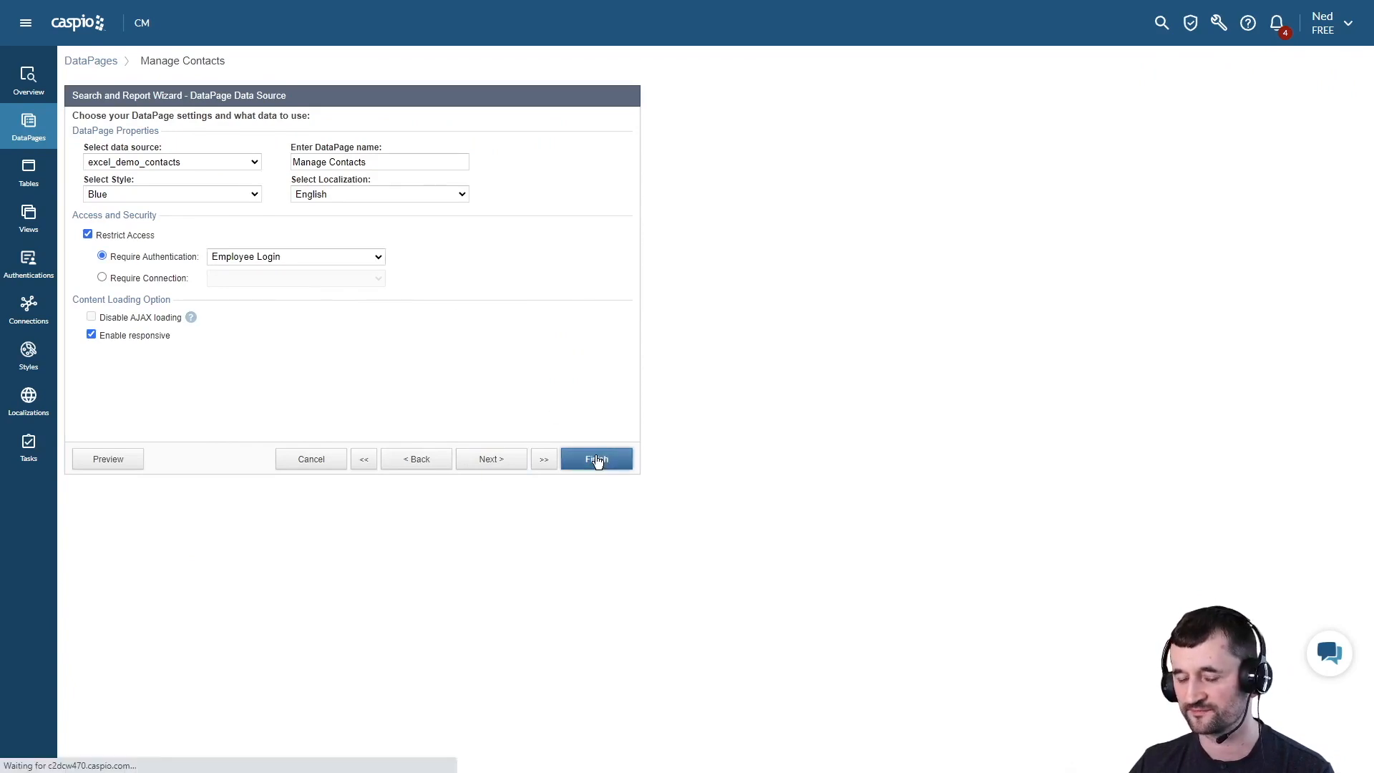
left_click(597, 458)
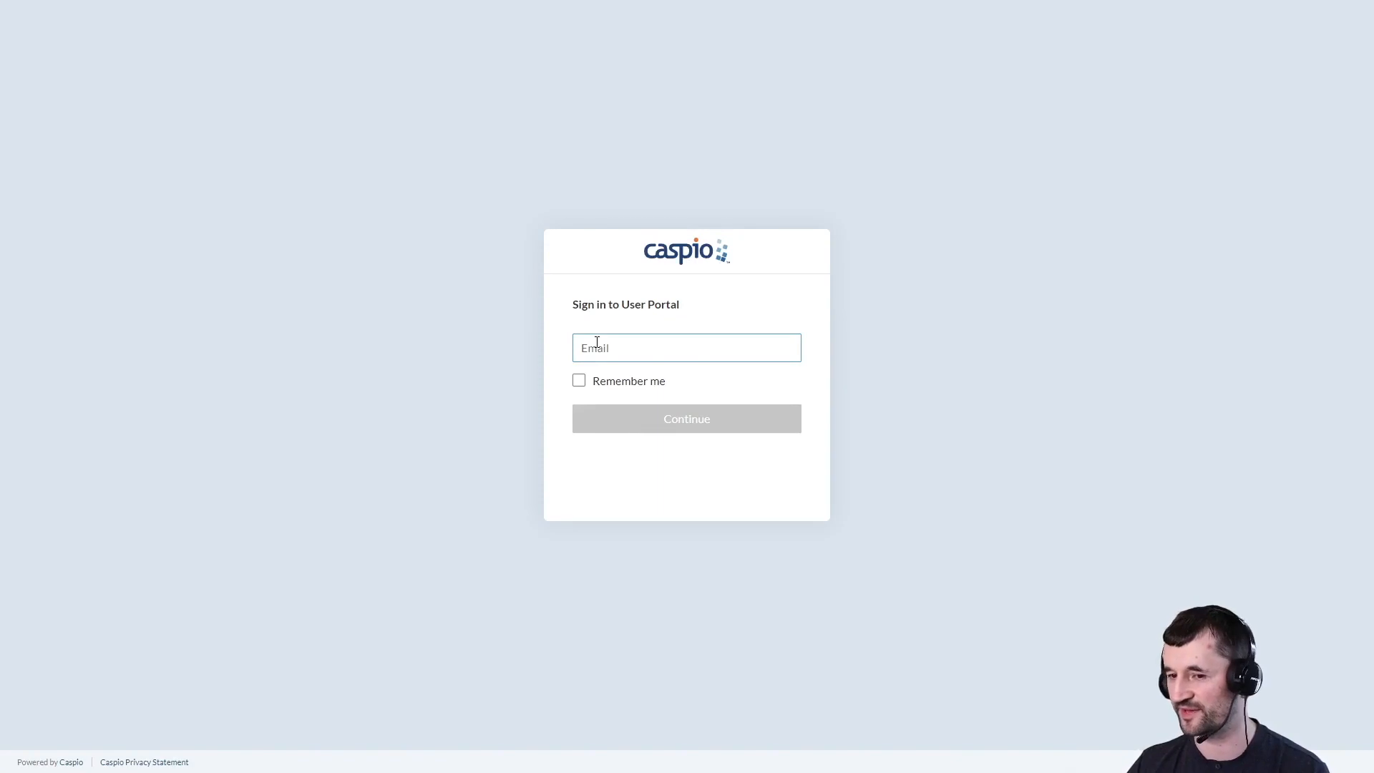
- Sign in to the user portal as john.doe with the saved password
type("john.doe@company.com")
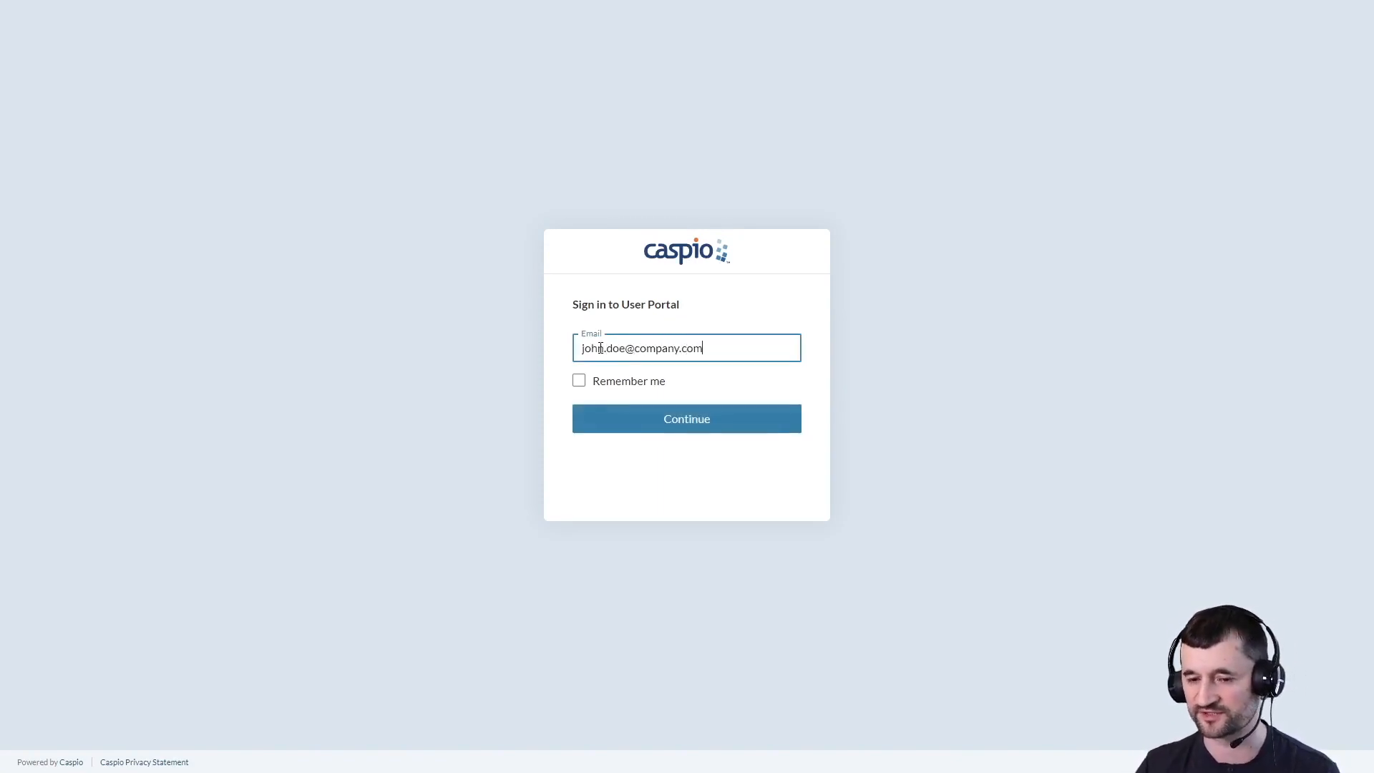
left_click(687, 418)
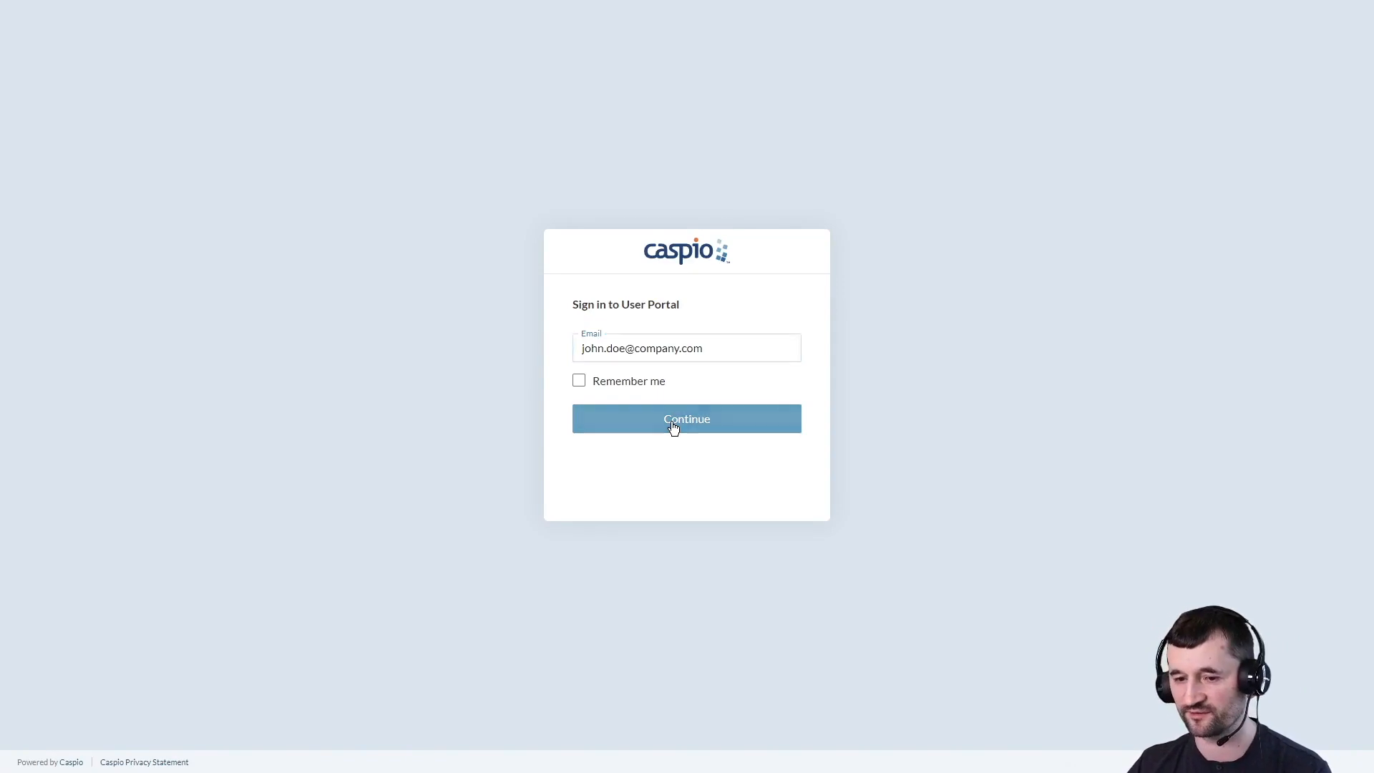
left_click(686, 418)
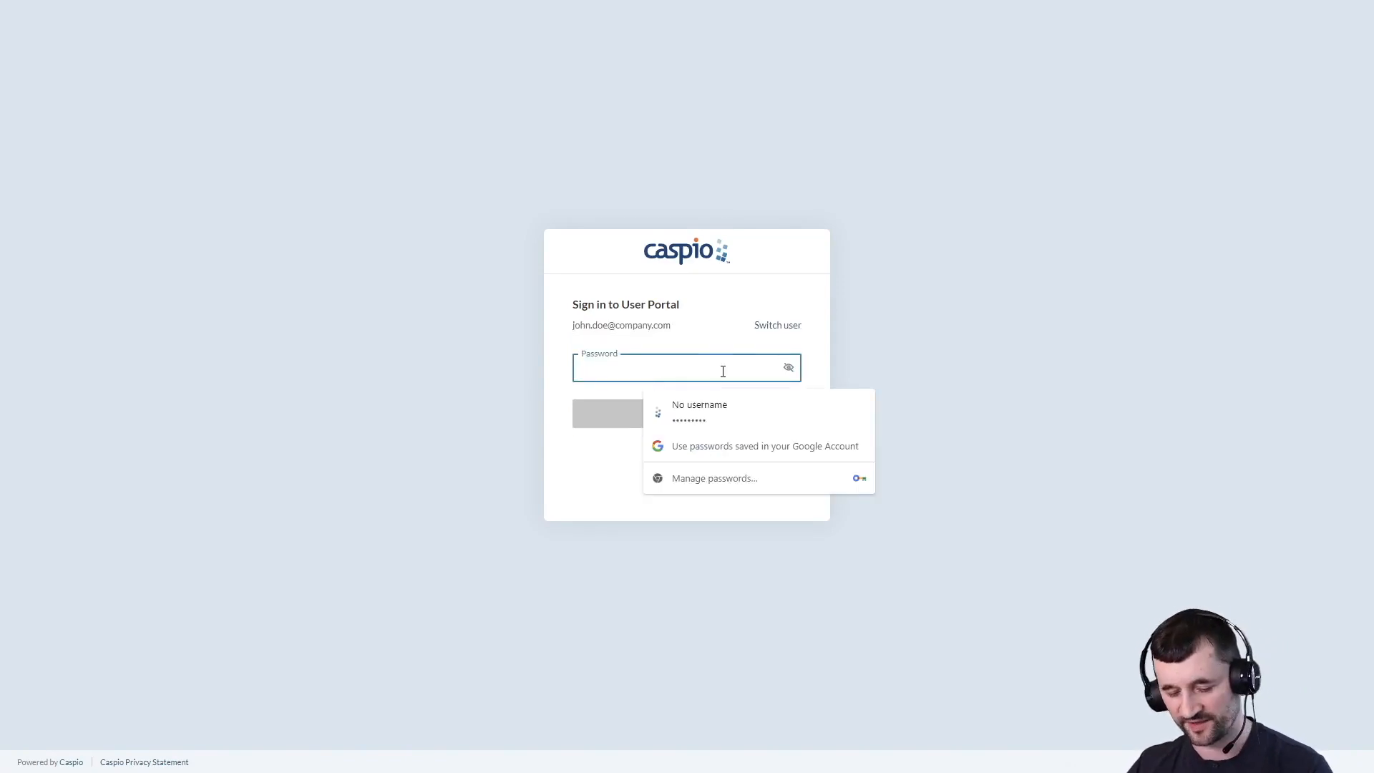
left_click(686, 414)
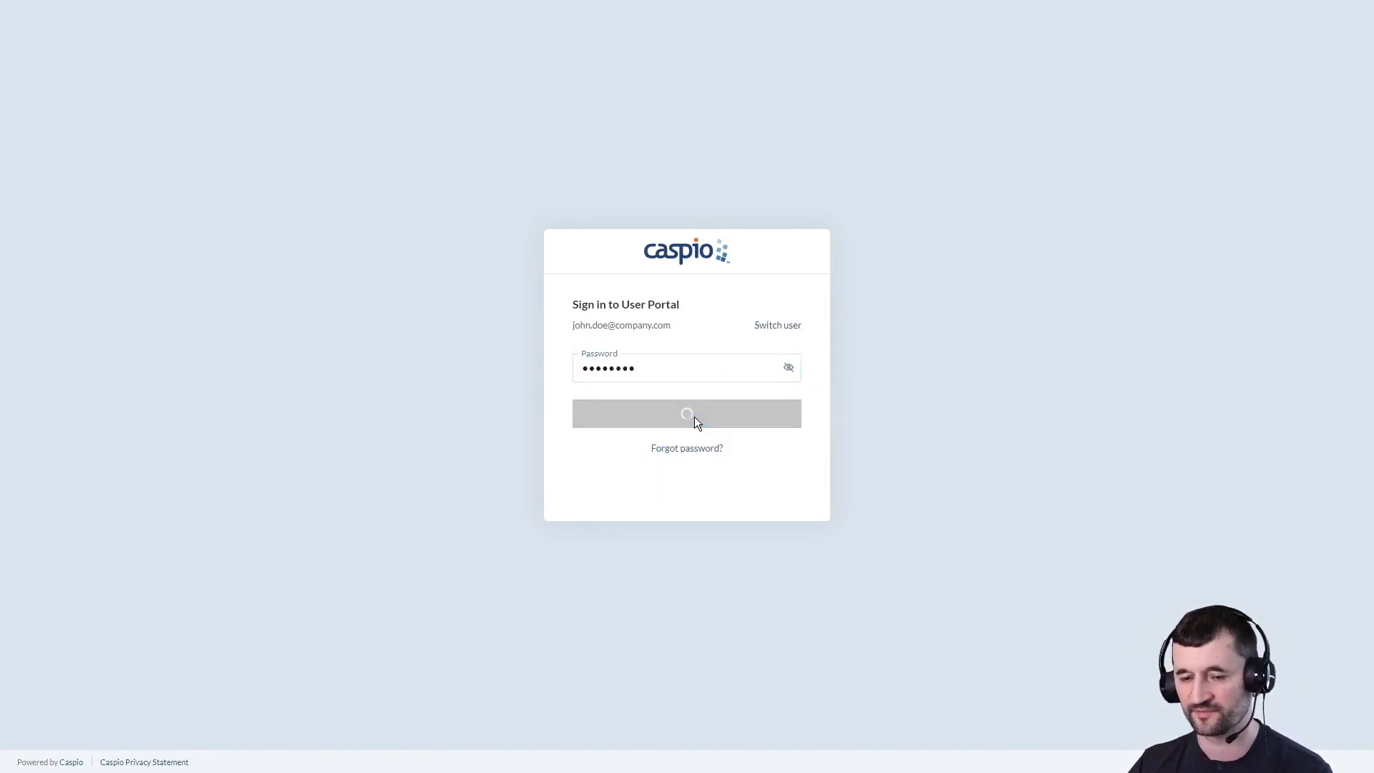
left_click(686, 412)
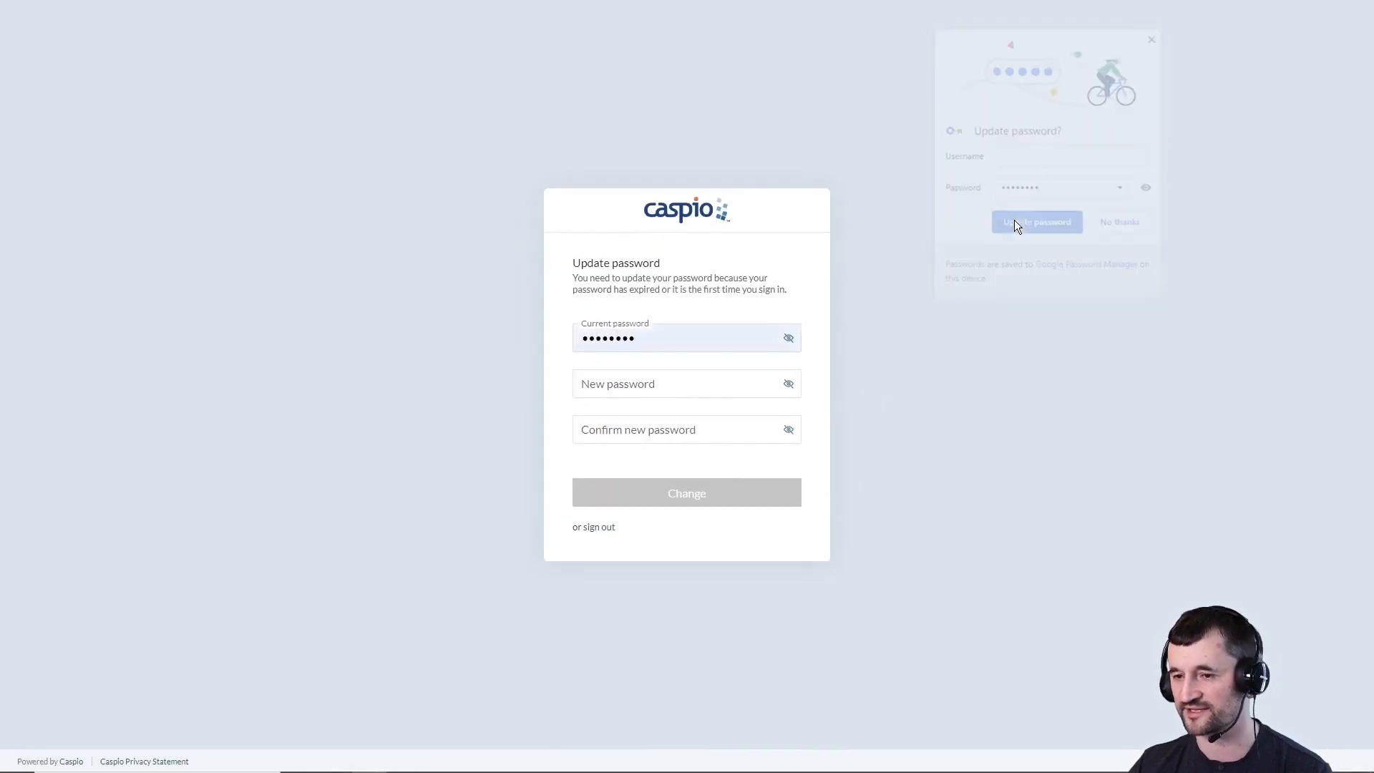
- Set and confirm a new password, declining the browser's offer to save it
type("••••")
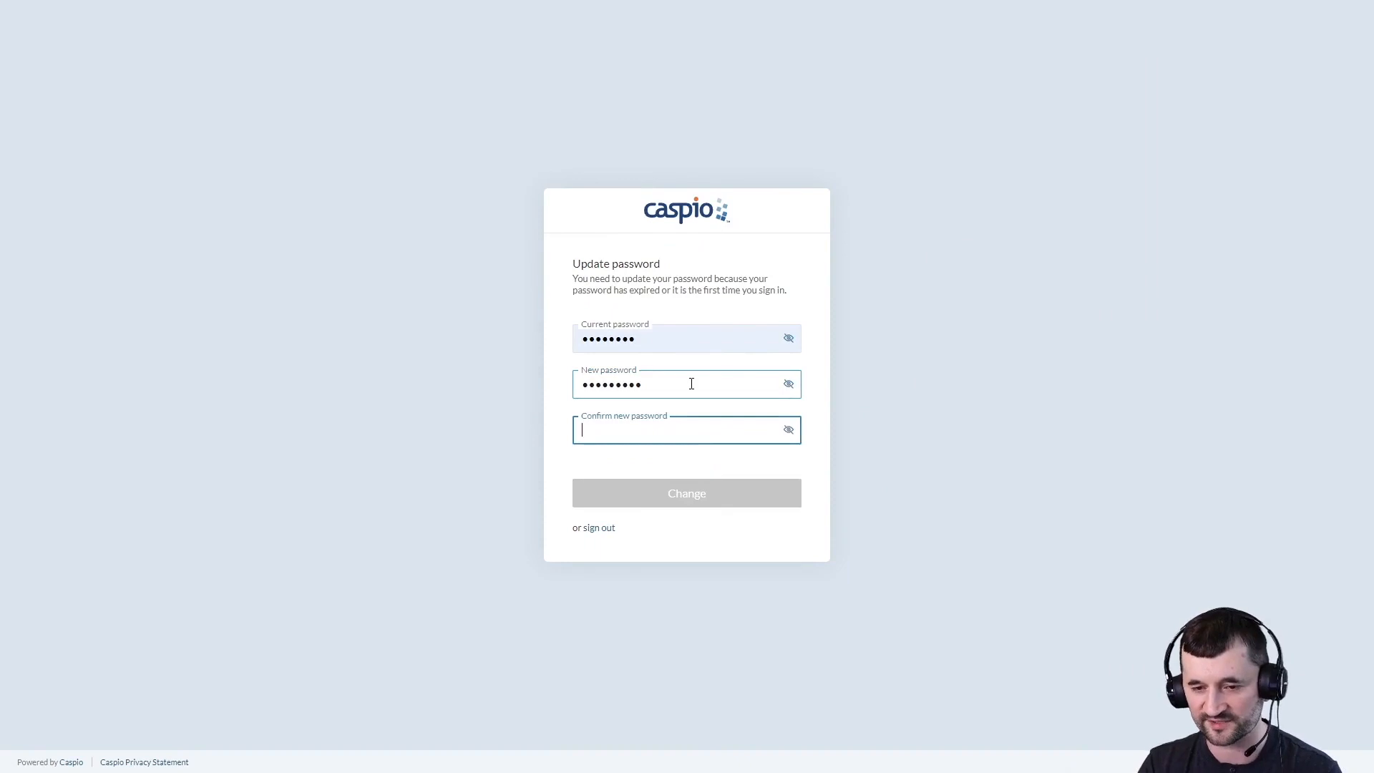
type("•••••")
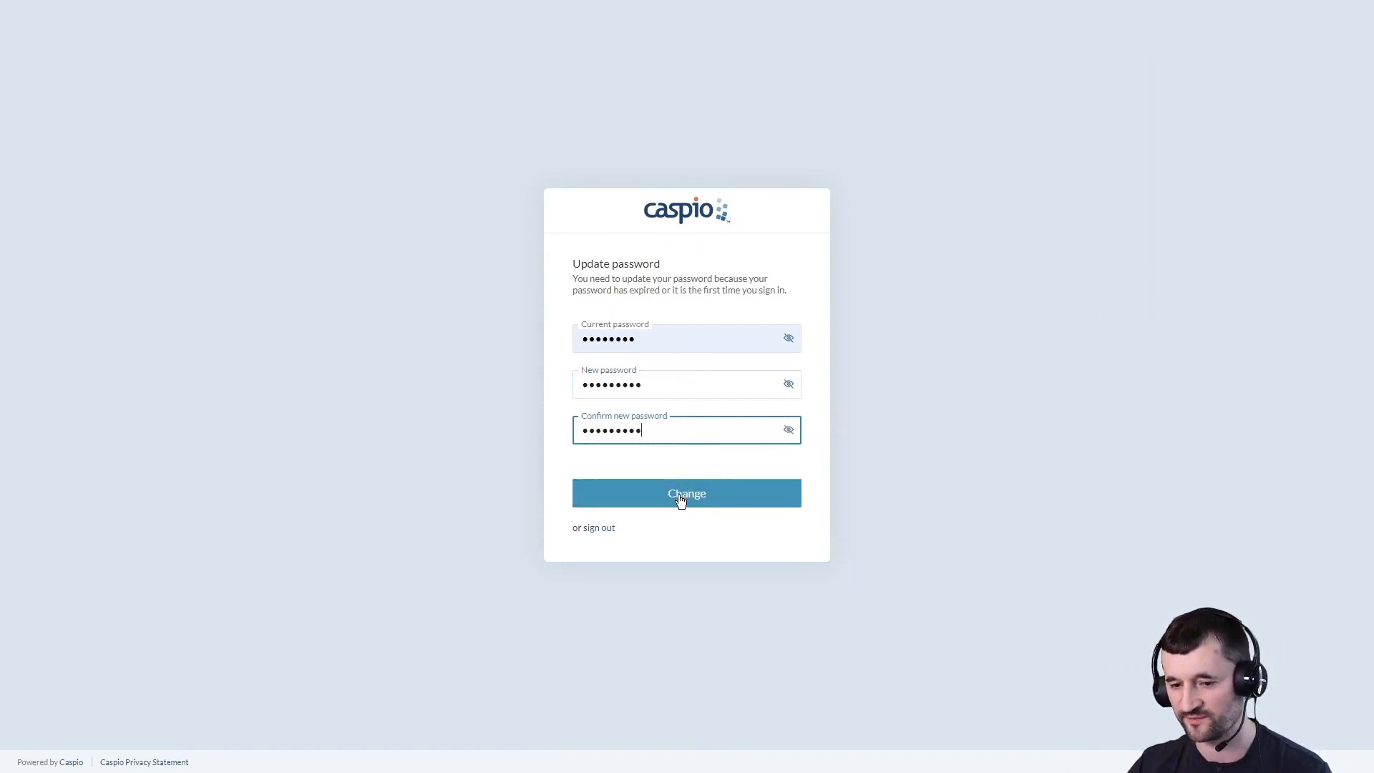
left_click(687, 493)
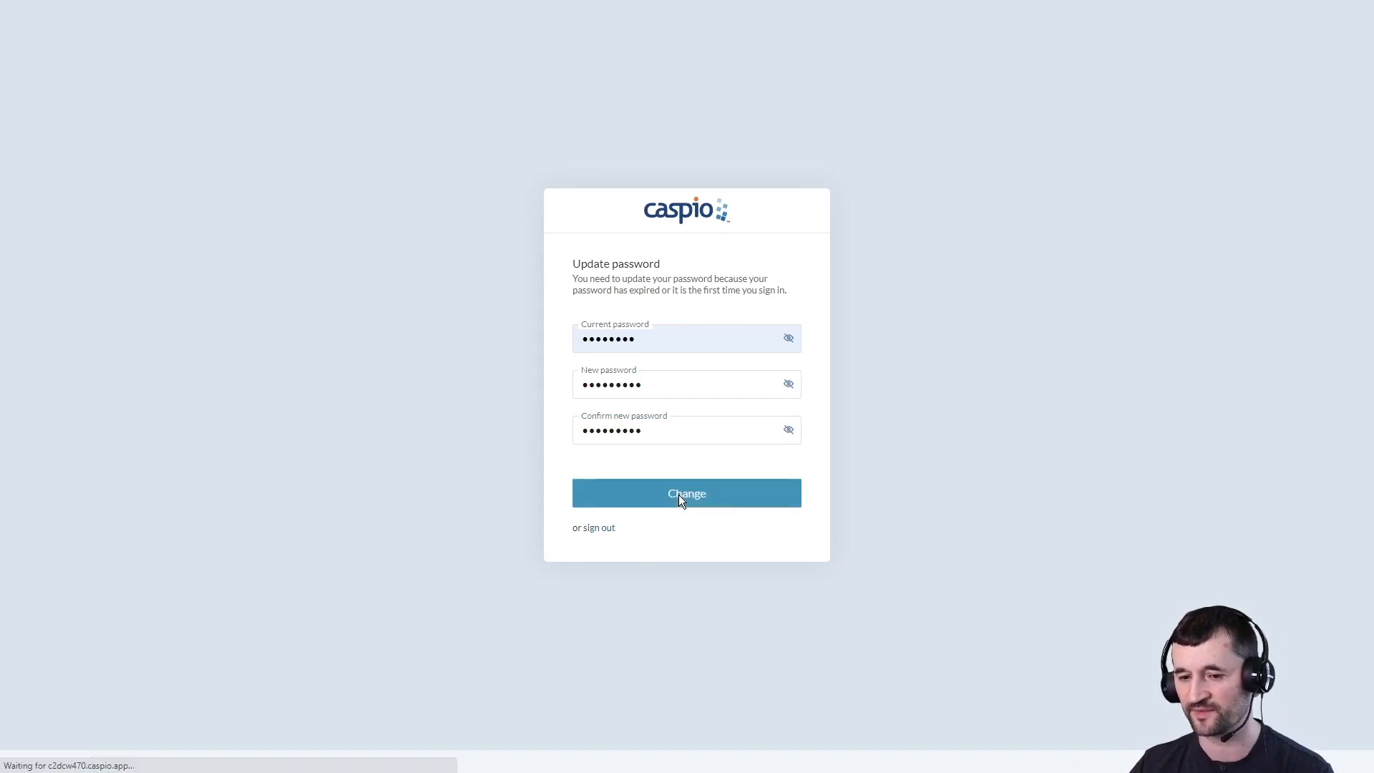
left_click(687, 492)
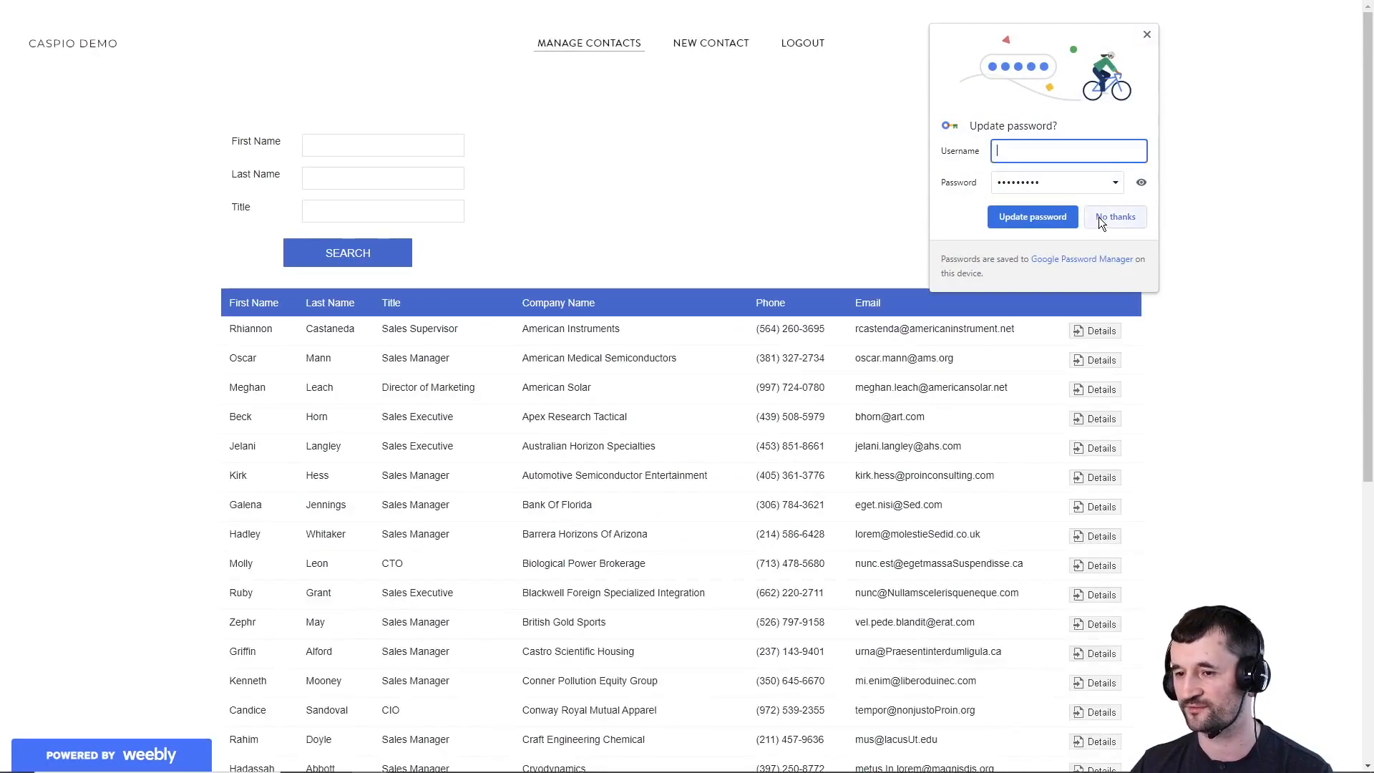
left_click(1114, 218)
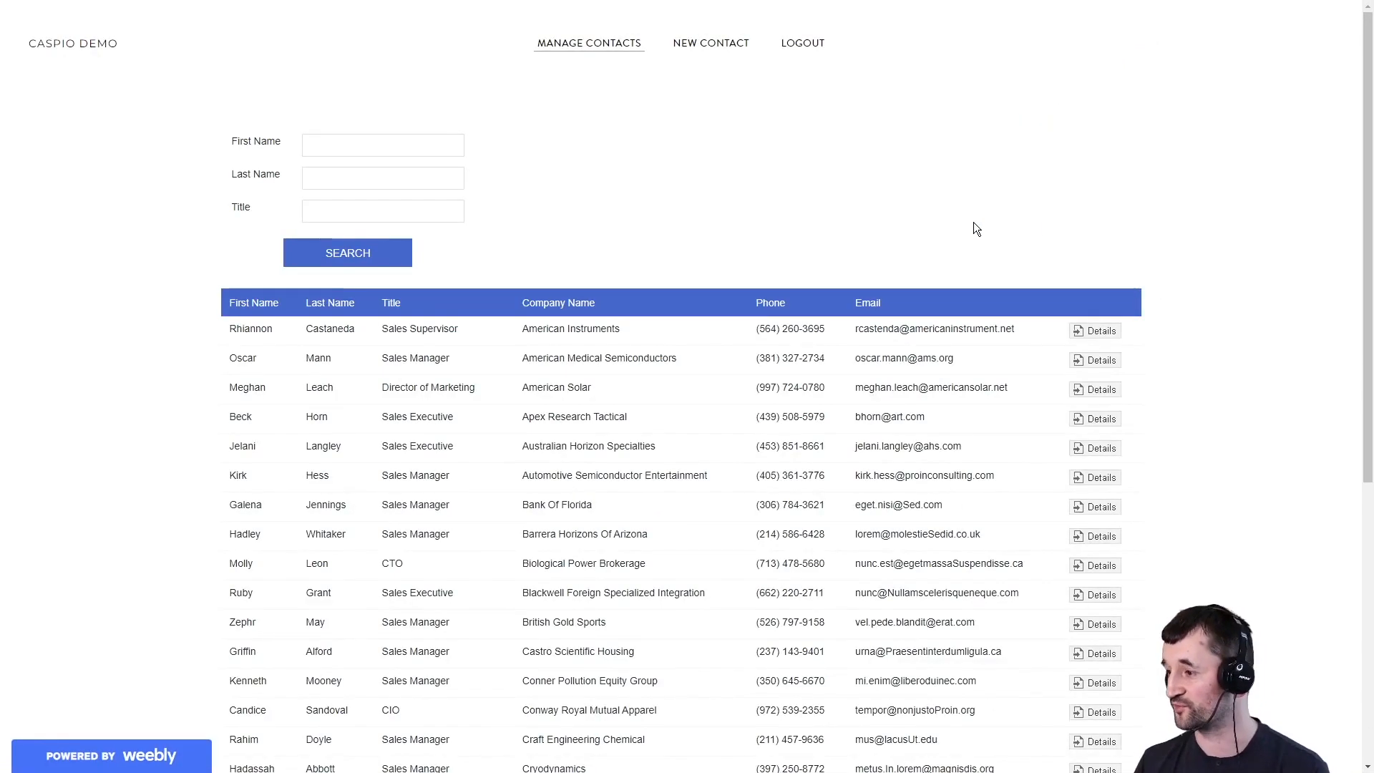